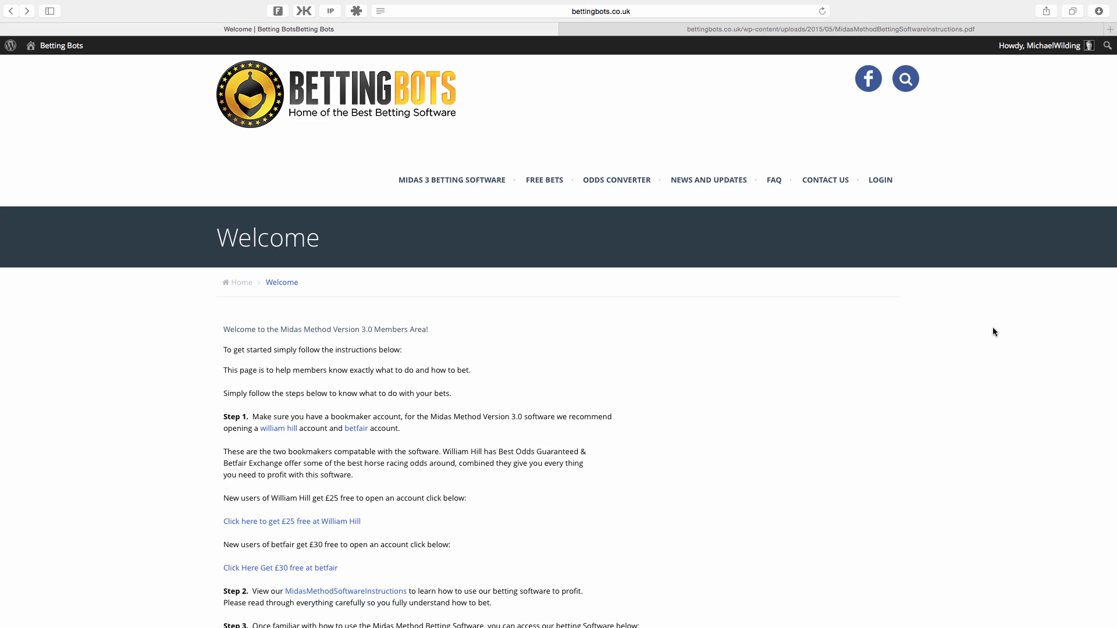
mouse_move(633, 382)
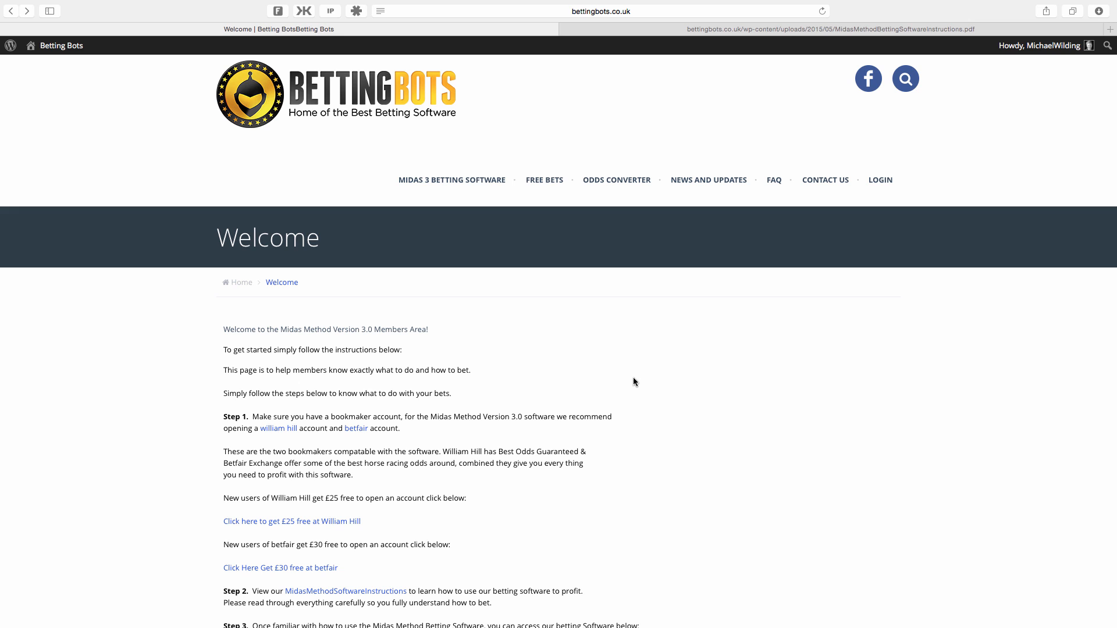
mouse_move(514, 360)
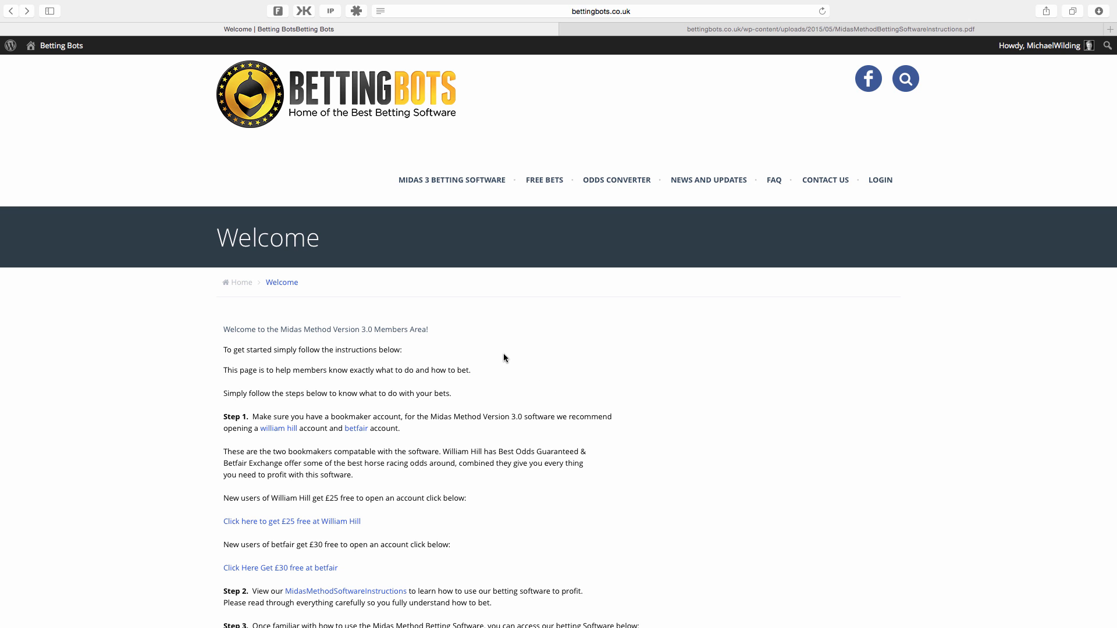
Scroll the Welcome page, highlight the new-way-to-profit sentence, then open Midas 3 Betting Software
scroll(down, 3)
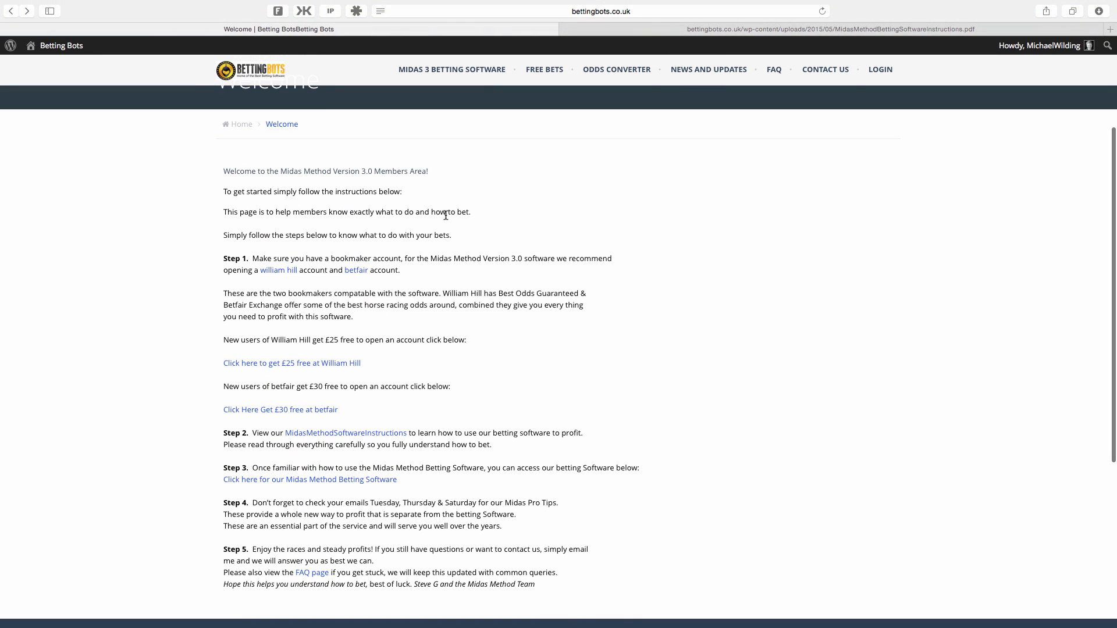
mouse_move(490, 254)
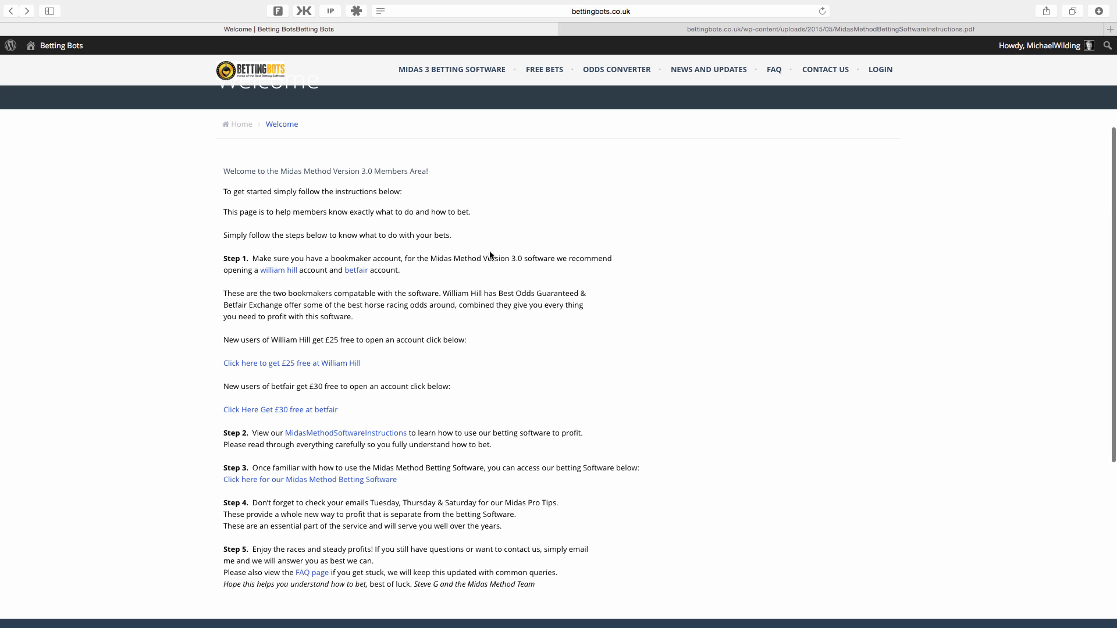
mouse_move(412, 301)
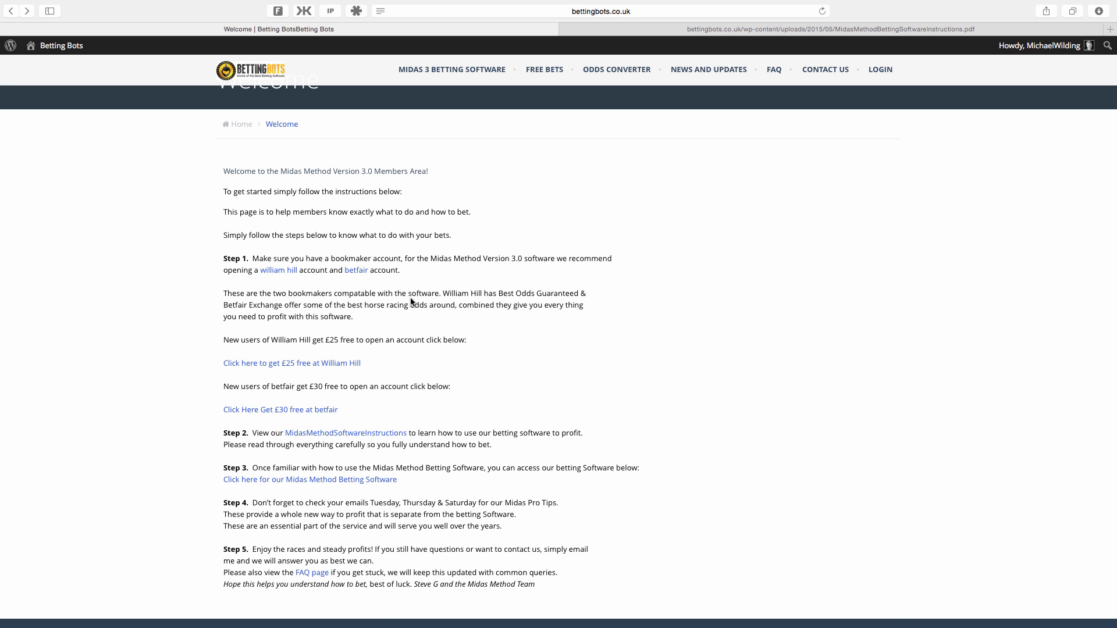
scroll(down, 3)
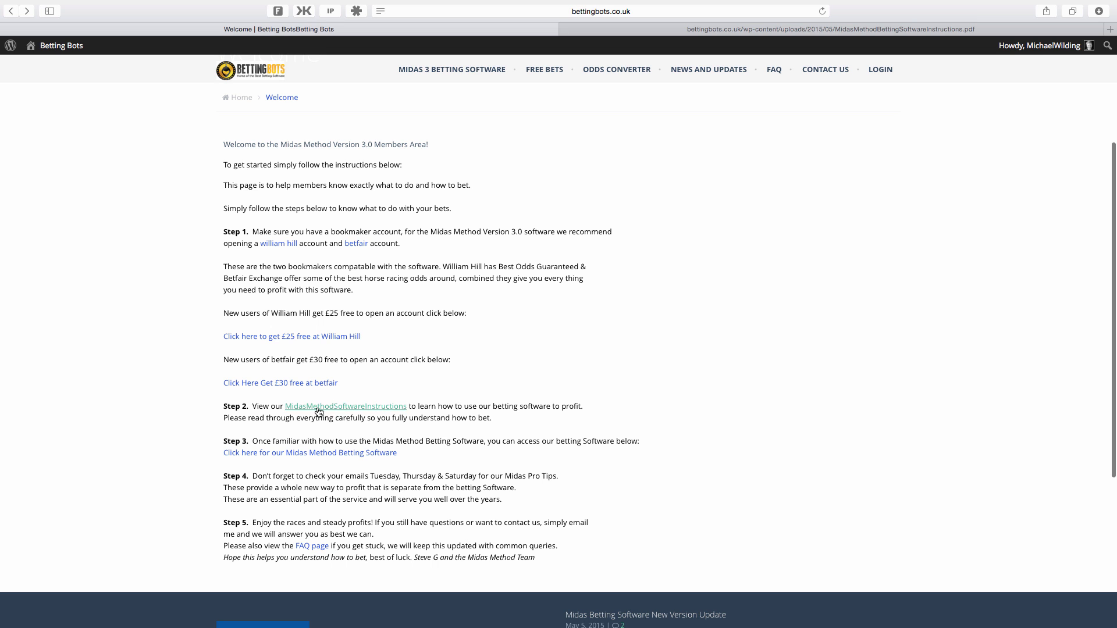
mouse_move(571, 406)
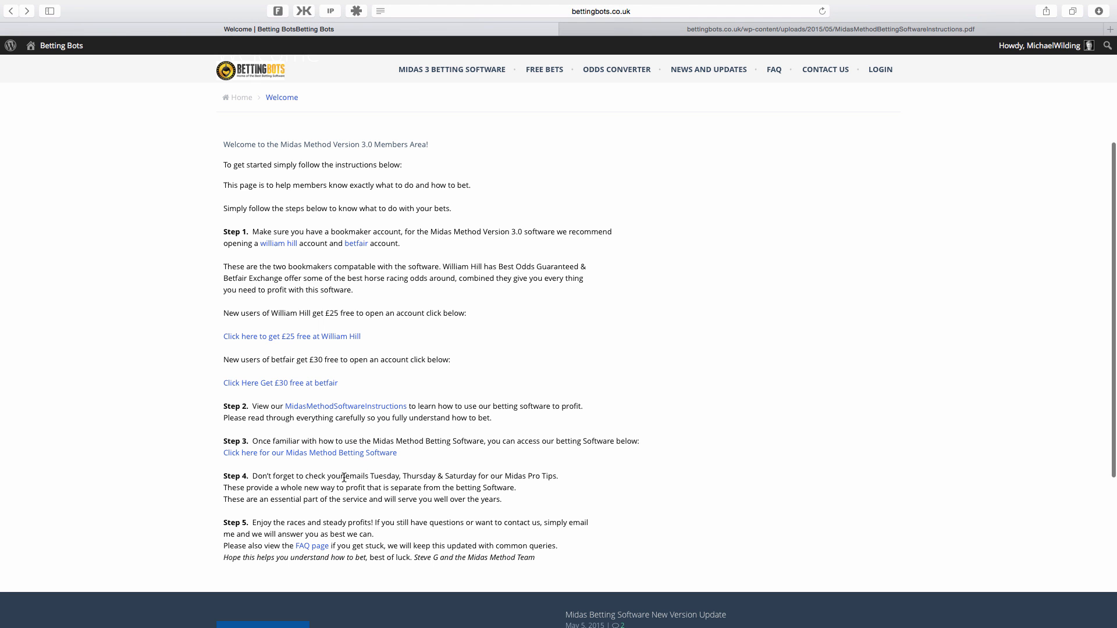
mouse_move(328, 456)
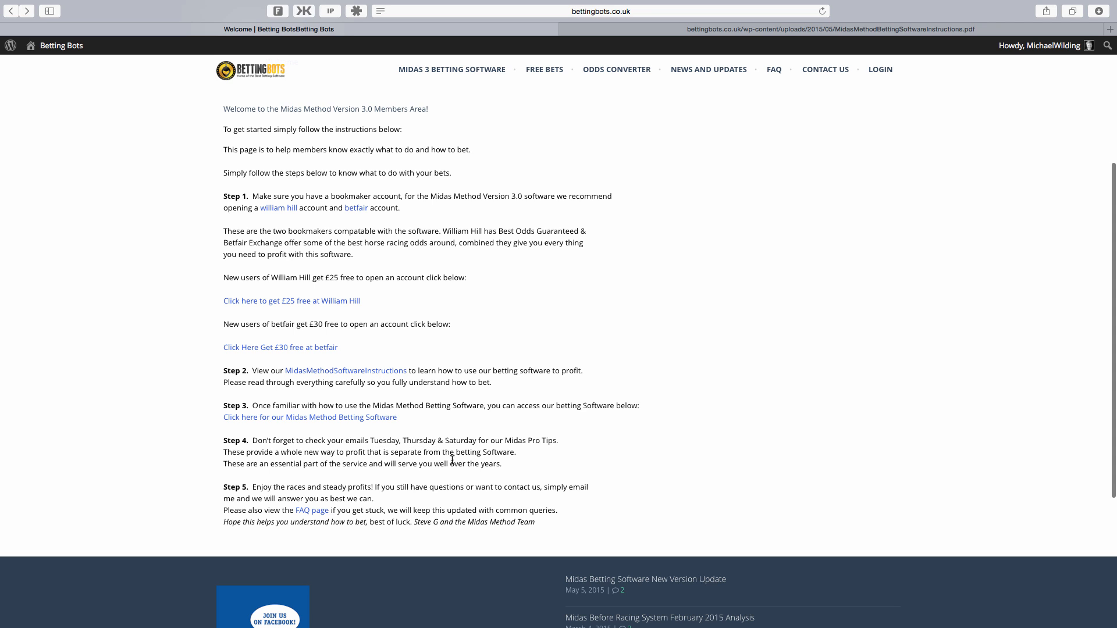
mouse_move(518, 462)
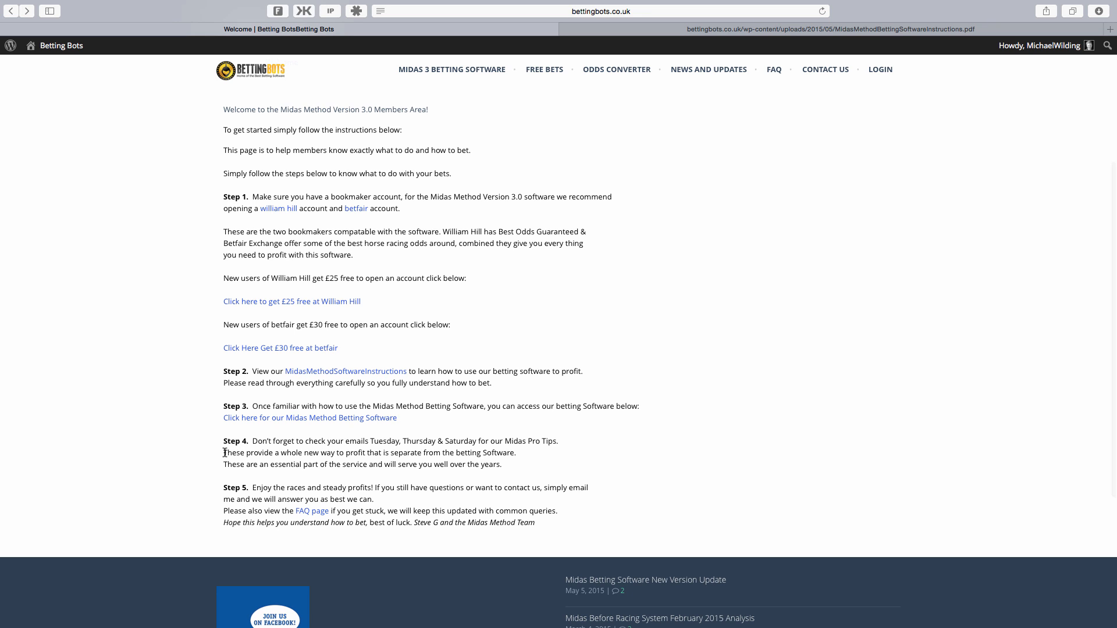
drag(223, 451, 327, 451)
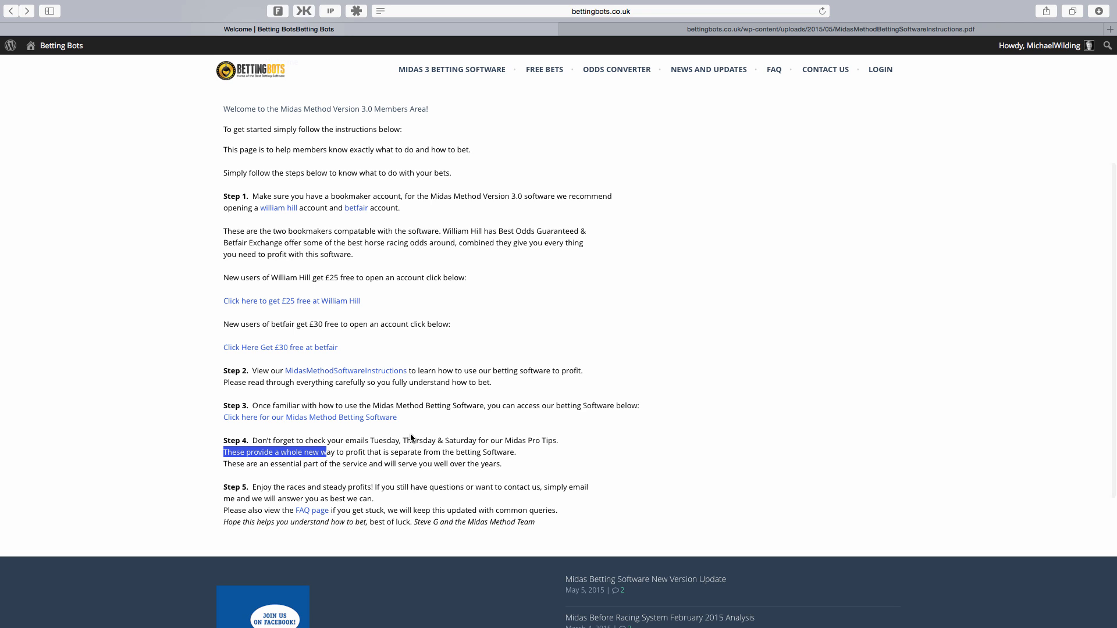
mouse_move(419, 437)
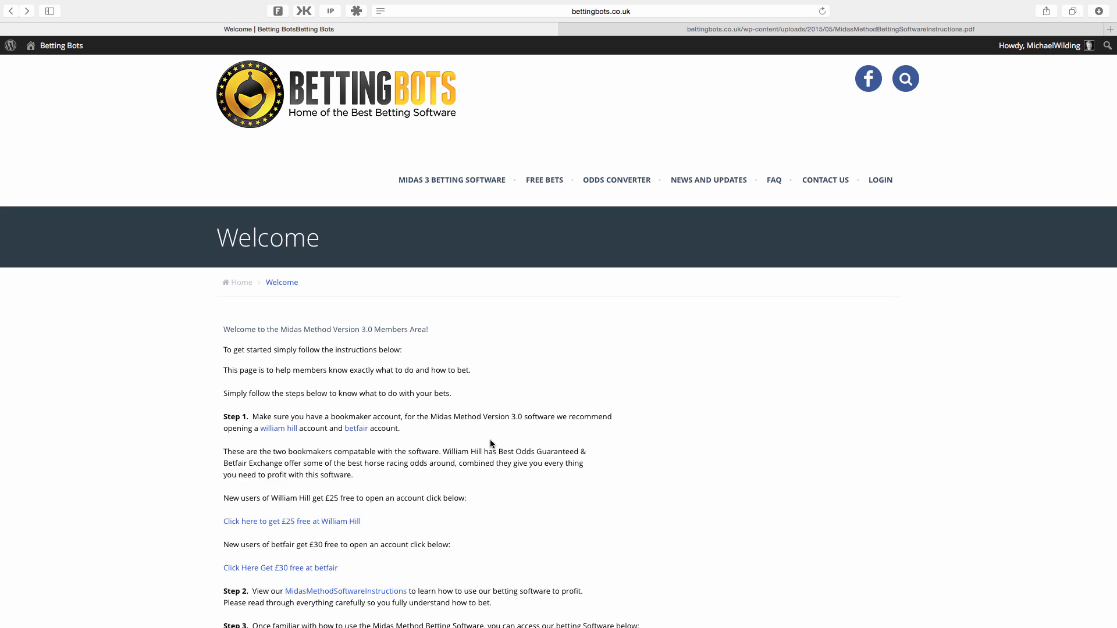
mouse_move(377, 362)
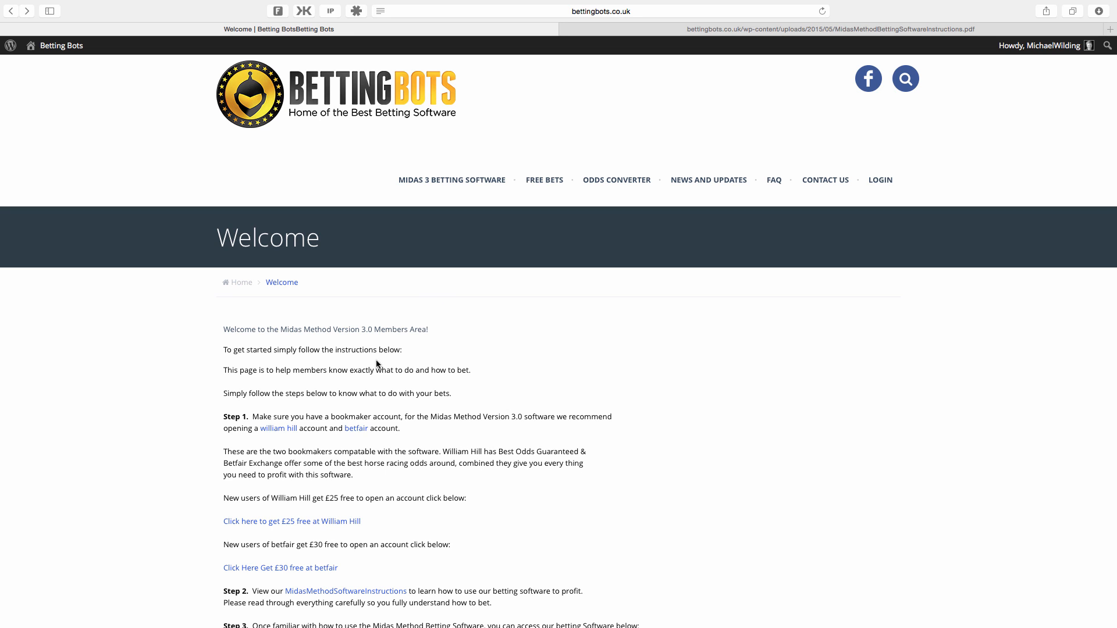
mouse_move(616, 180)
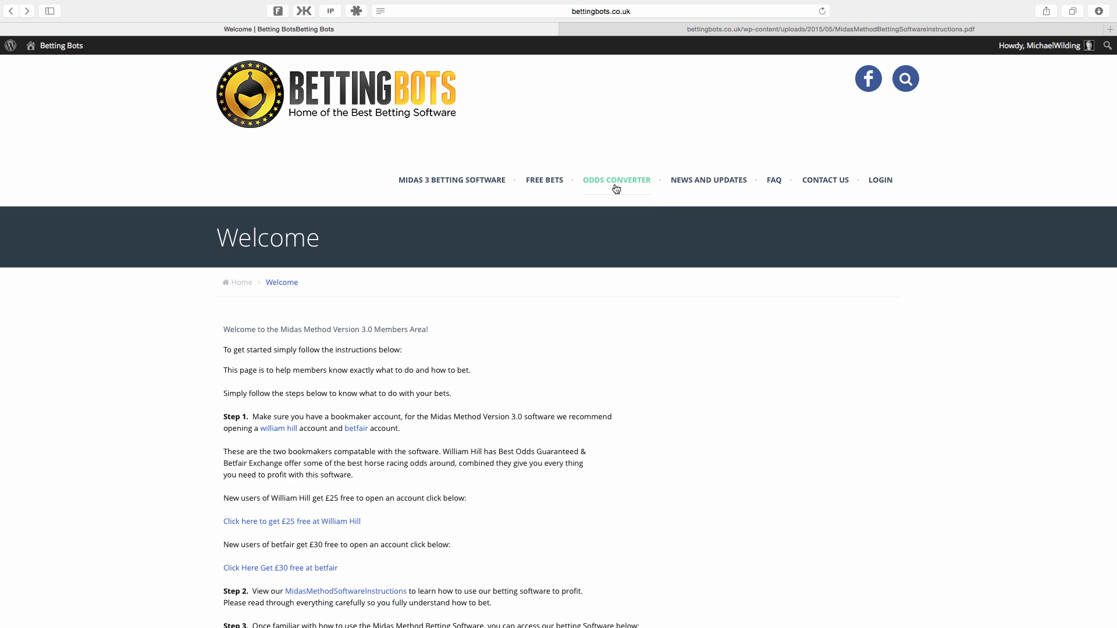
mouse_move(773, 180)
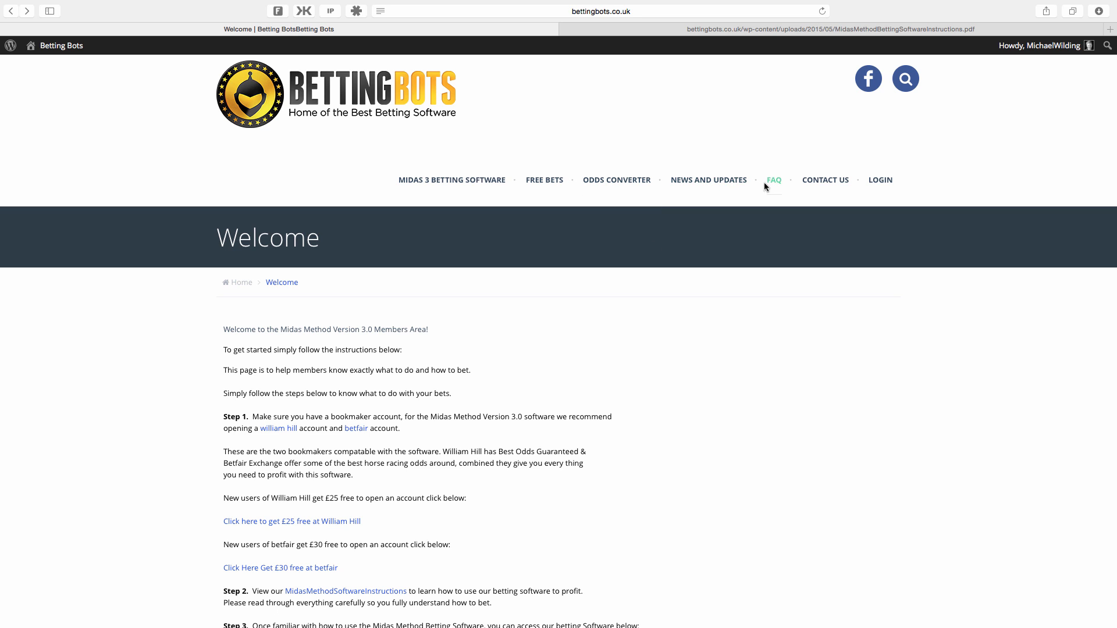
mouse_move(775, 192)
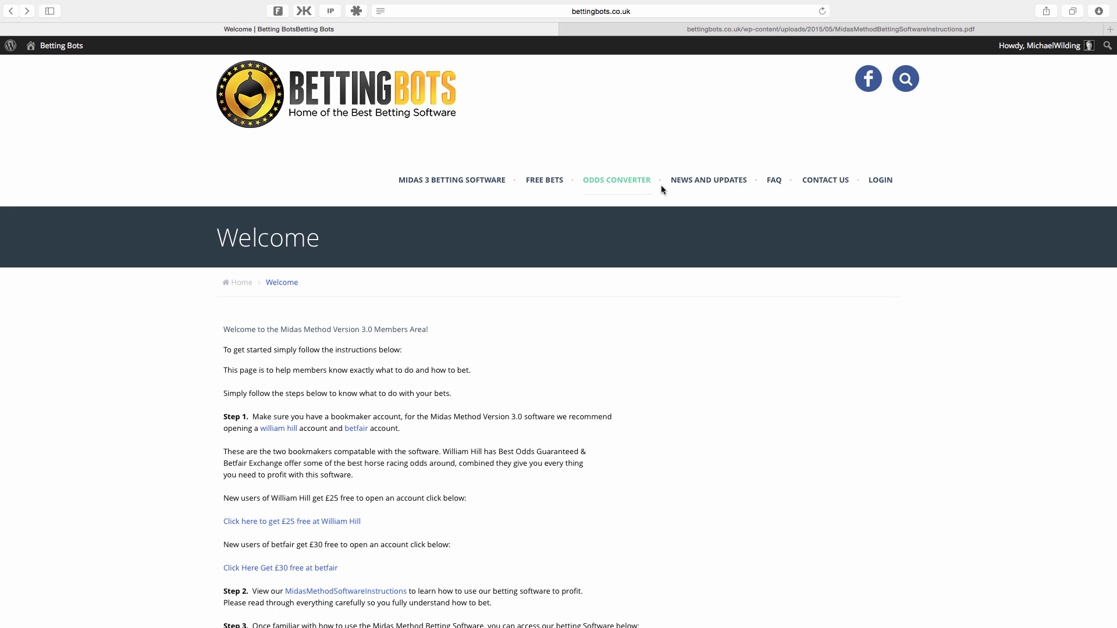
mouse_move(452, 180)
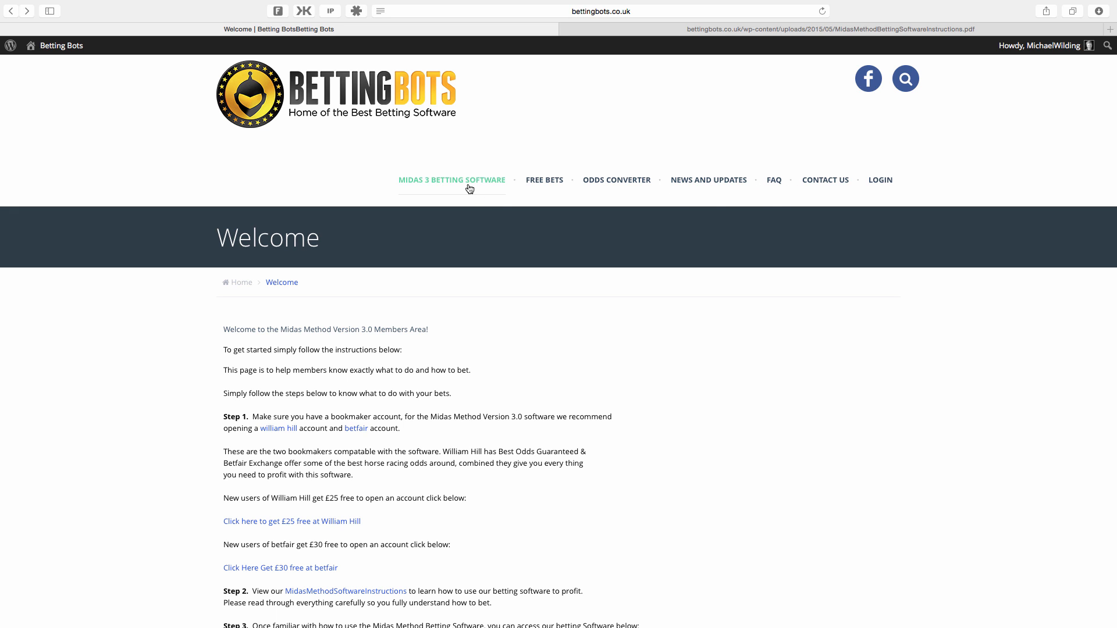
click(452, 180)
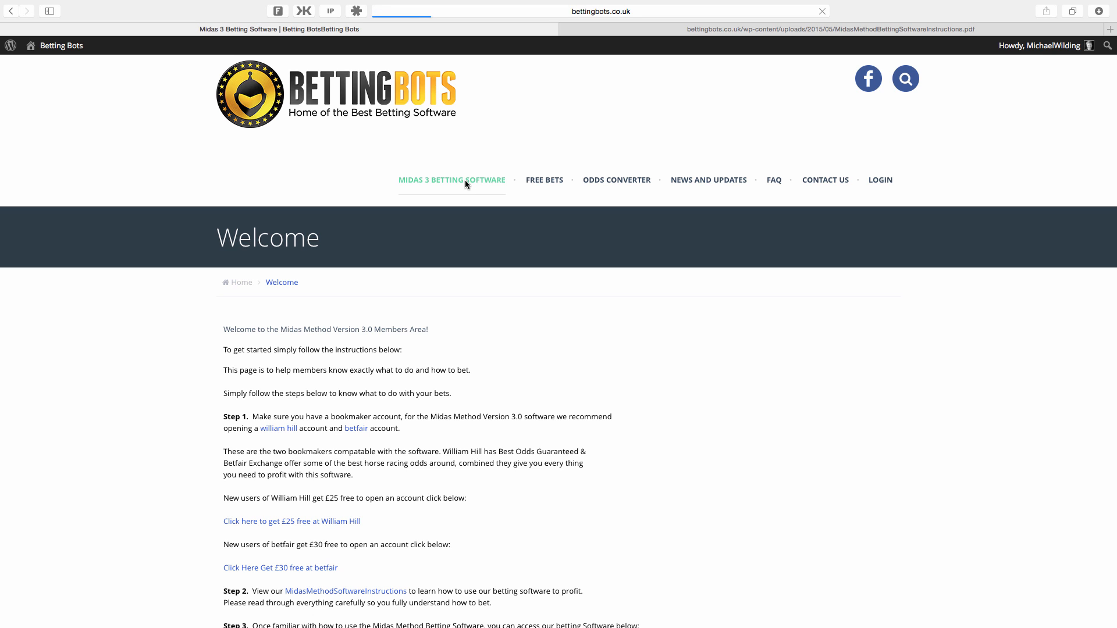
click(451, 180)
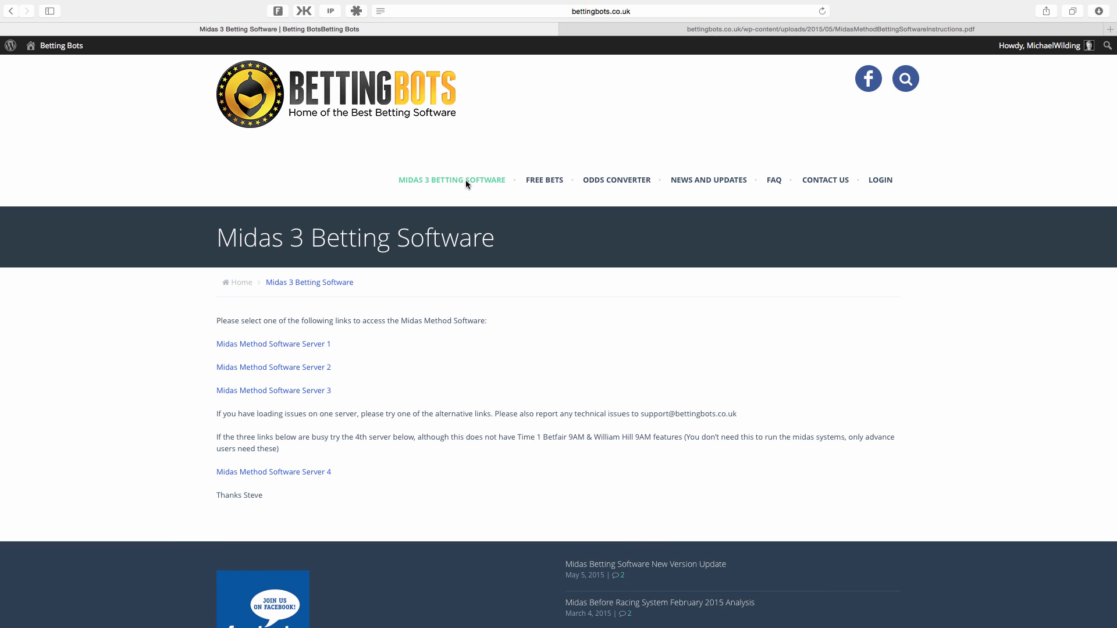
mouse_move(584, 317)
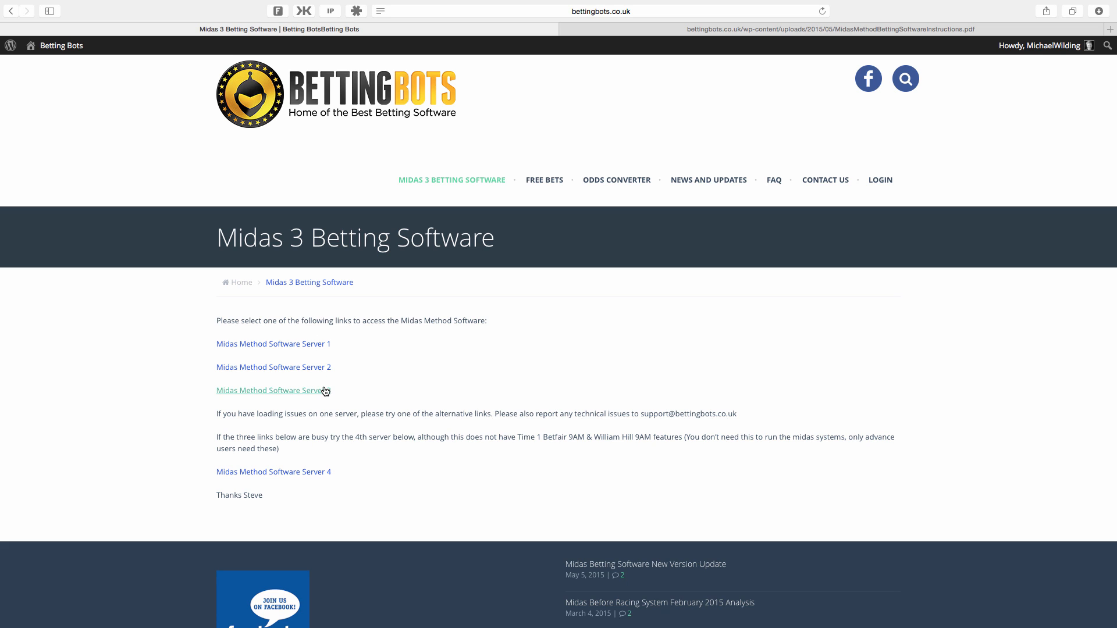
mouse_move(390, 339)
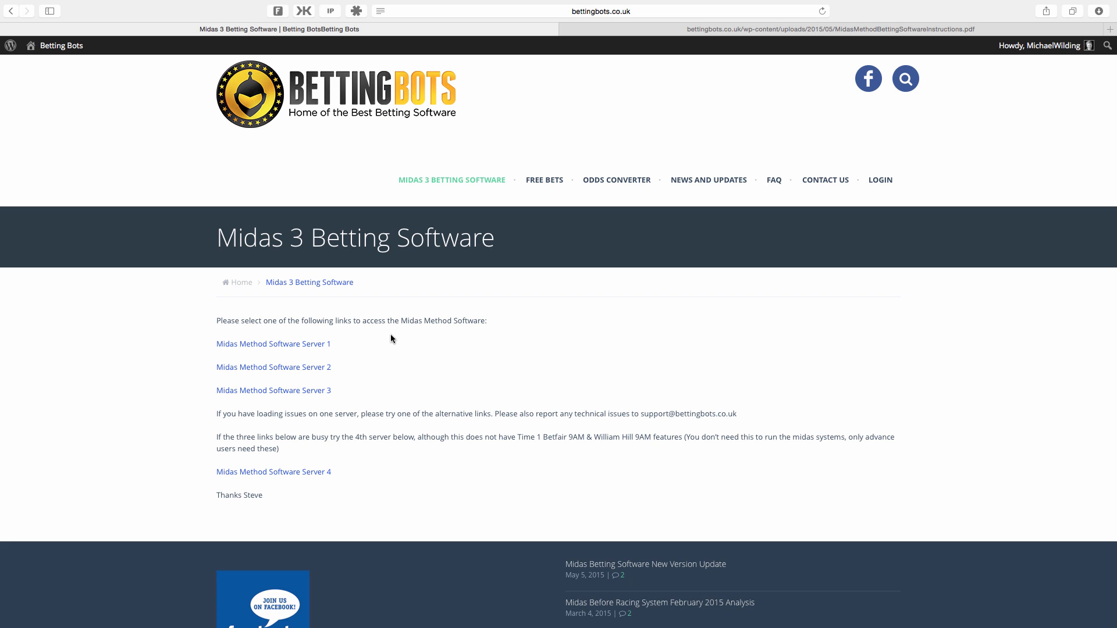
mouse_move(390, 334)
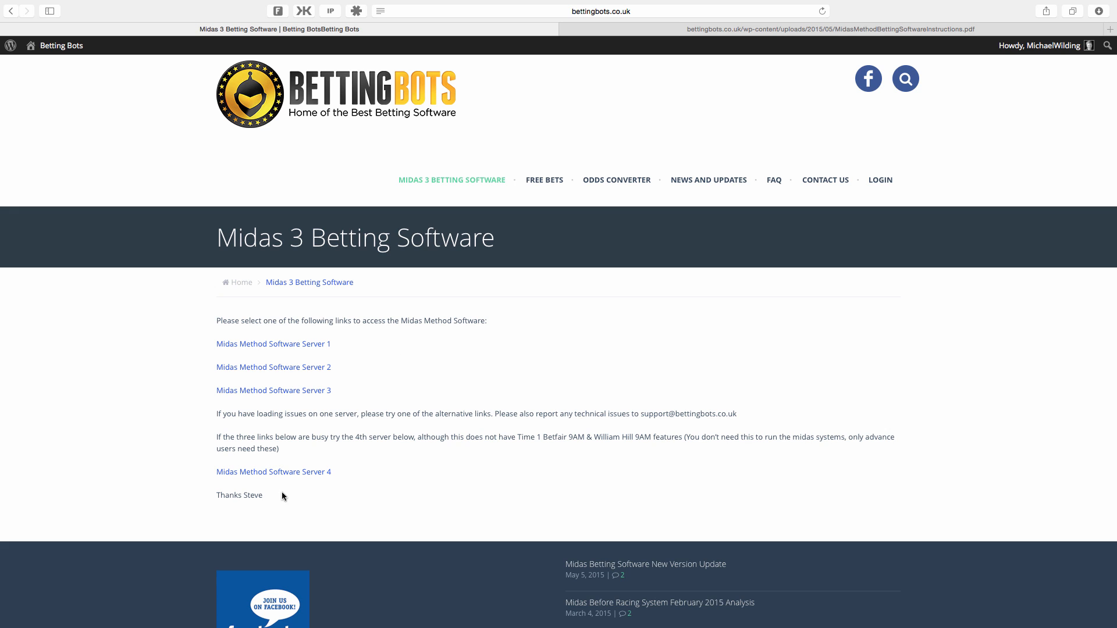
mouse_move(370, 467)
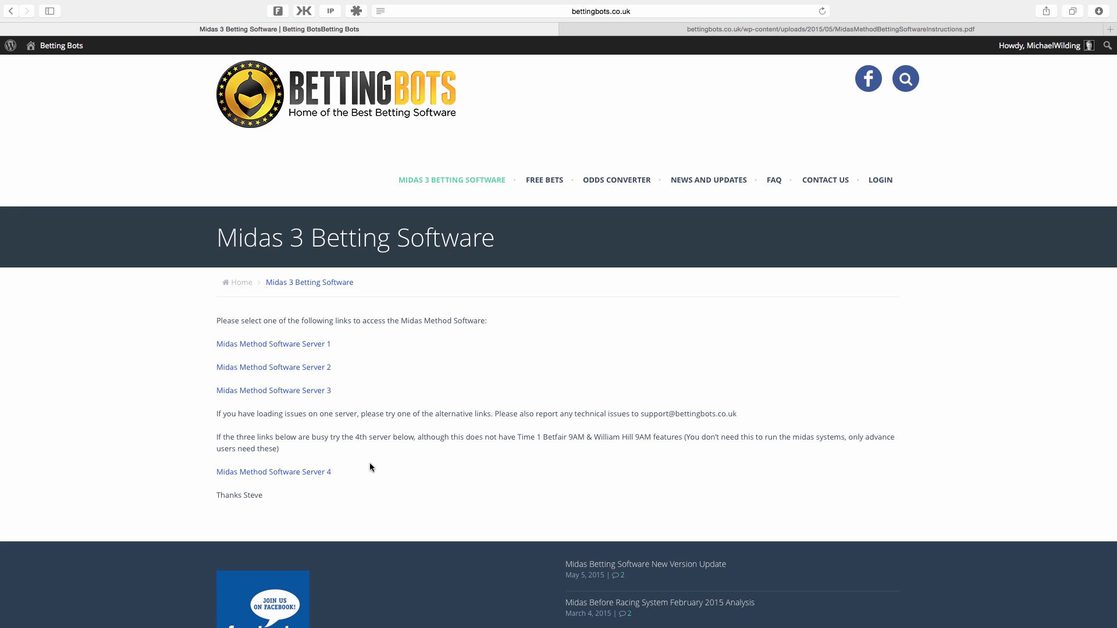
mouse_move(282, 485)
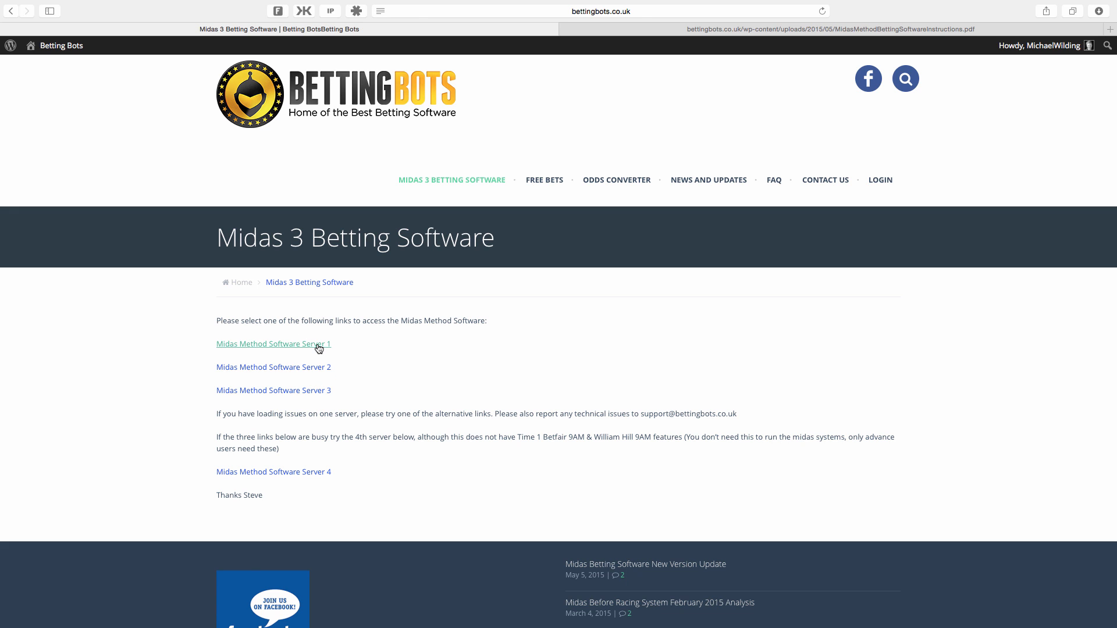
click(273, 343)
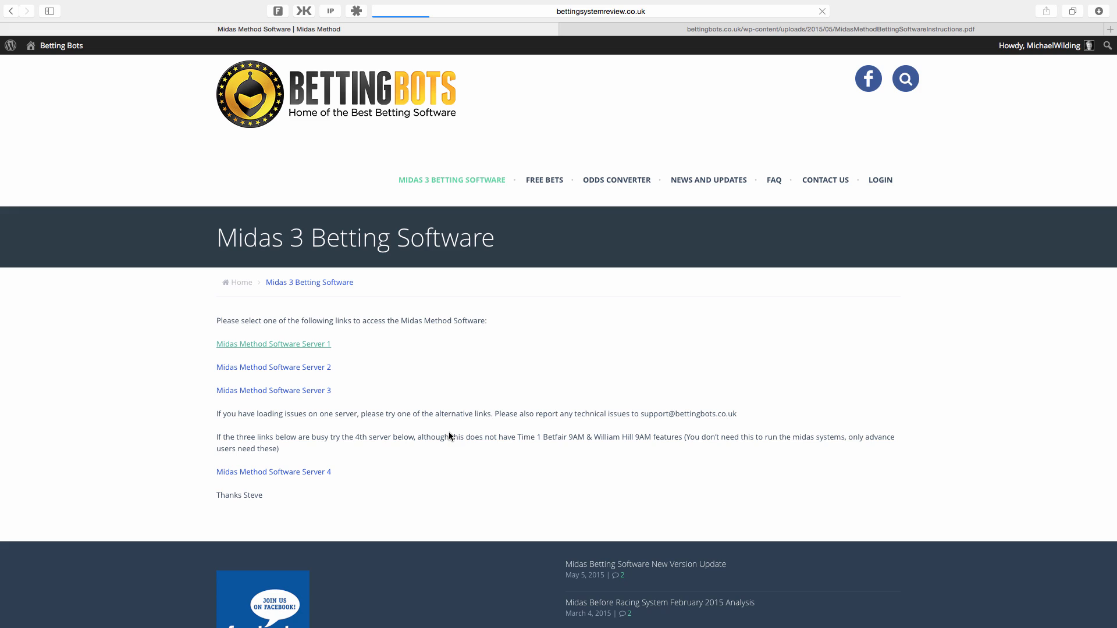
click(272, 343)
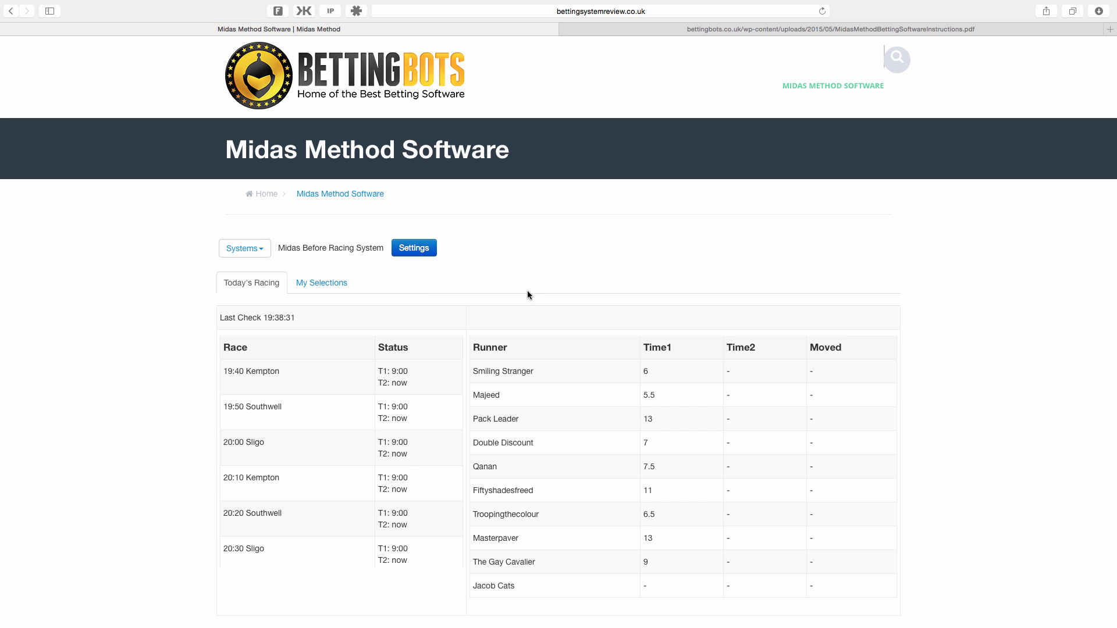
mouse_move(570, 276)
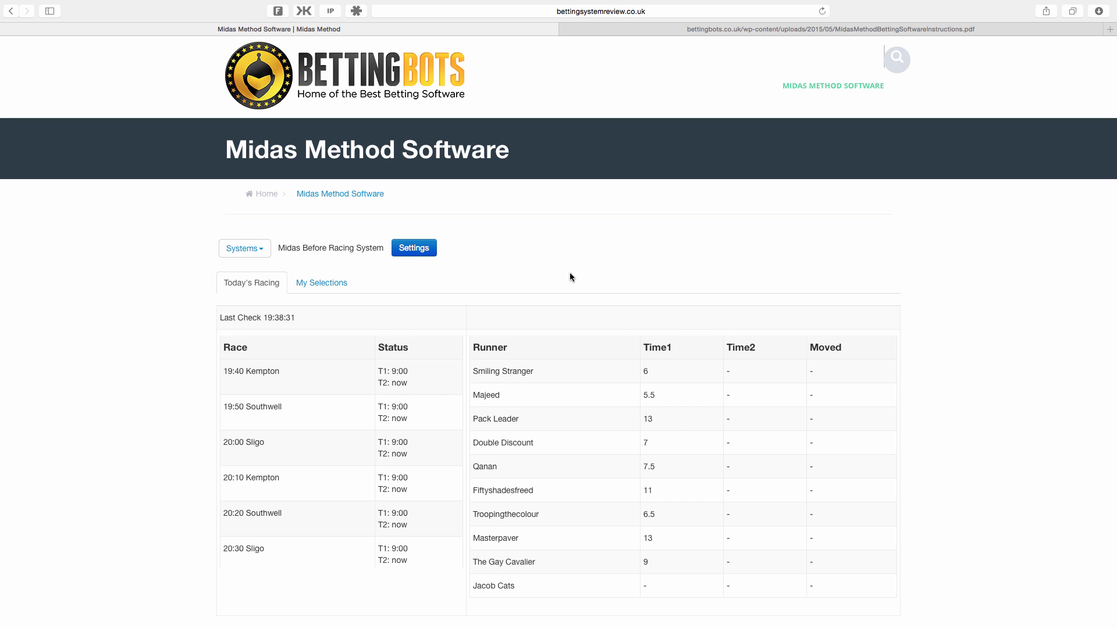
mouse_move(569, 275)
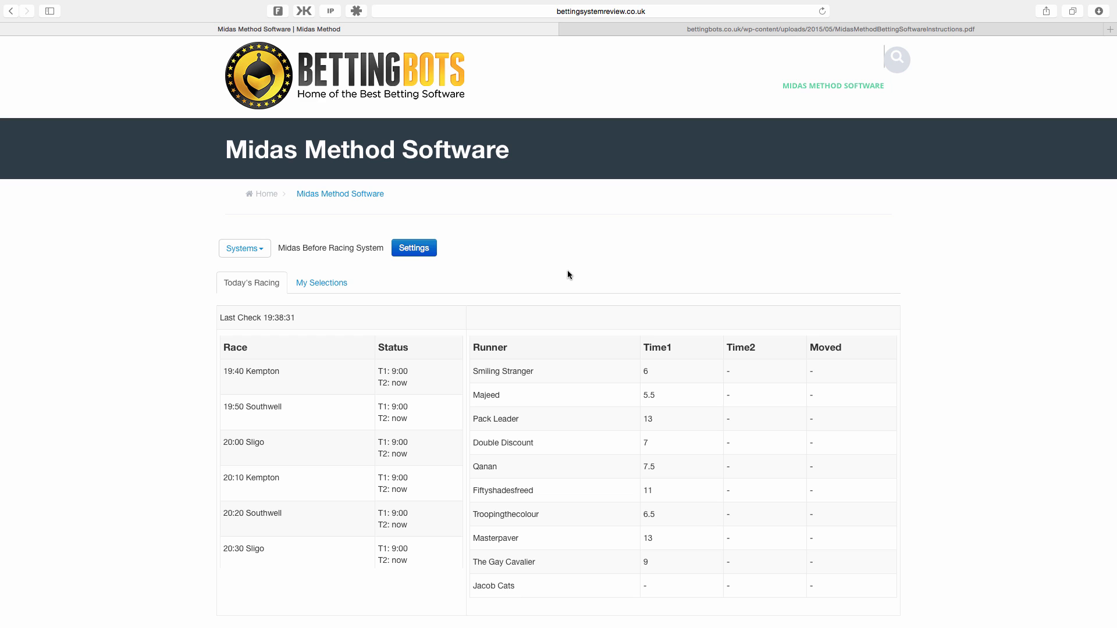
mouse_move(562, 280)
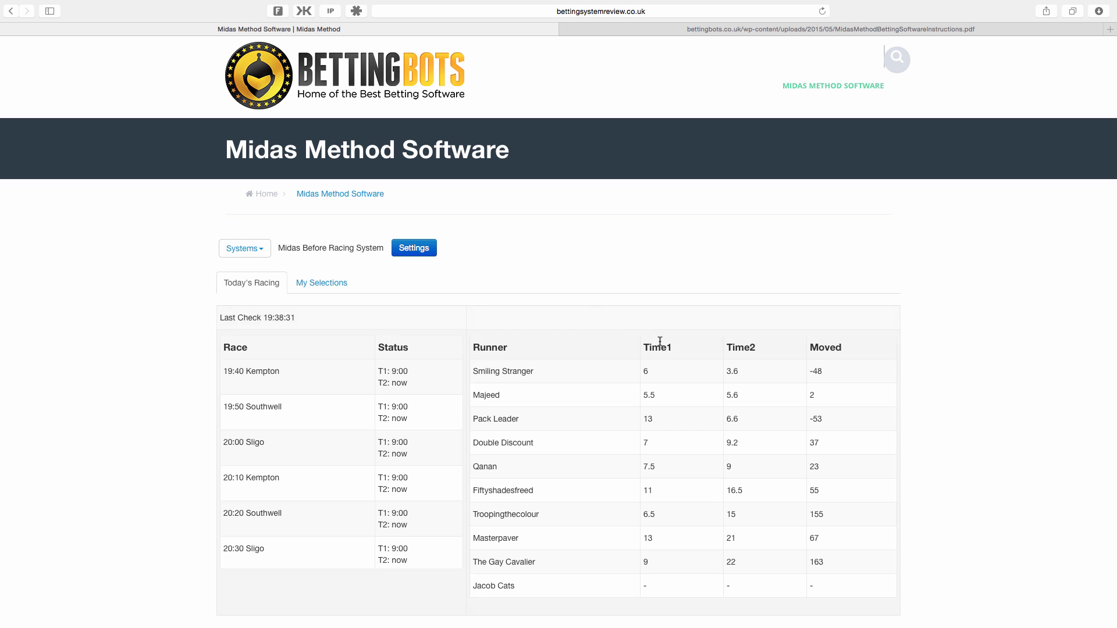
mouse_move(683, 371)
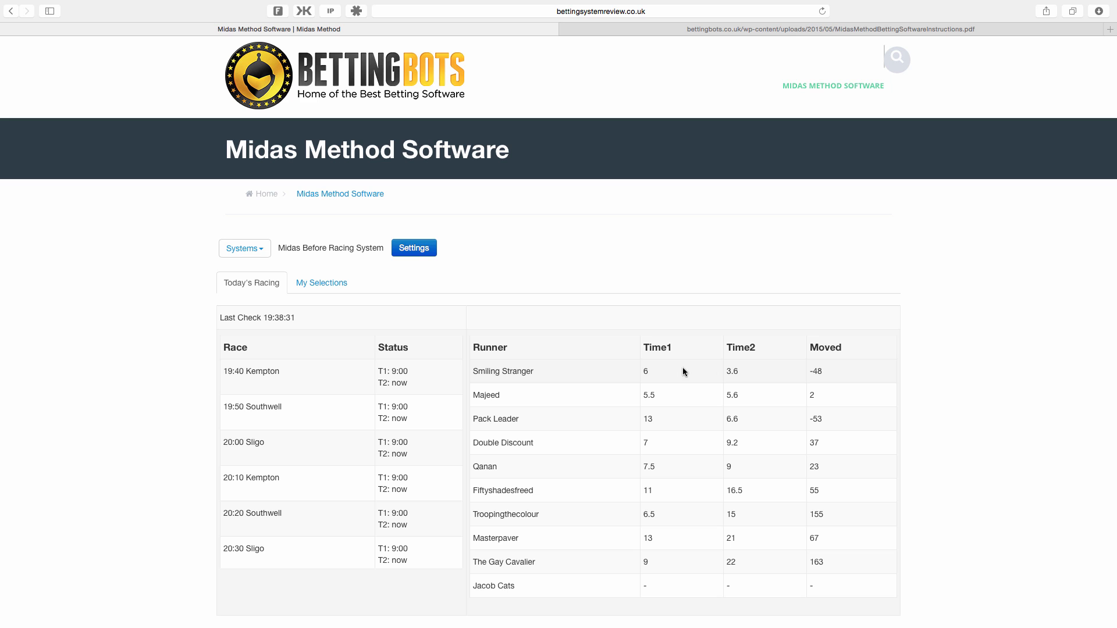
mouse_move(835, 380)
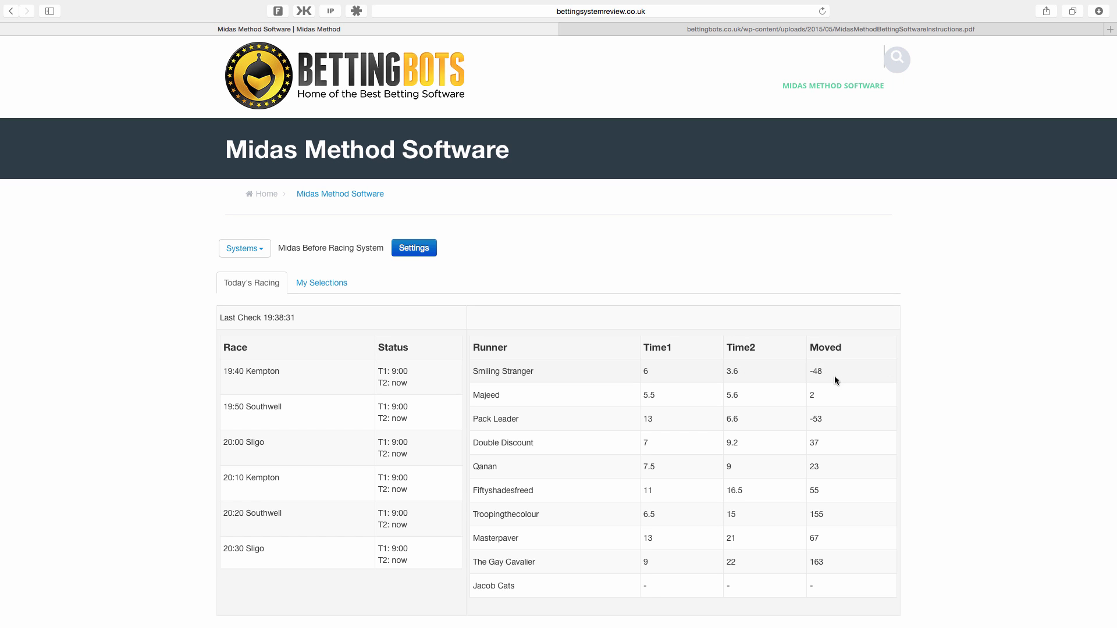
mouse_move(848, 418)
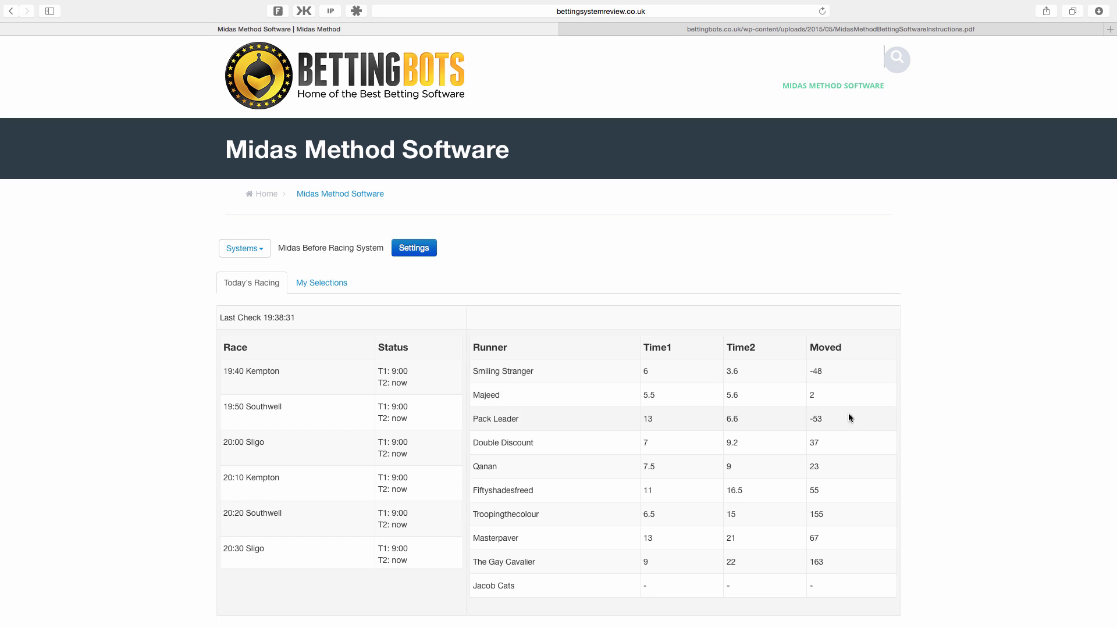
scroll(down, 3)
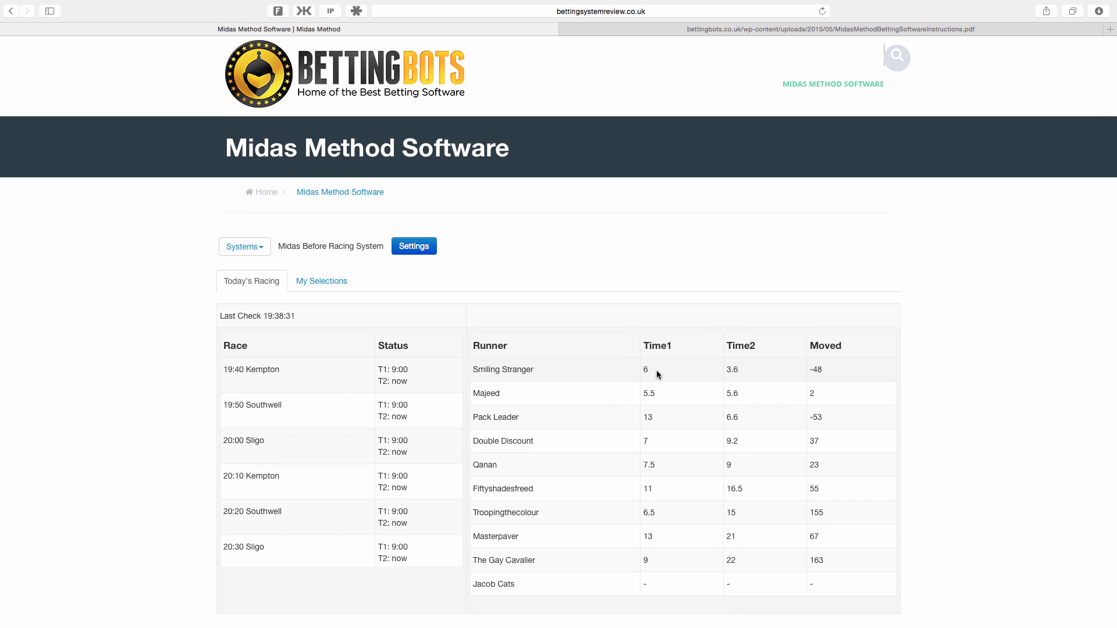
mouse_move(764, 375)
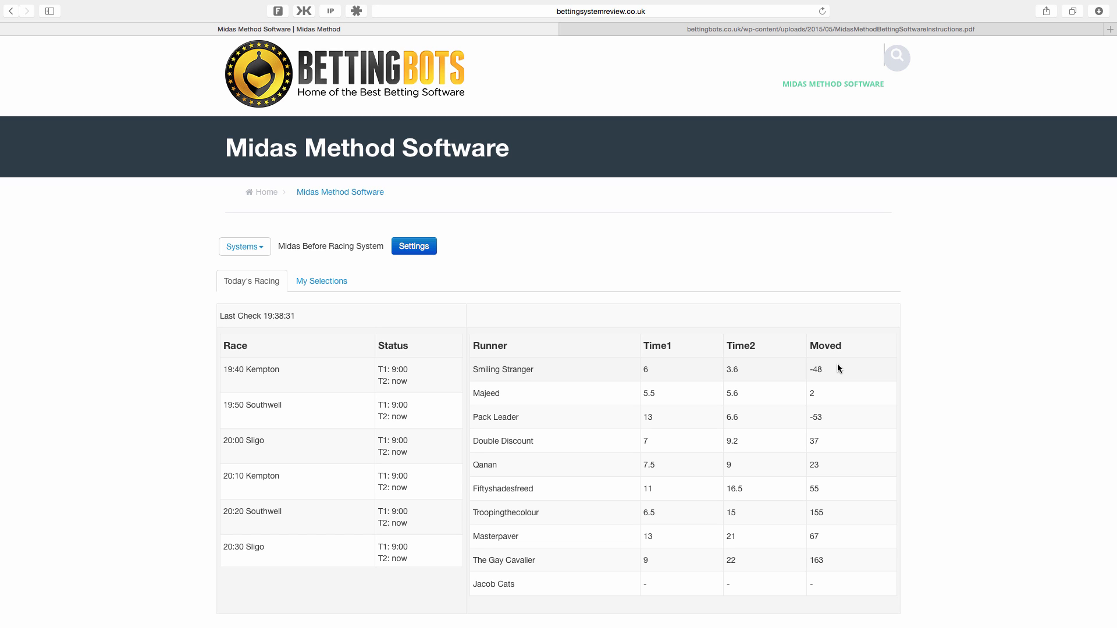
mouse_move(843, 376)
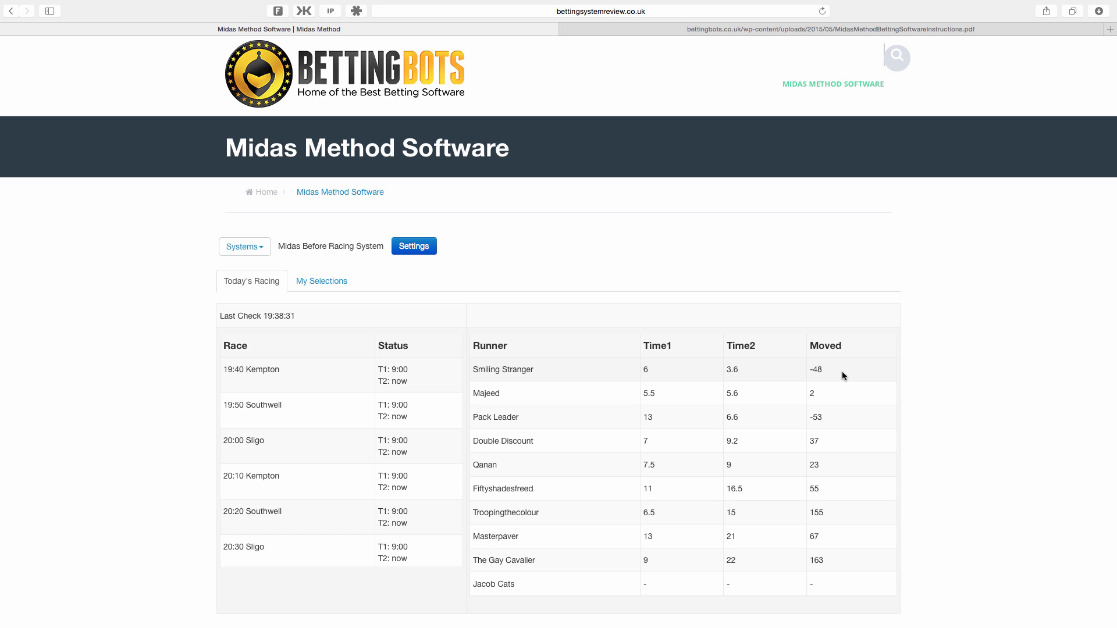
mouse_move(848, 381)
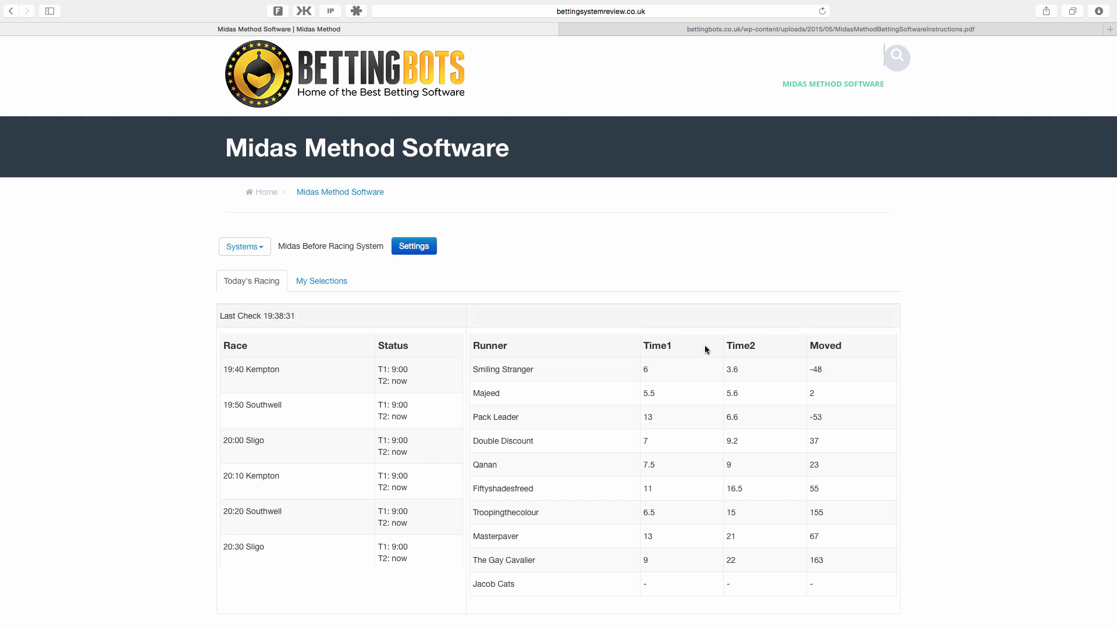
mouse_move(245, 245)
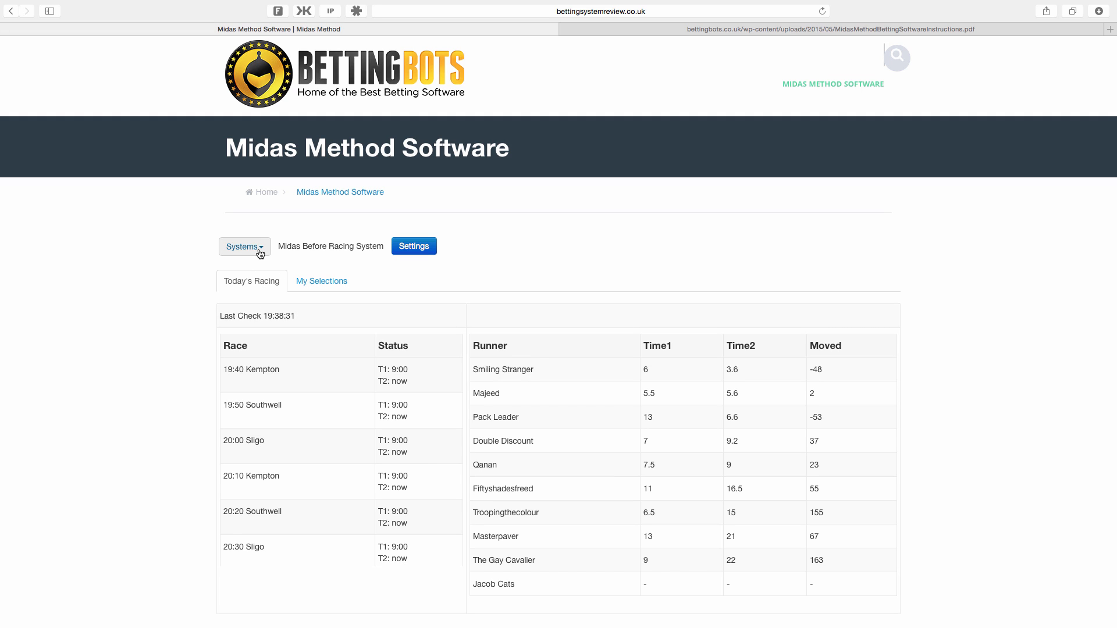
Show the Systems list, then scroll the instructions PDF to the System 1 Instructions section
click(244, 246)
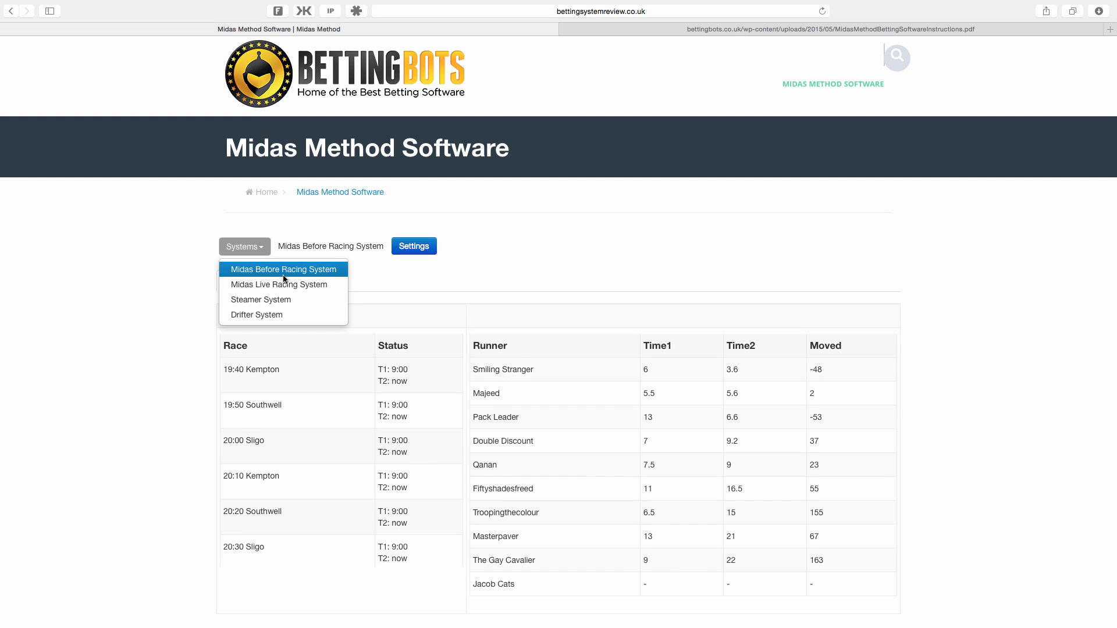
mouse_move(328, 277)
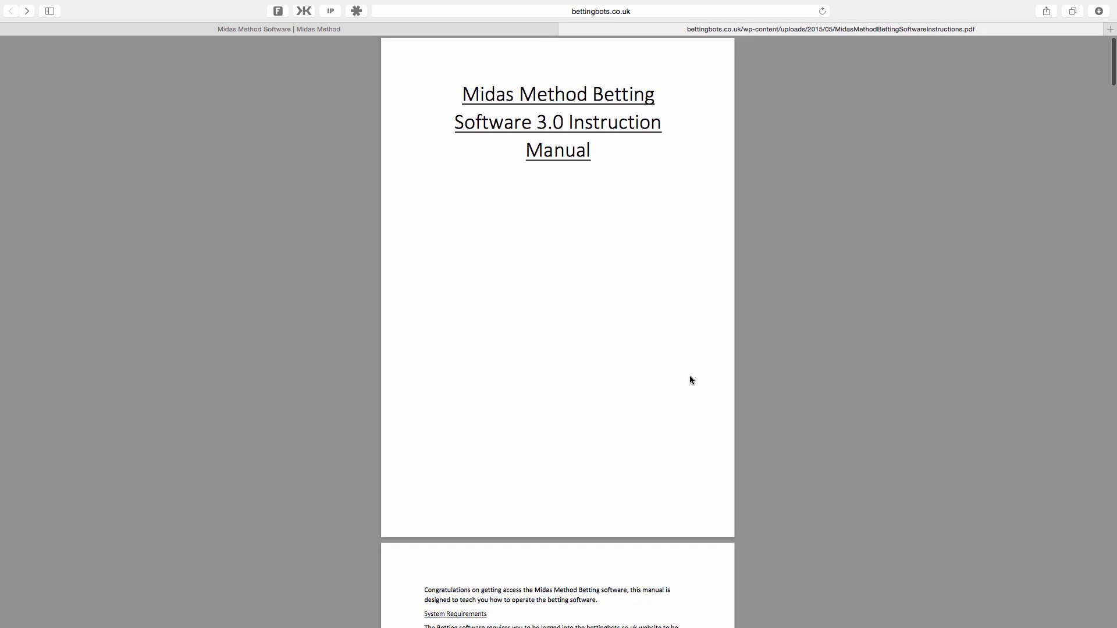
scroll(down, 3)
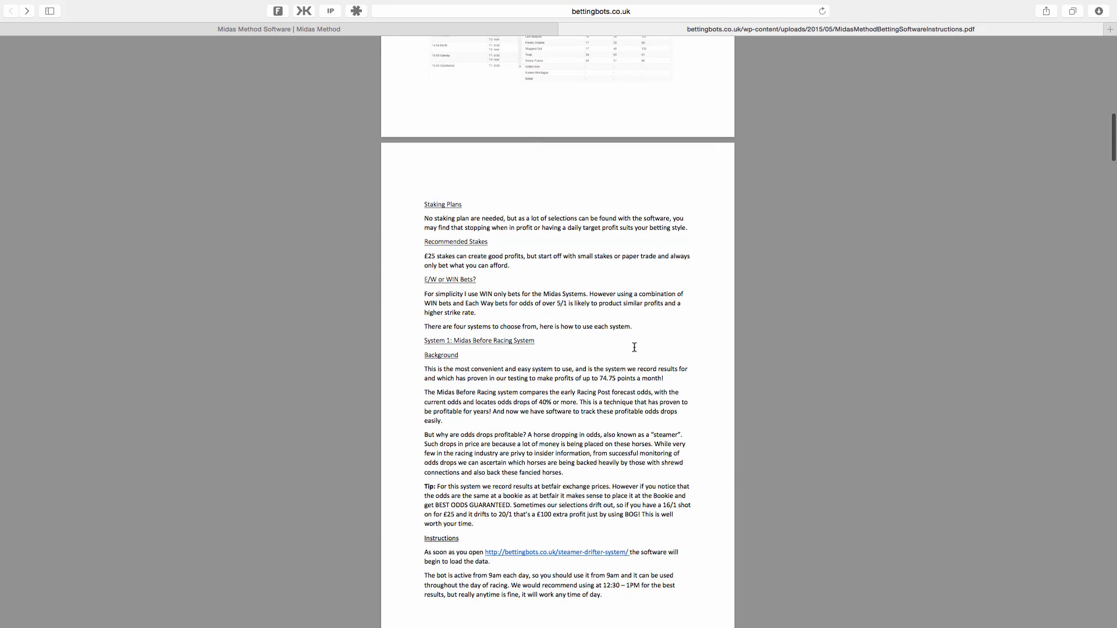
scroll(down, 3)
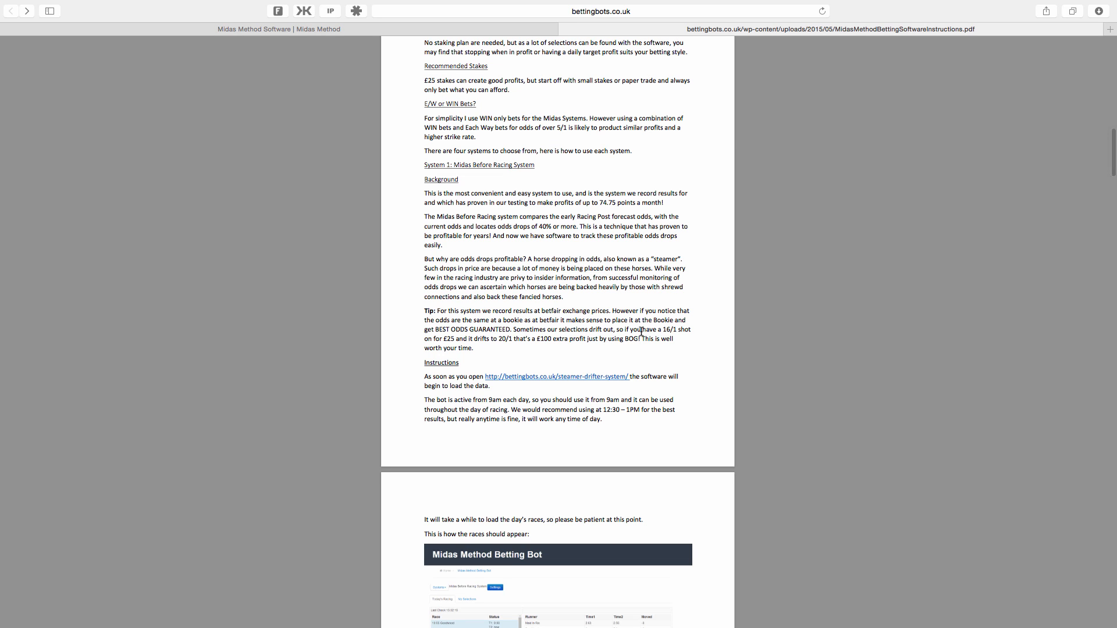
scroll(down, 3)
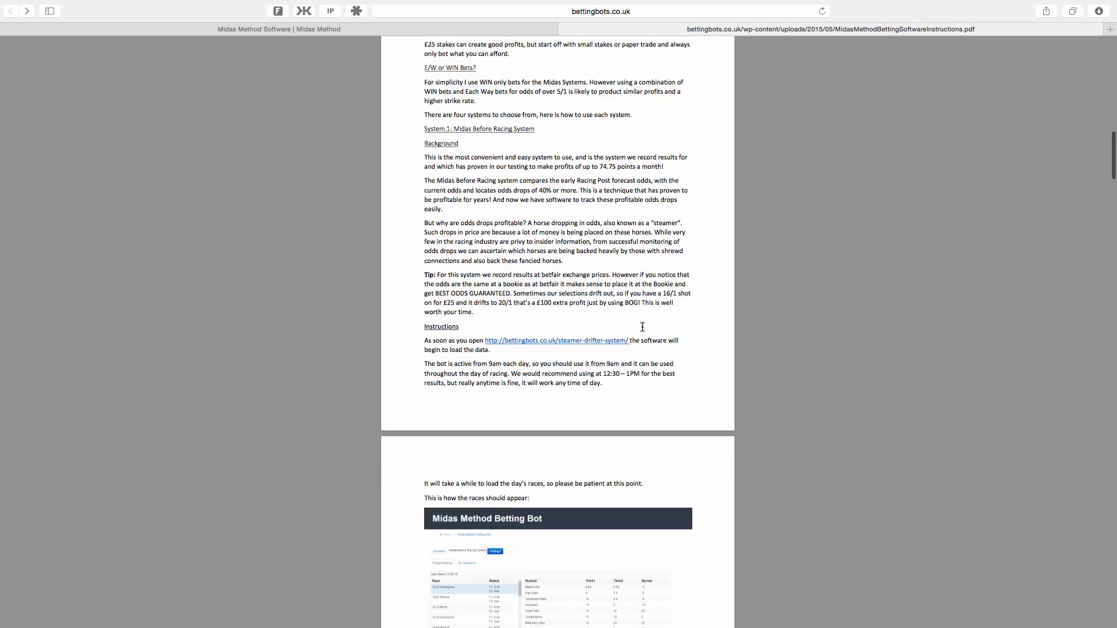
scroll(down, 3)
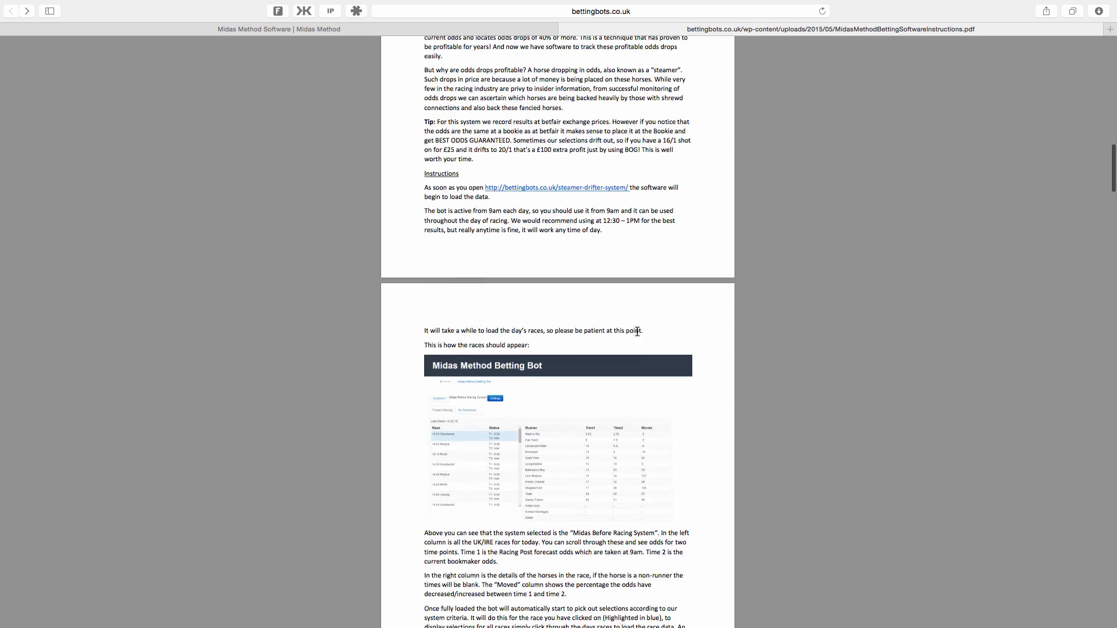
scroll(down, 3)
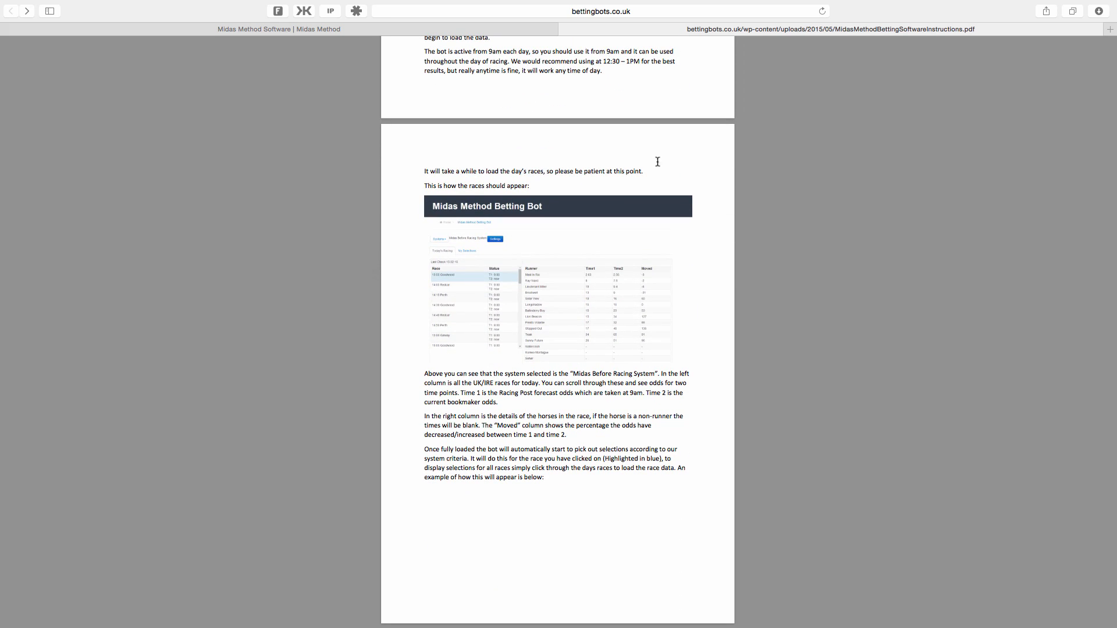
scroll(down, 3)
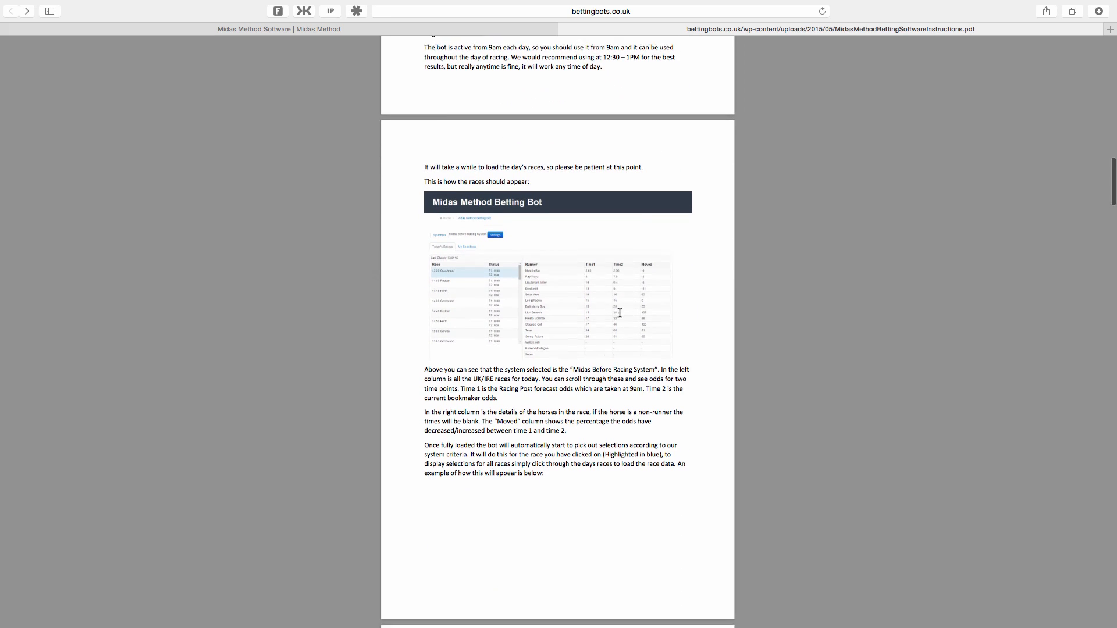
scroll(down, 3)
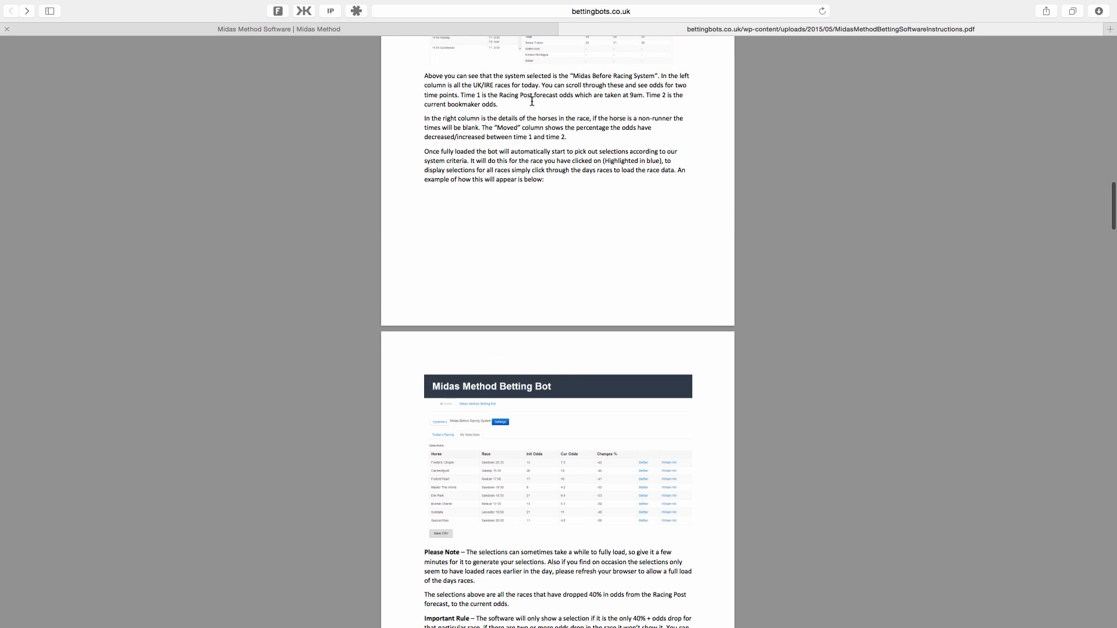
scroll(down, 3)
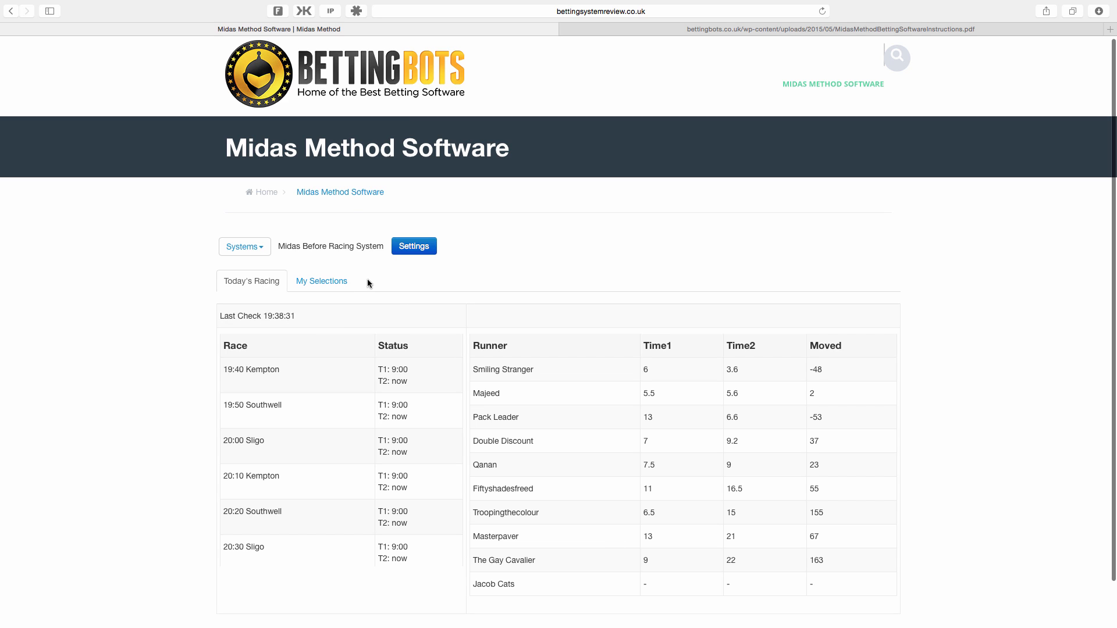
mouse_move(365, 291)
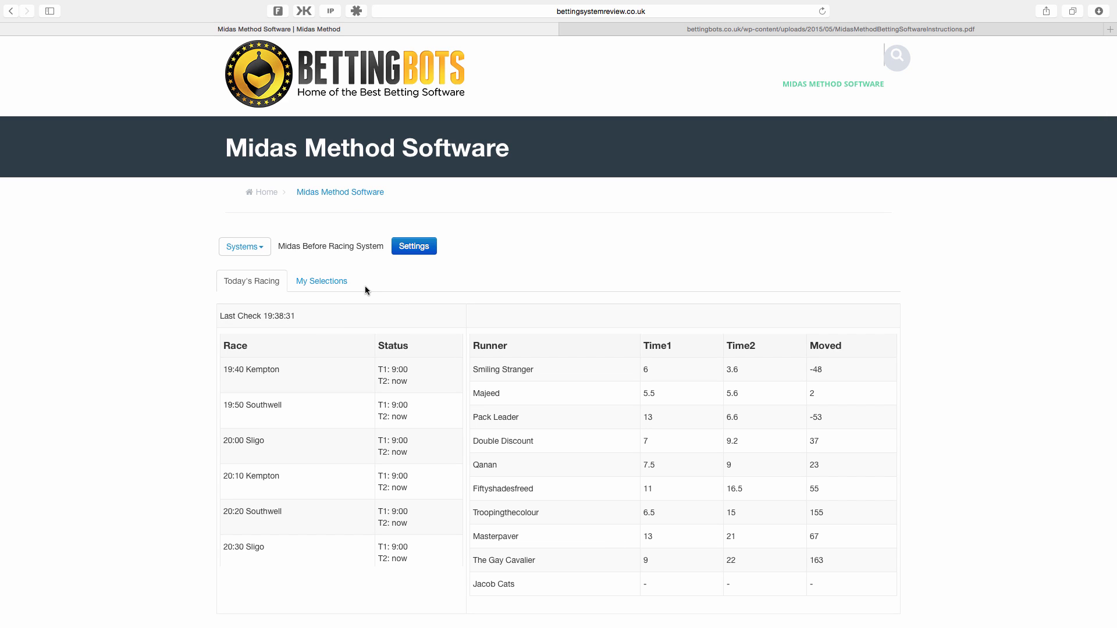
mouse_move(282, 293)
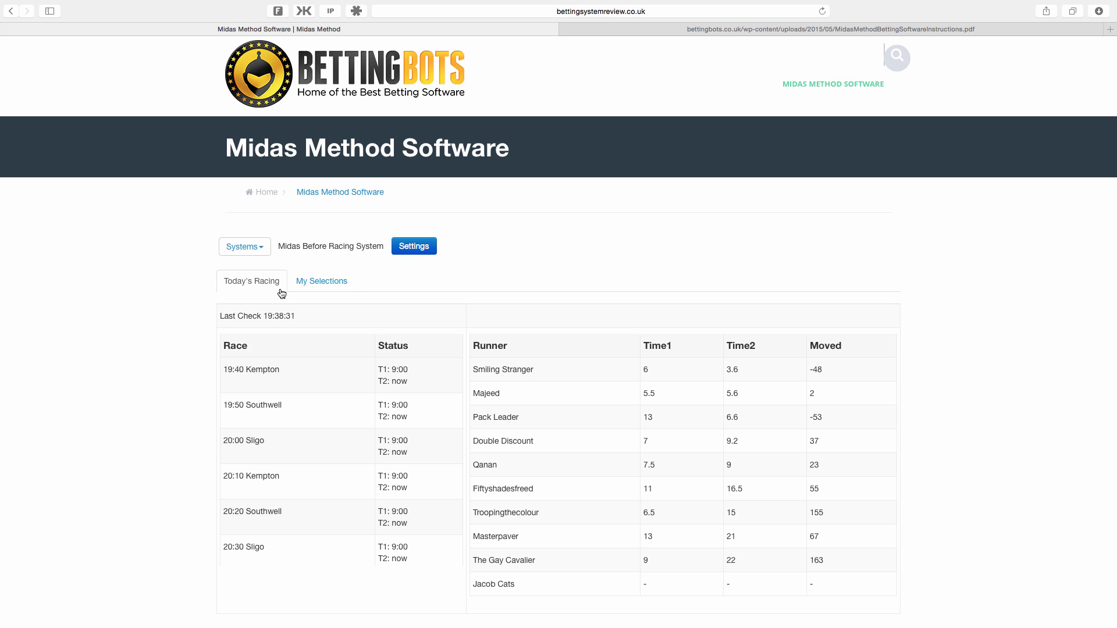
Show Today's Racing with the 19:40 Kempton race selected
click(244, 245)
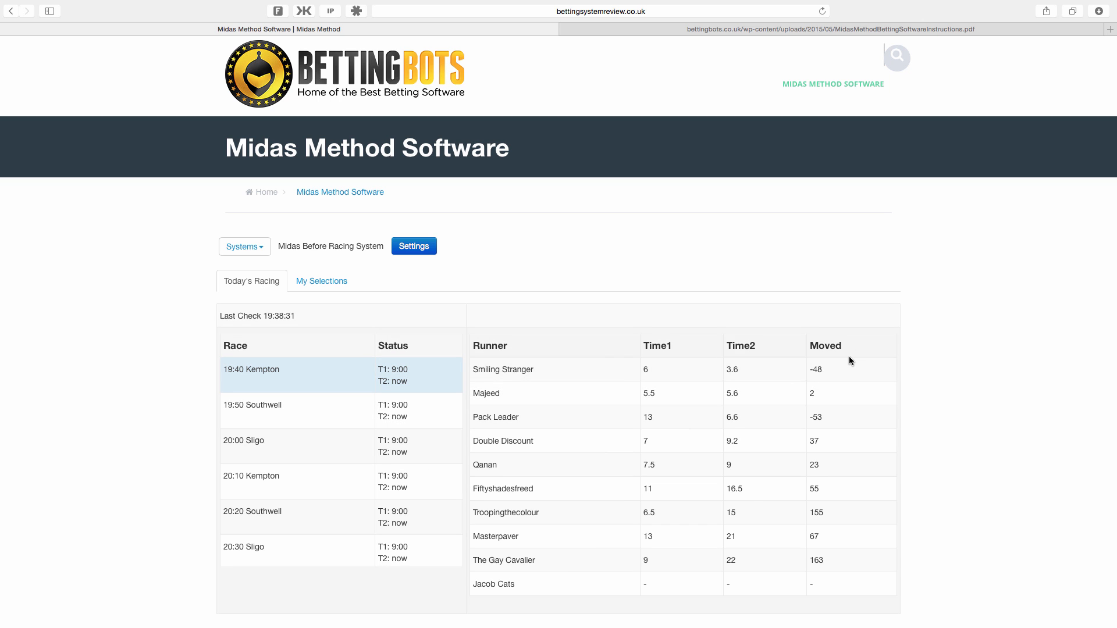
Compare the Urban Storm selection against the 19:50 Southwell runners' Time1, Time2 and Moved odds
click(321, 282)
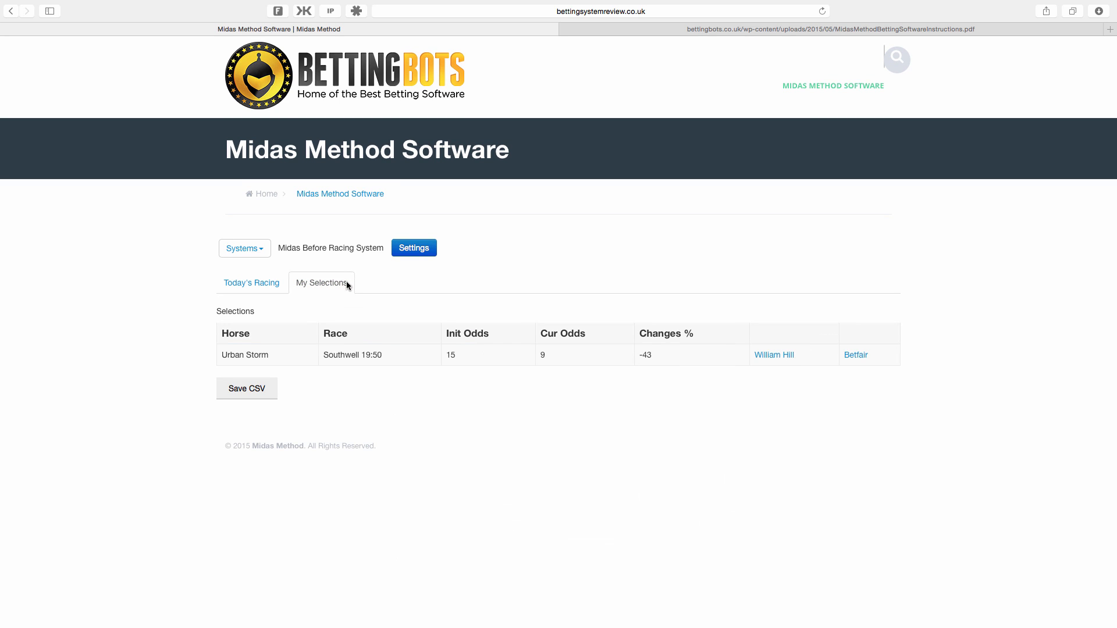
click(251, 283)
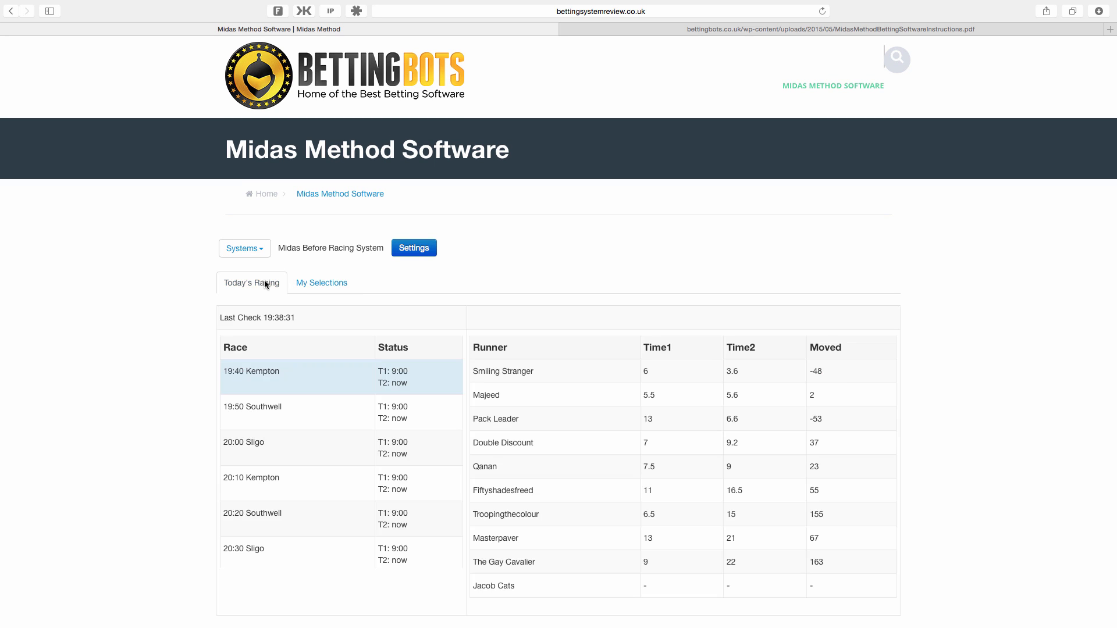
mouse_move(468, 406)
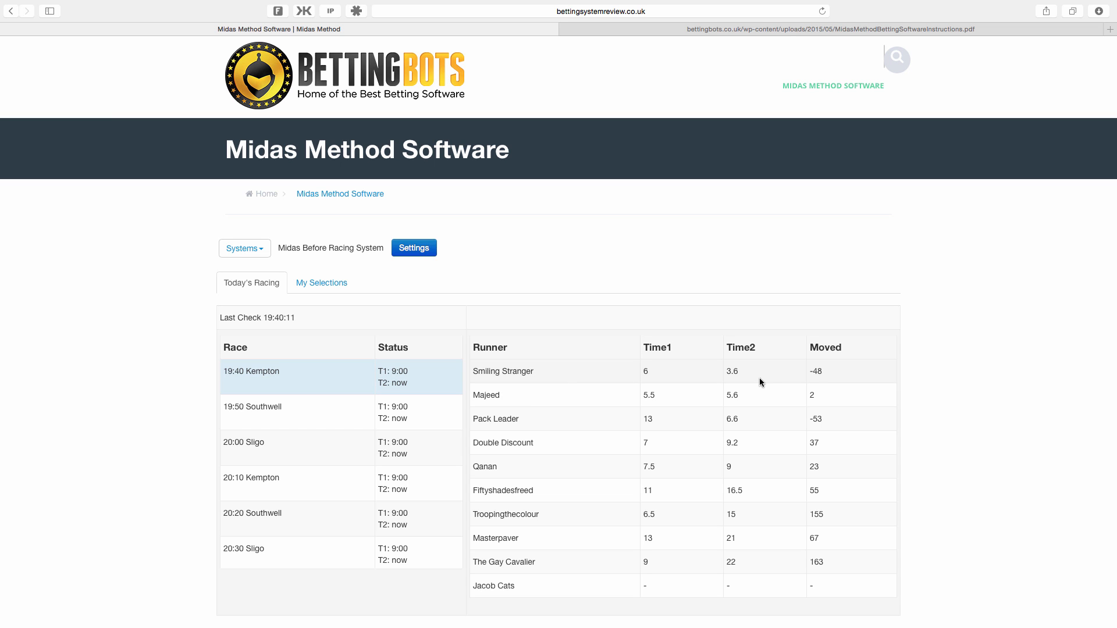
click(321, 282)
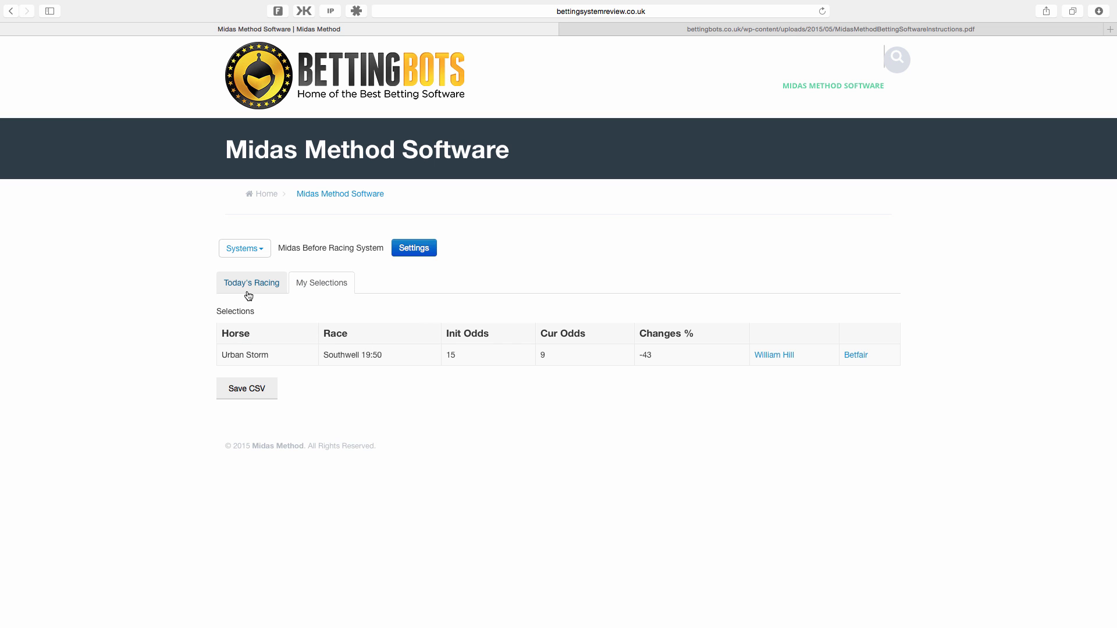
click(251, 282)
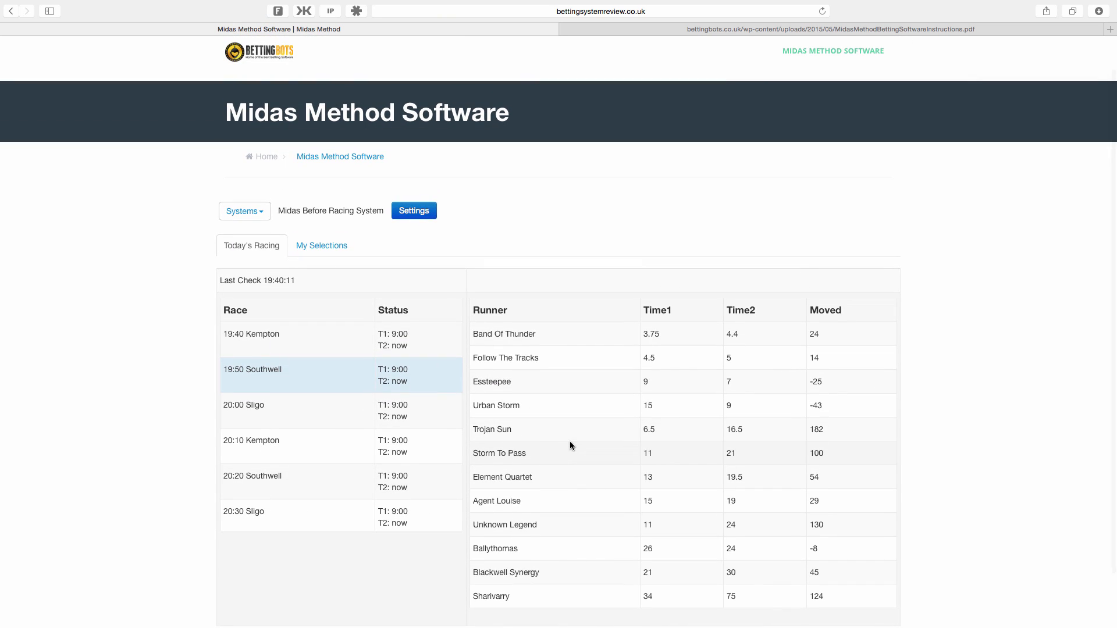
click(321, 245)
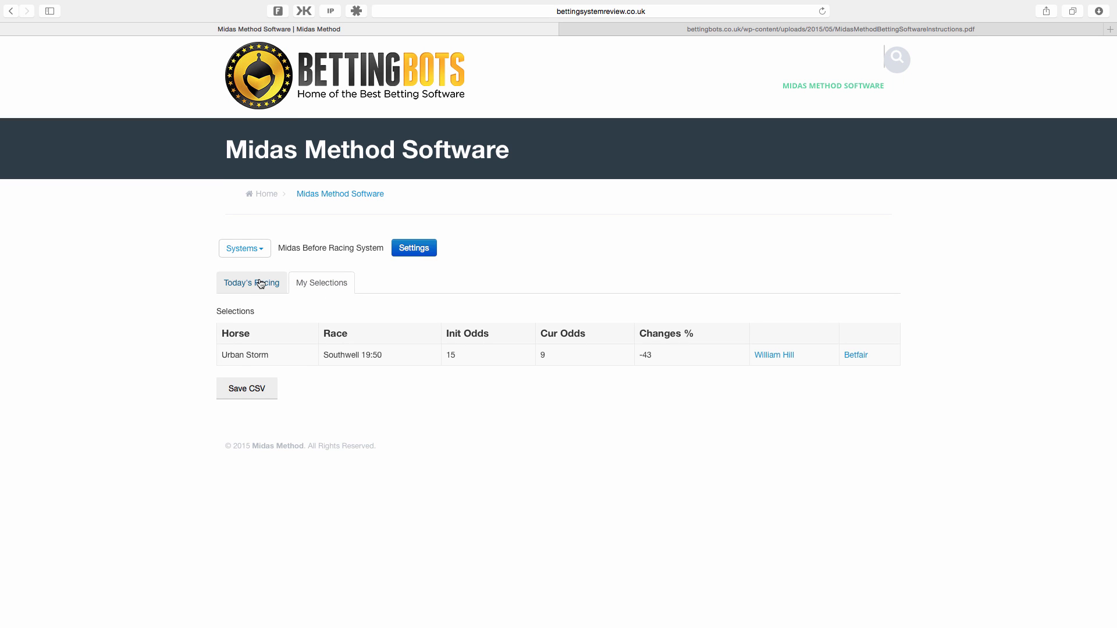
click(251, 283)
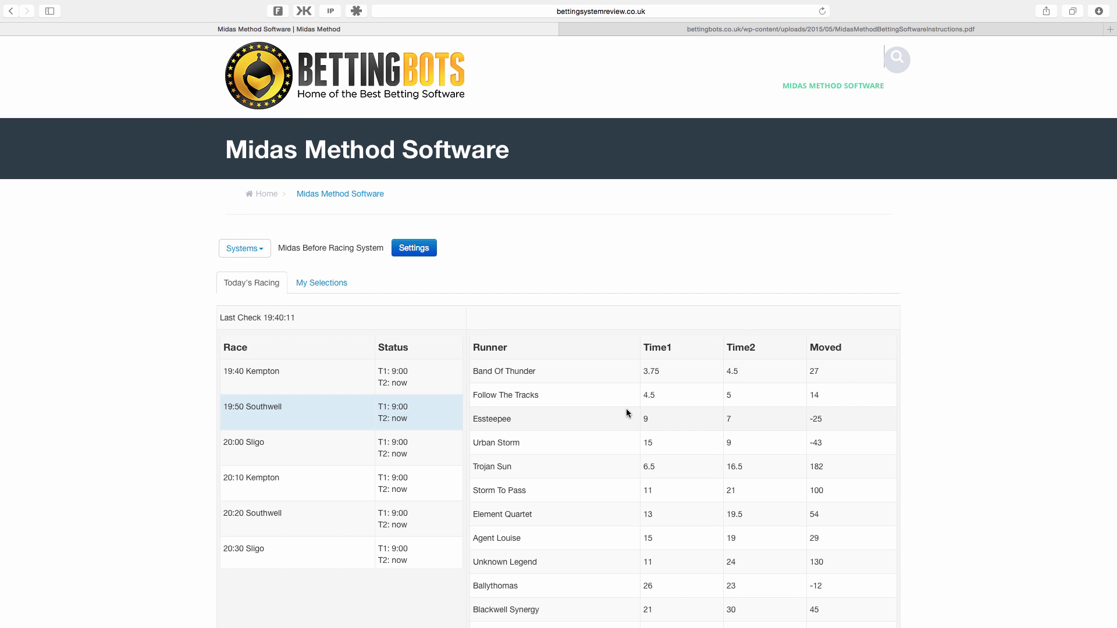
mouse_move(526, 376)
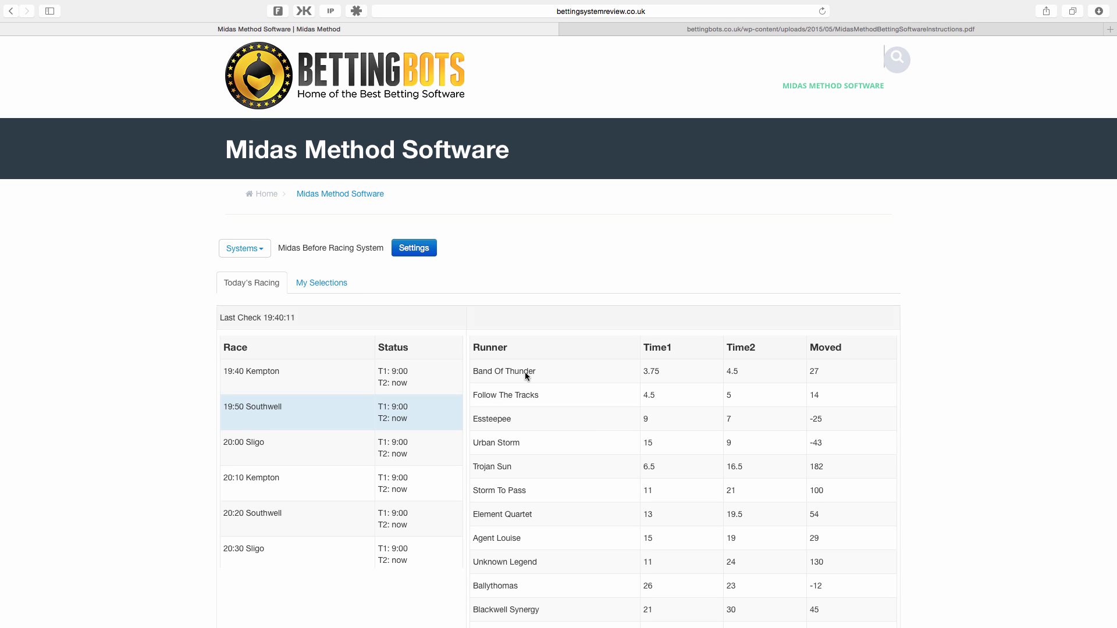
scroll(down, 3)
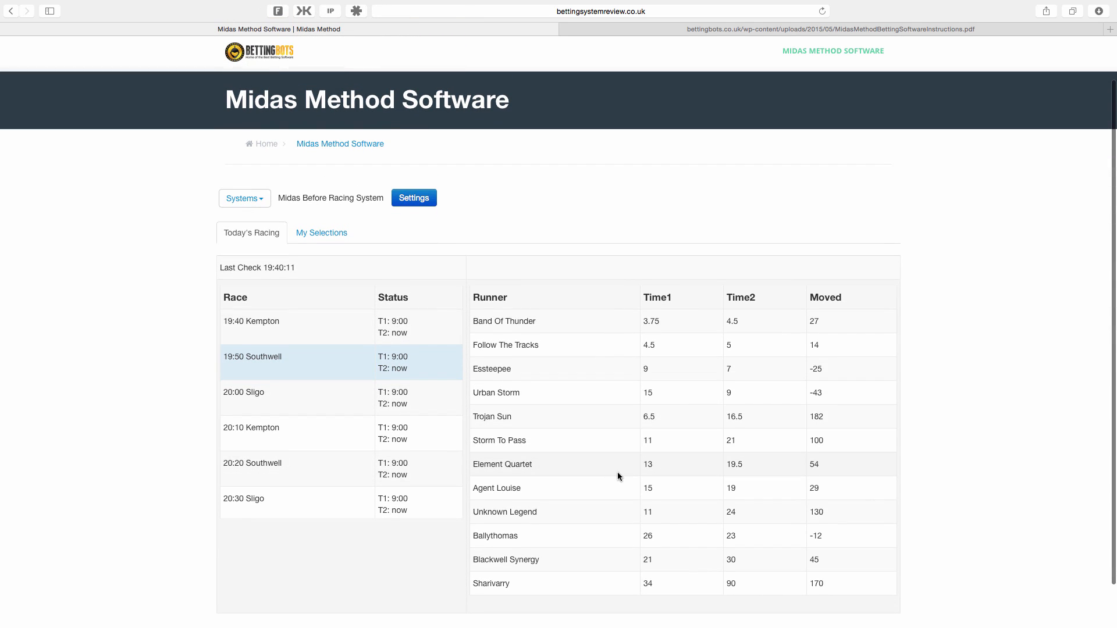
click(321, 232)
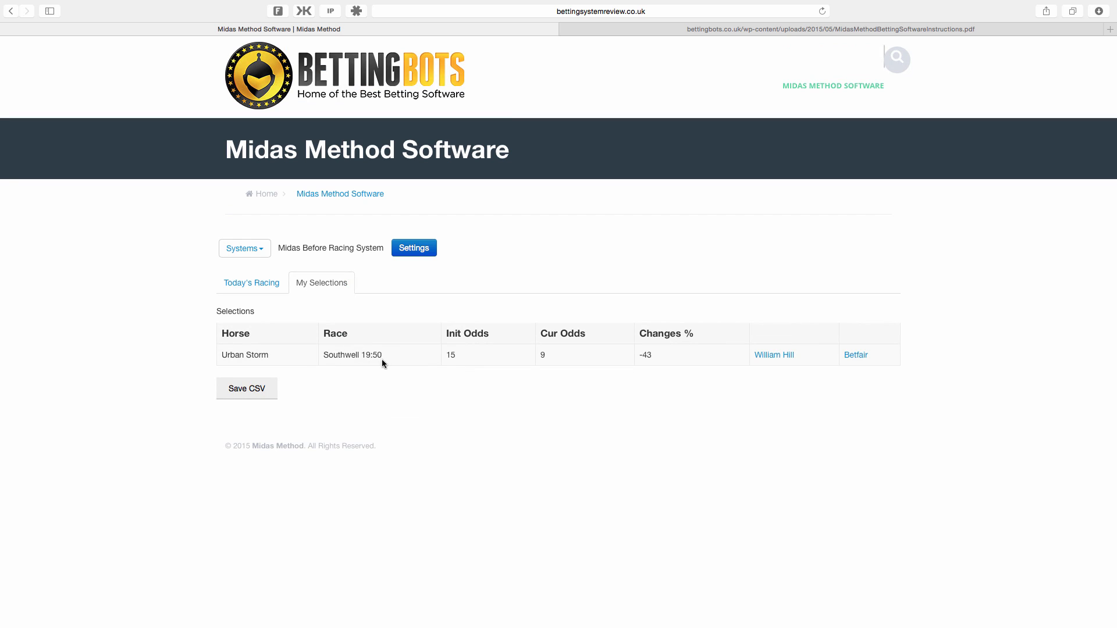
click(251, 282)
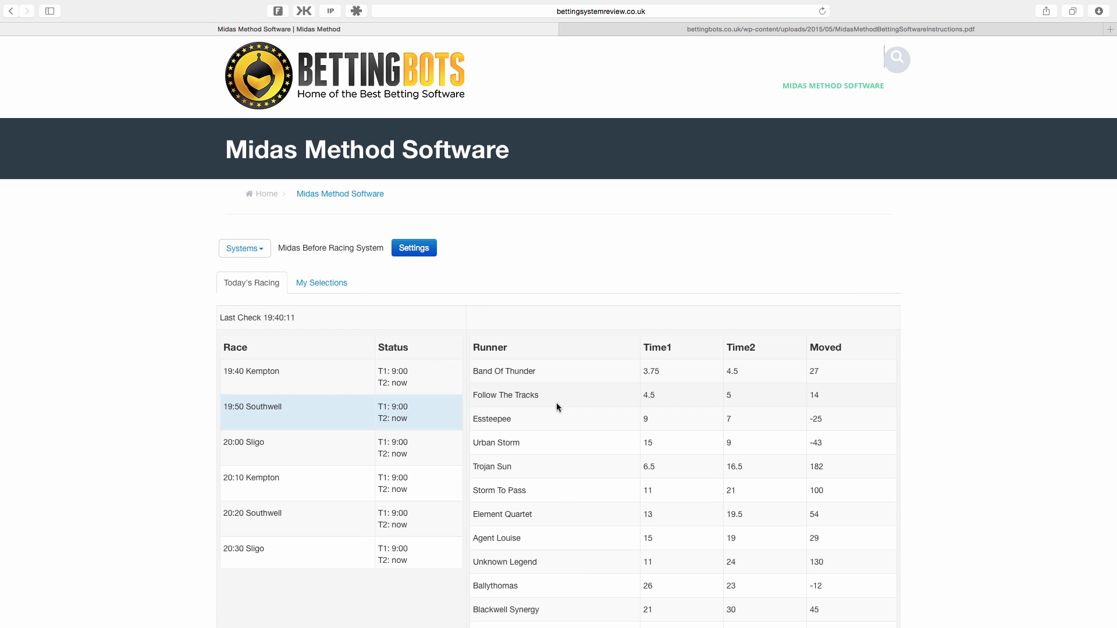
mouse_move(843, 448)
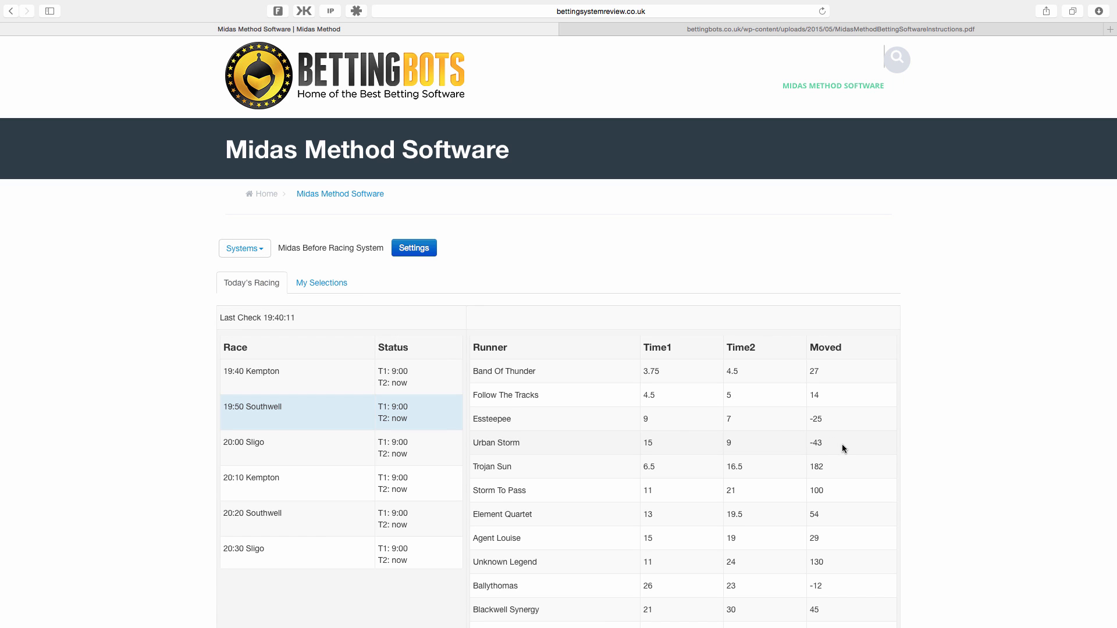
mouse_move(933, 340)
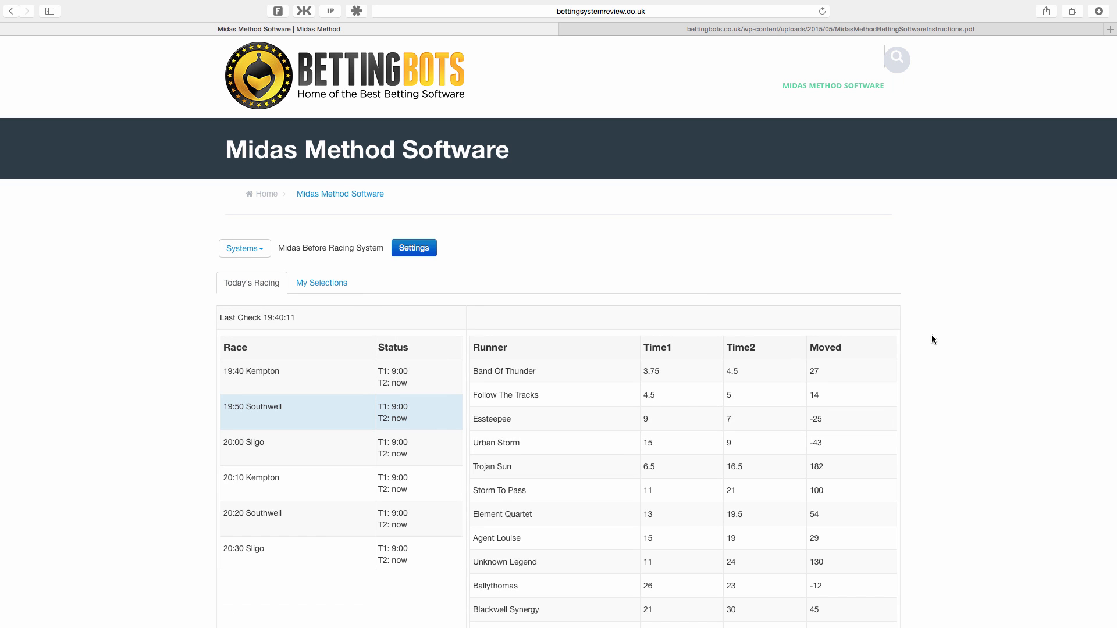
scroll(down, 3)
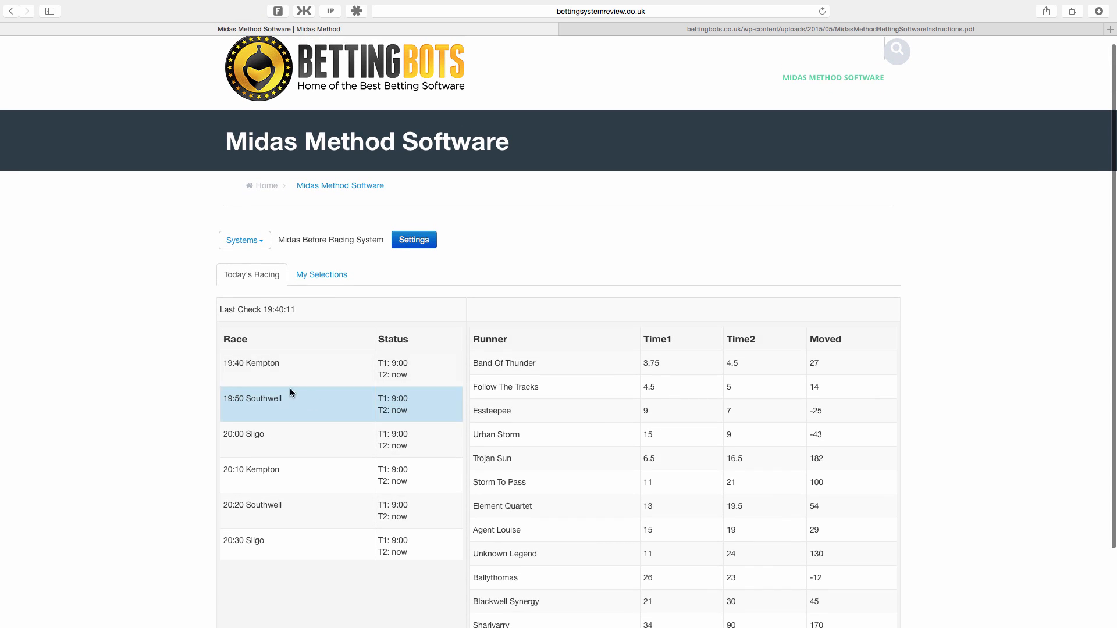
mouse_move(380, 372)
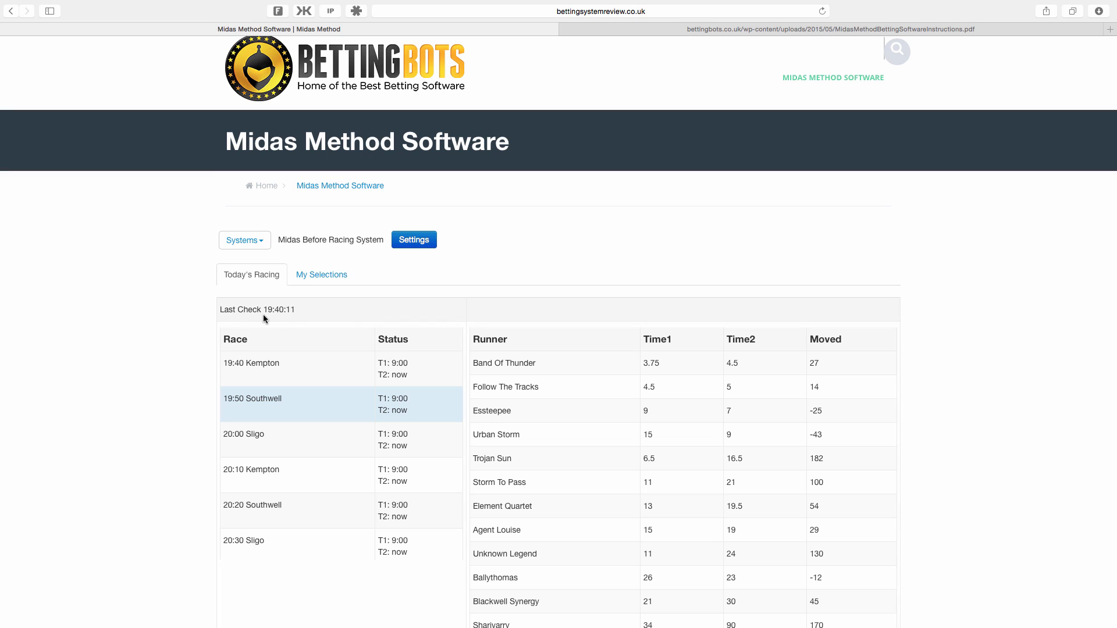
mouse_move(299, 315)
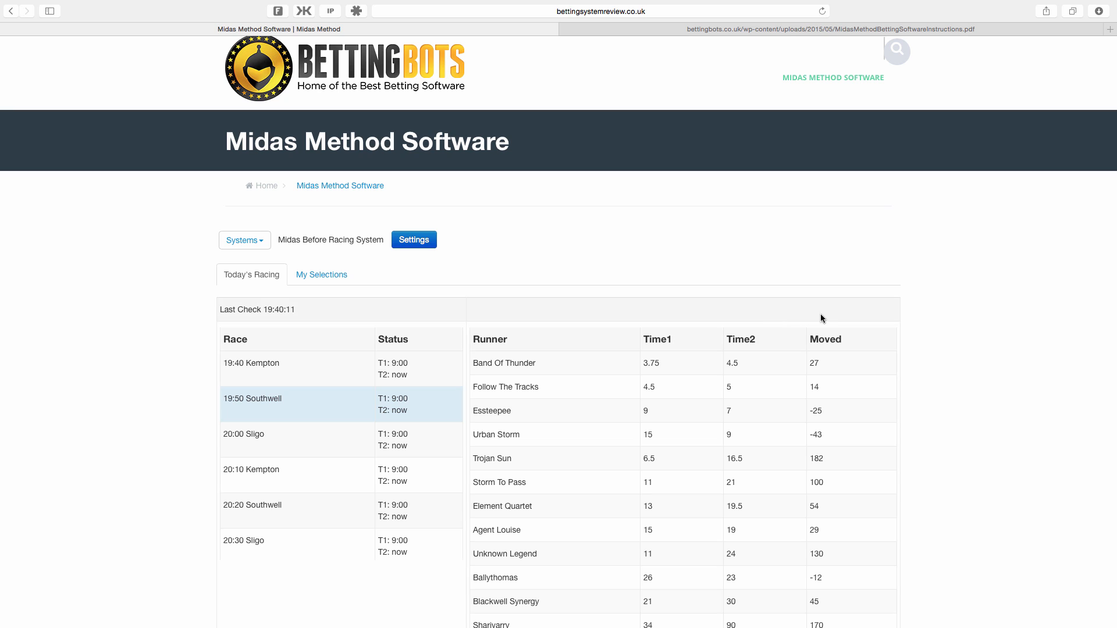
mouse_move(905, 304)
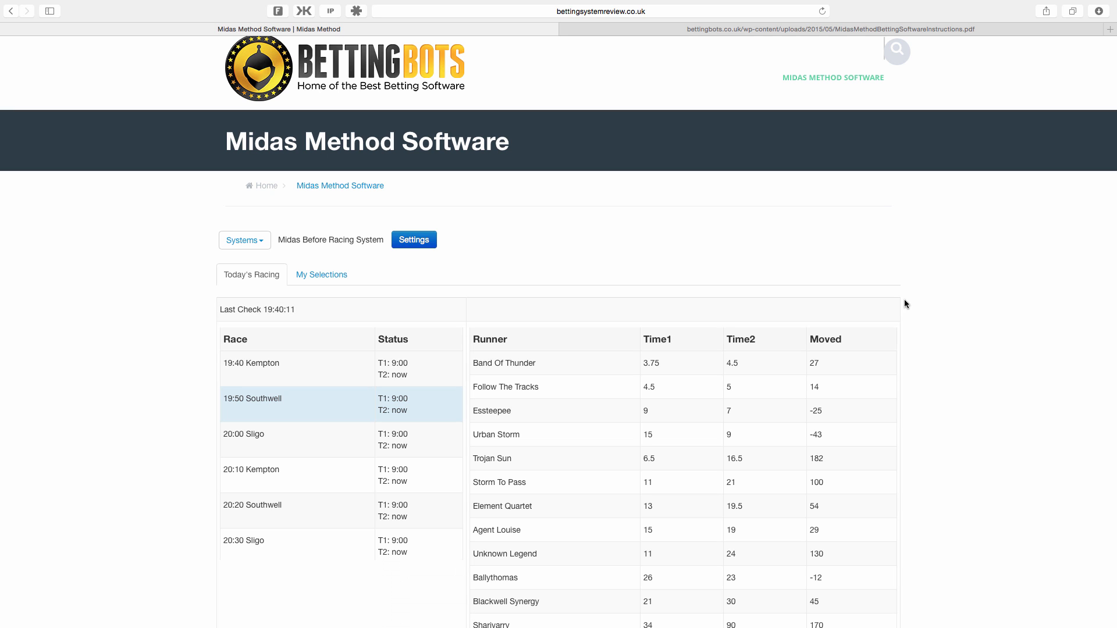
mouse_move(748, 459)
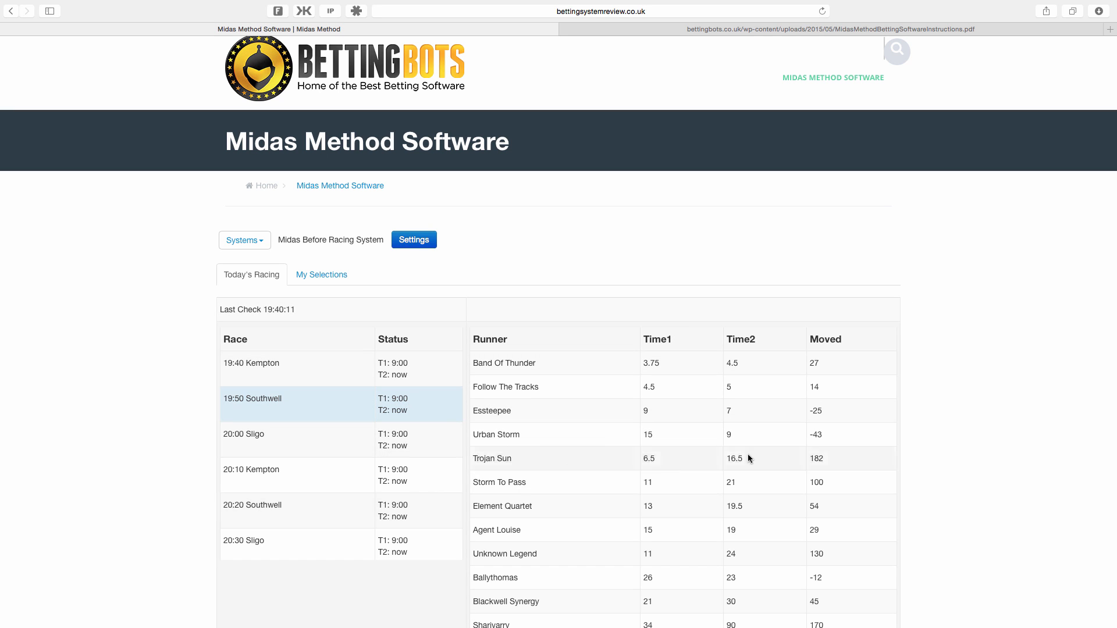
click(320, 274)
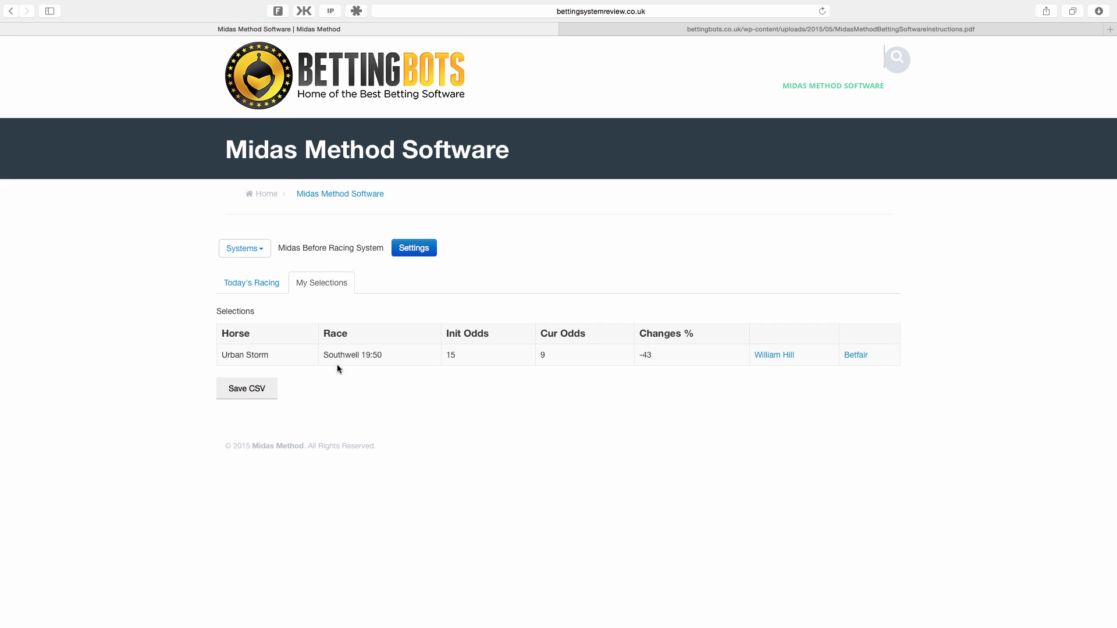
mouse_move(313, 324)
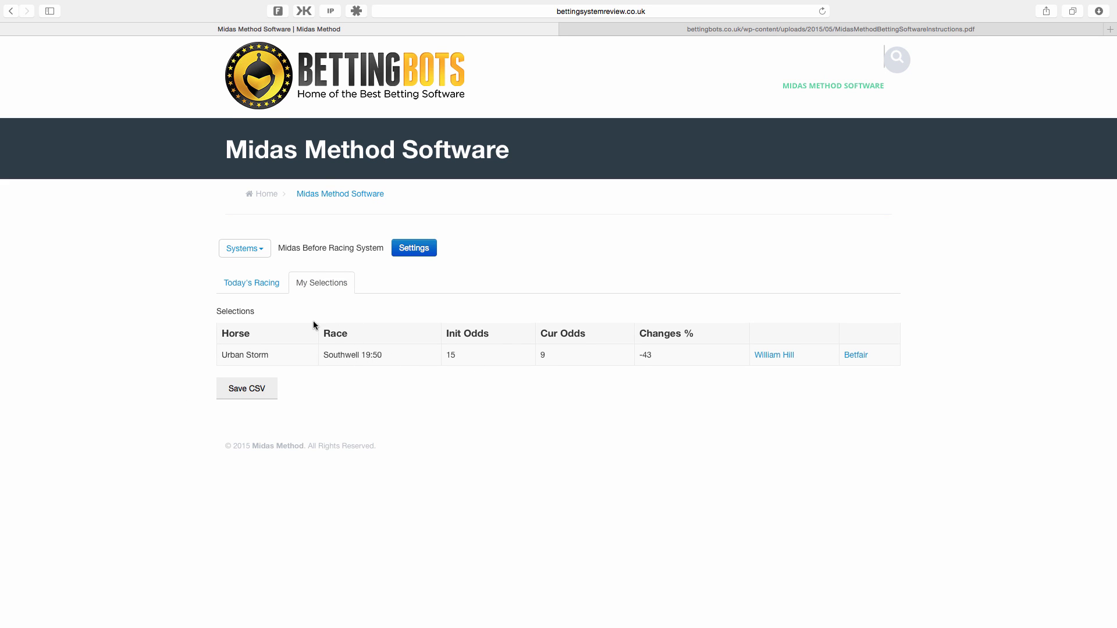
mouse_move(354, 330)
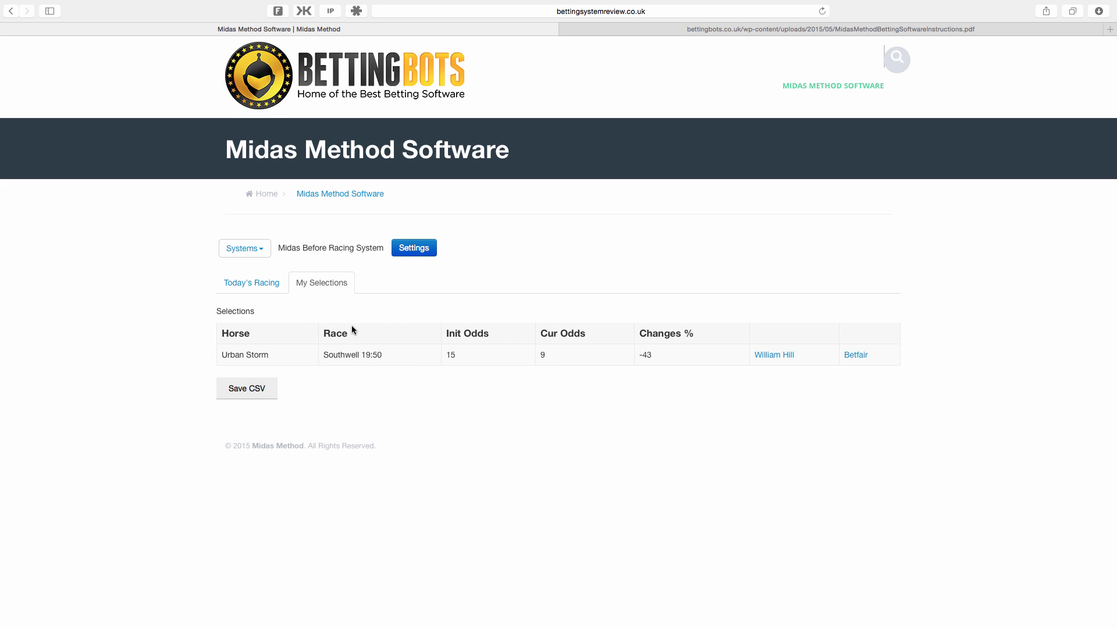
mouse_move(584, 385)
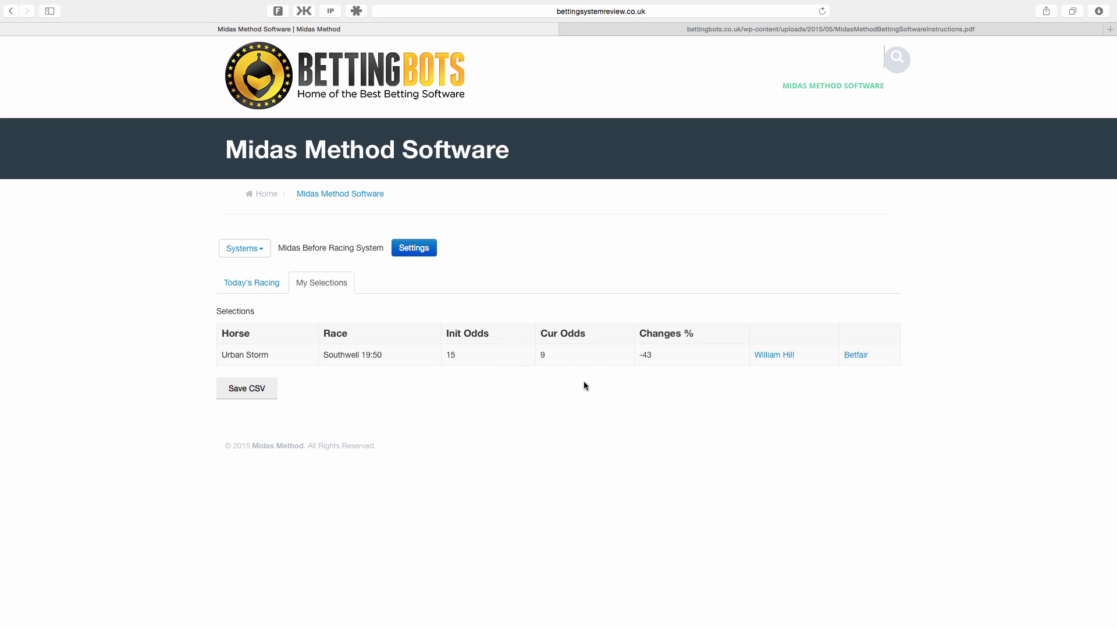
mouse_move(699, 375)
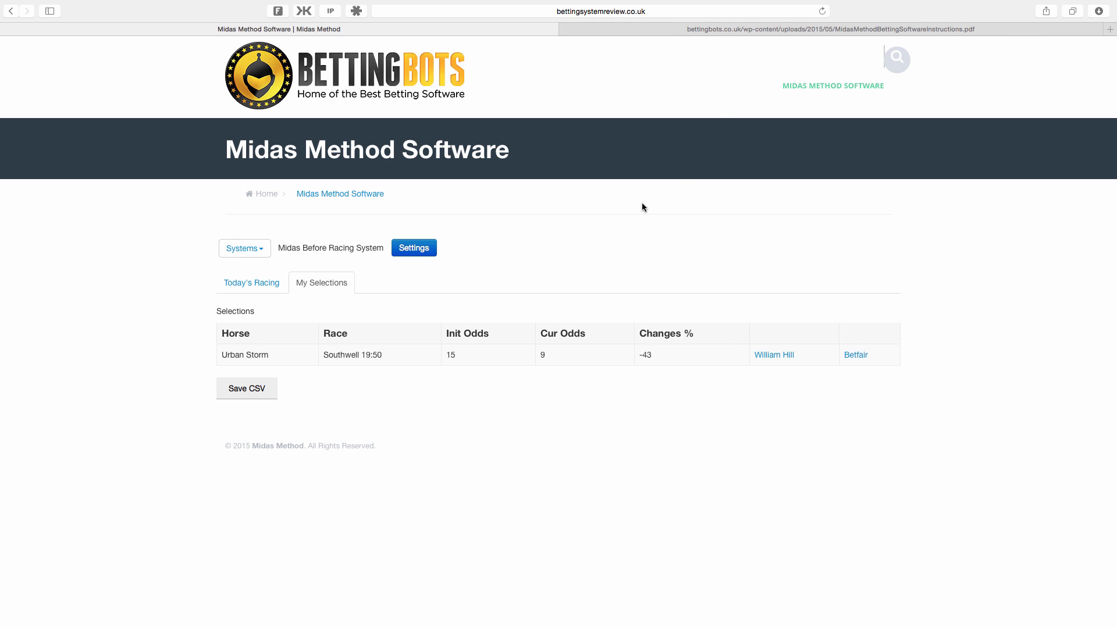
mouse_move(635, 207)
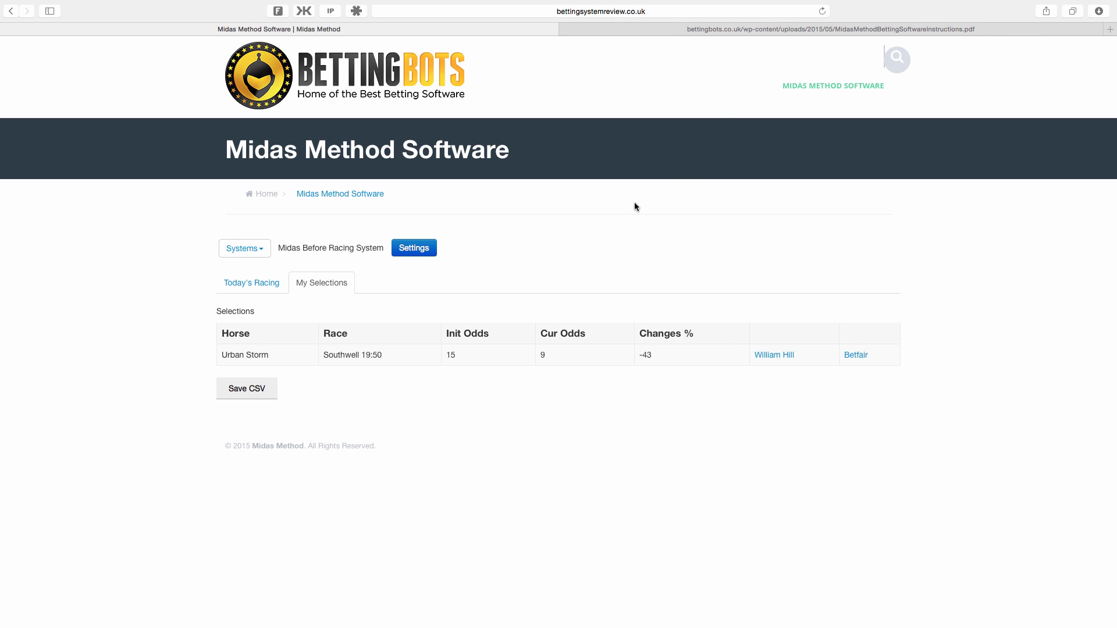
mouse_move(666, 371)
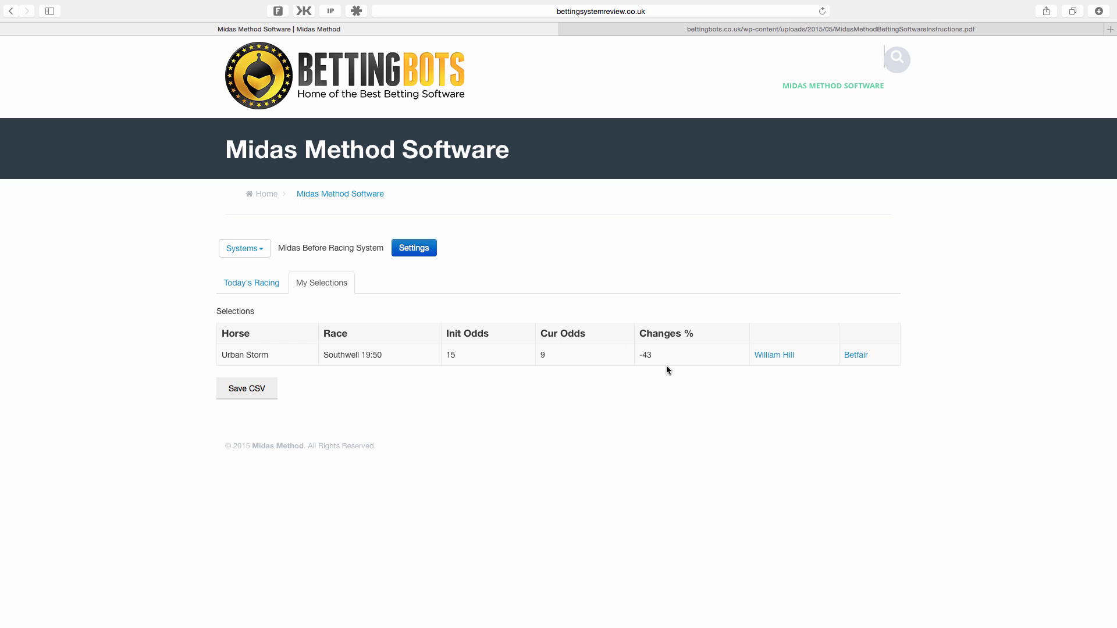
mouse_move(650, 374)
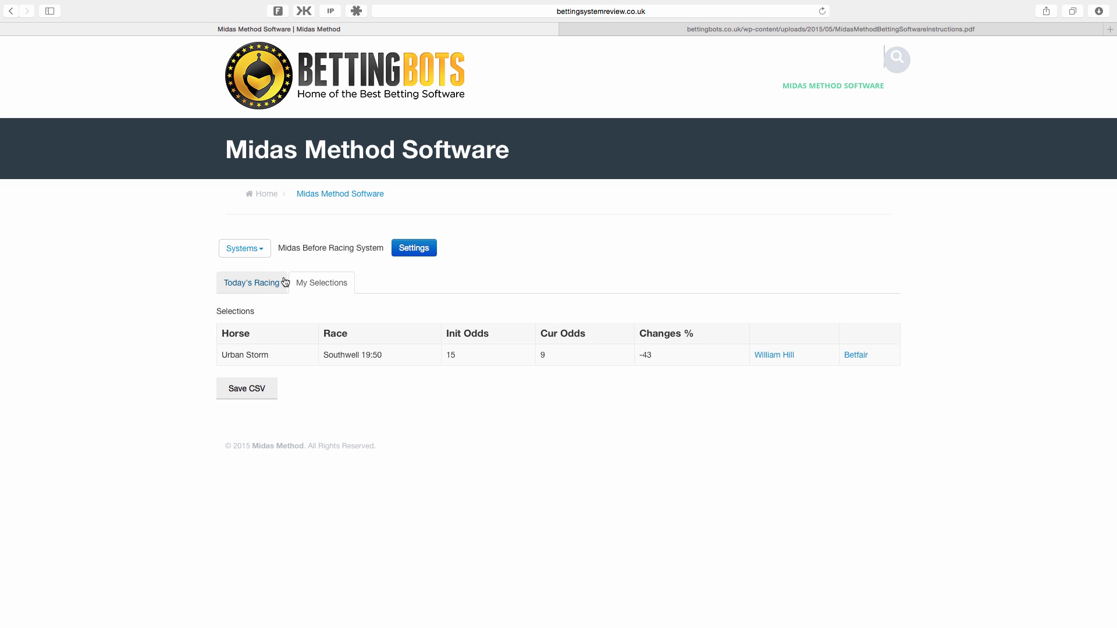
click(251, 282)
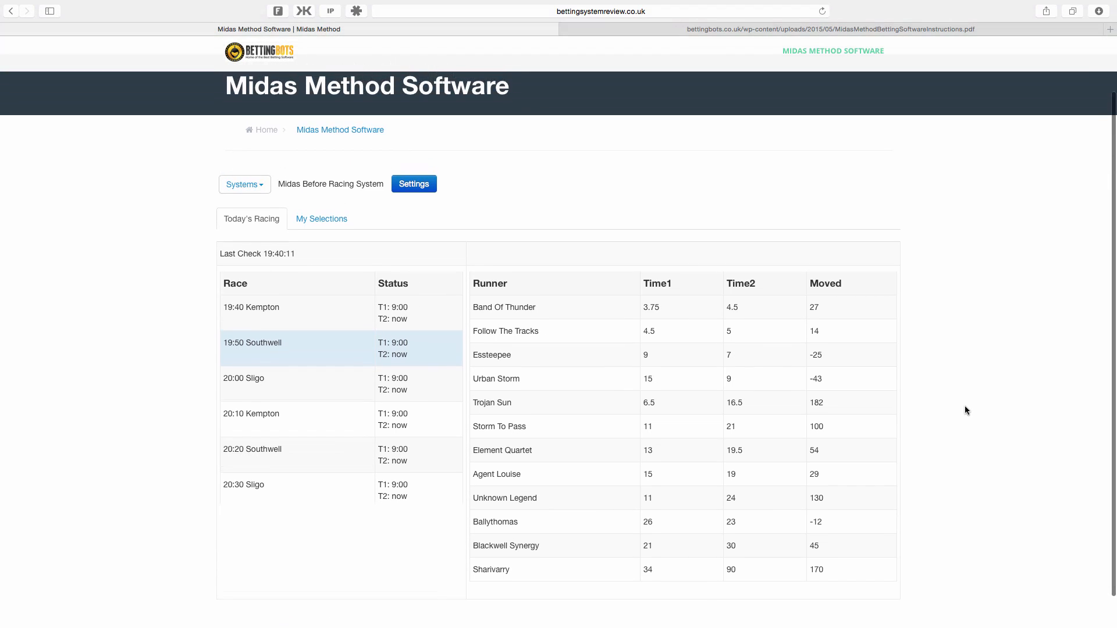
Review Settings: odds movement -40 to -500, odds up to 20, 30–5 minute timings
click(413, 184)
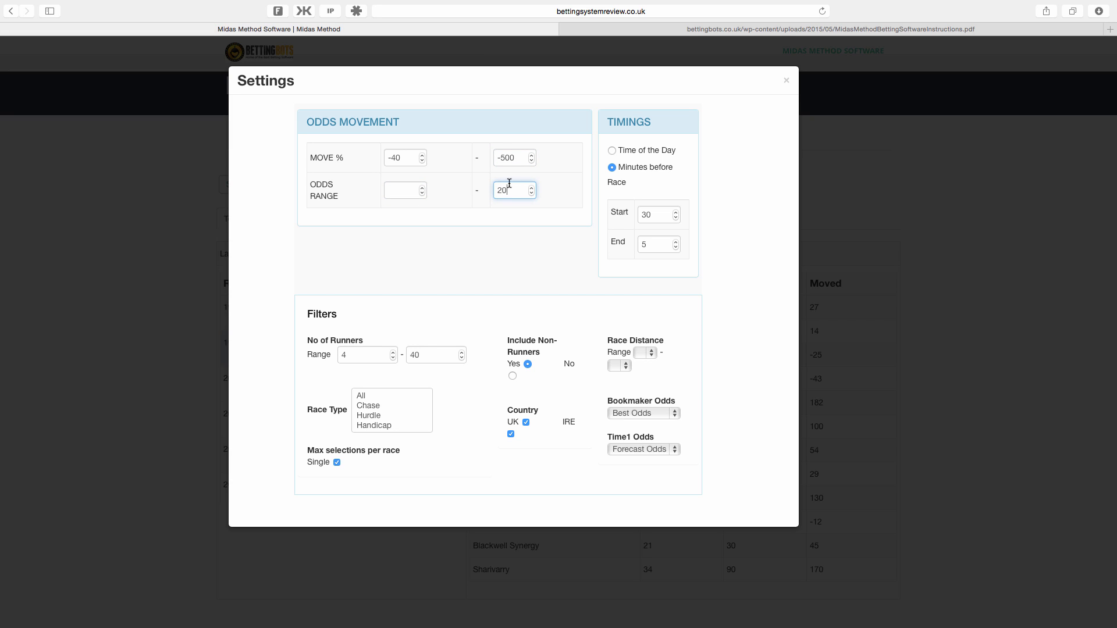
mouse_move(513, 304)
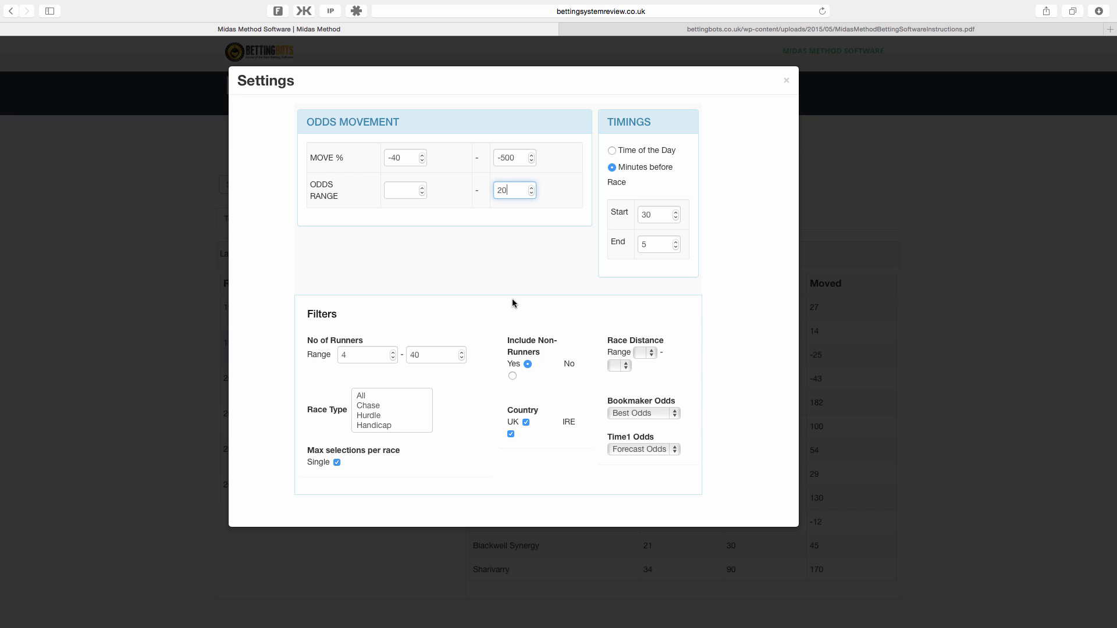
mouse_move(664, 215)
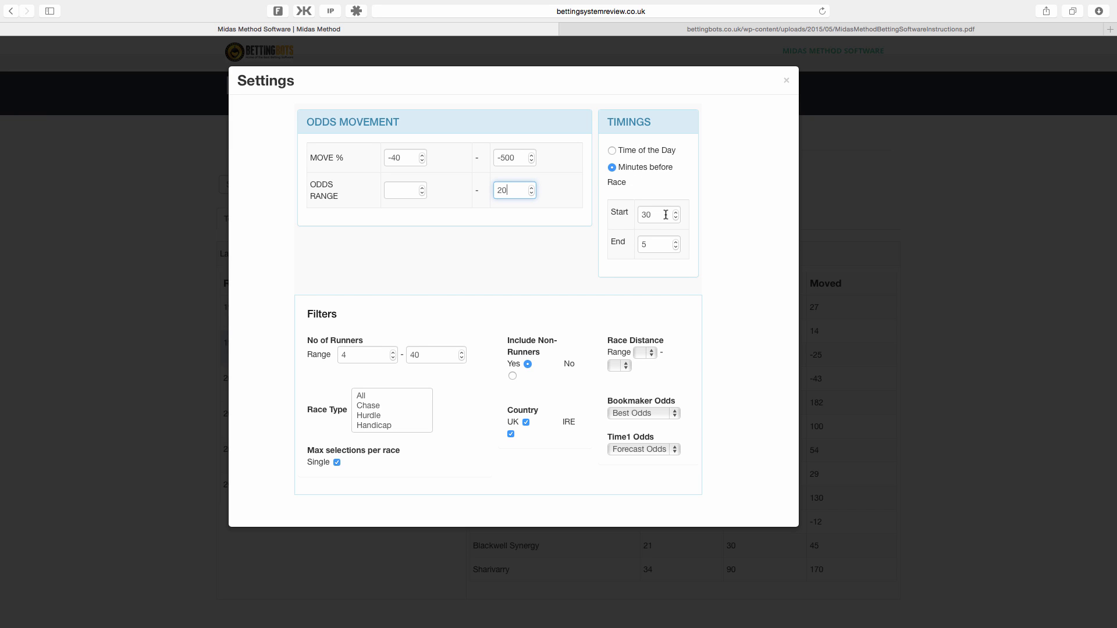
click(654, 215)
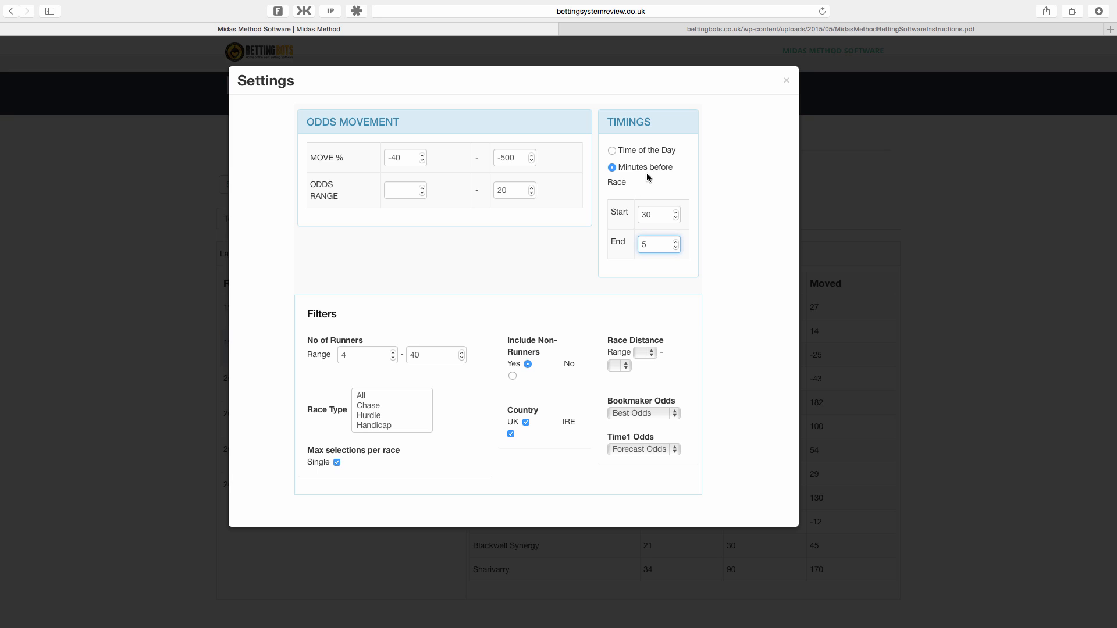
mouse_move(623, 223)
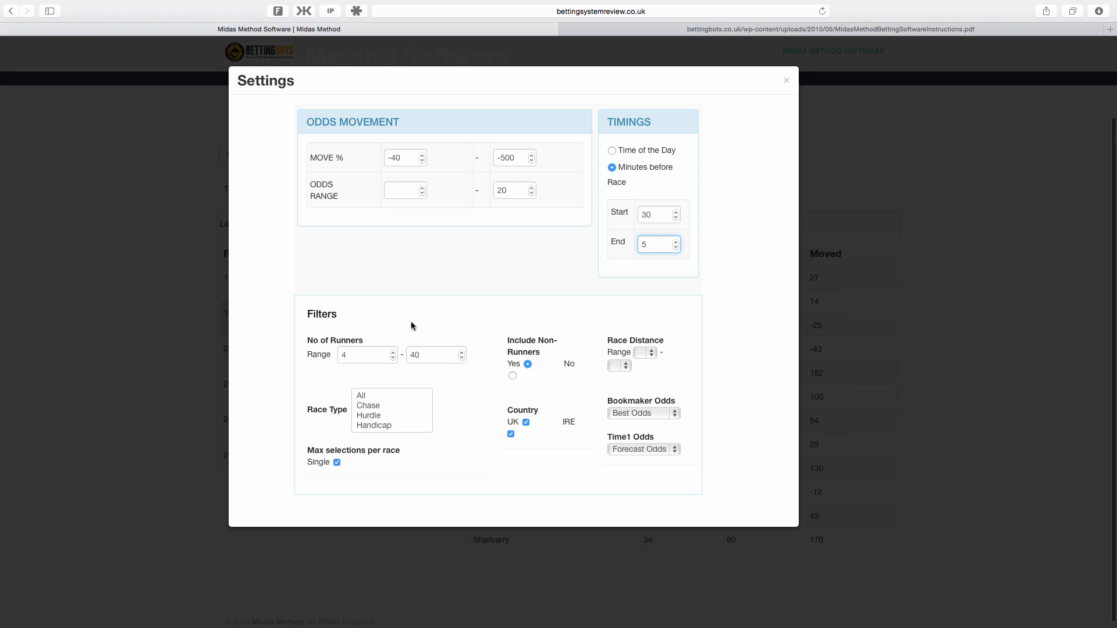
scroll(down, 3)
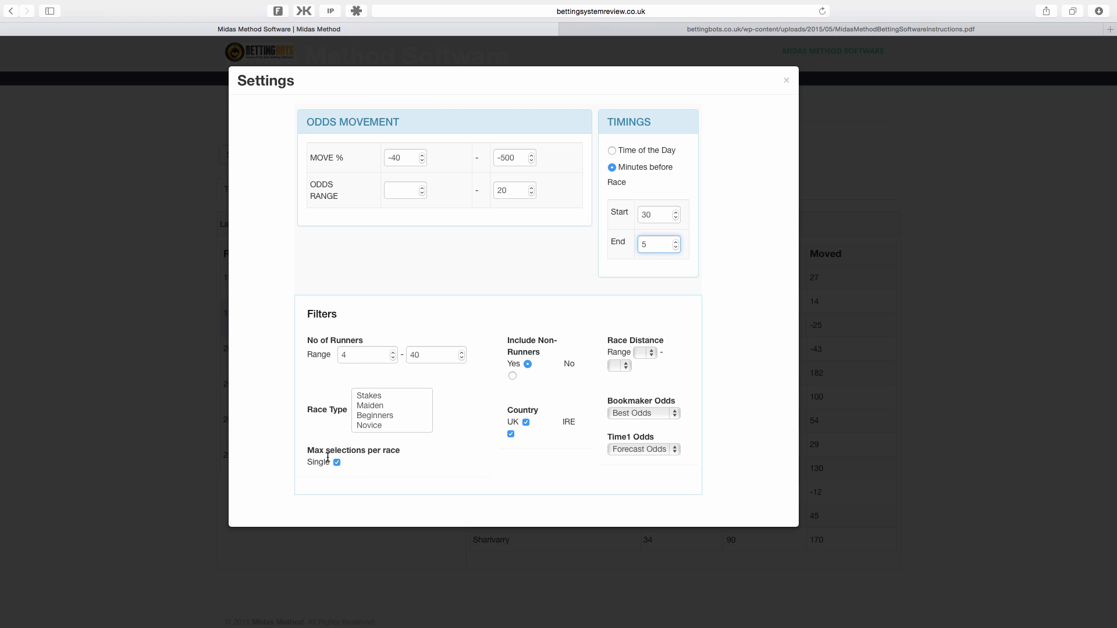
mouse_move(354, 470)
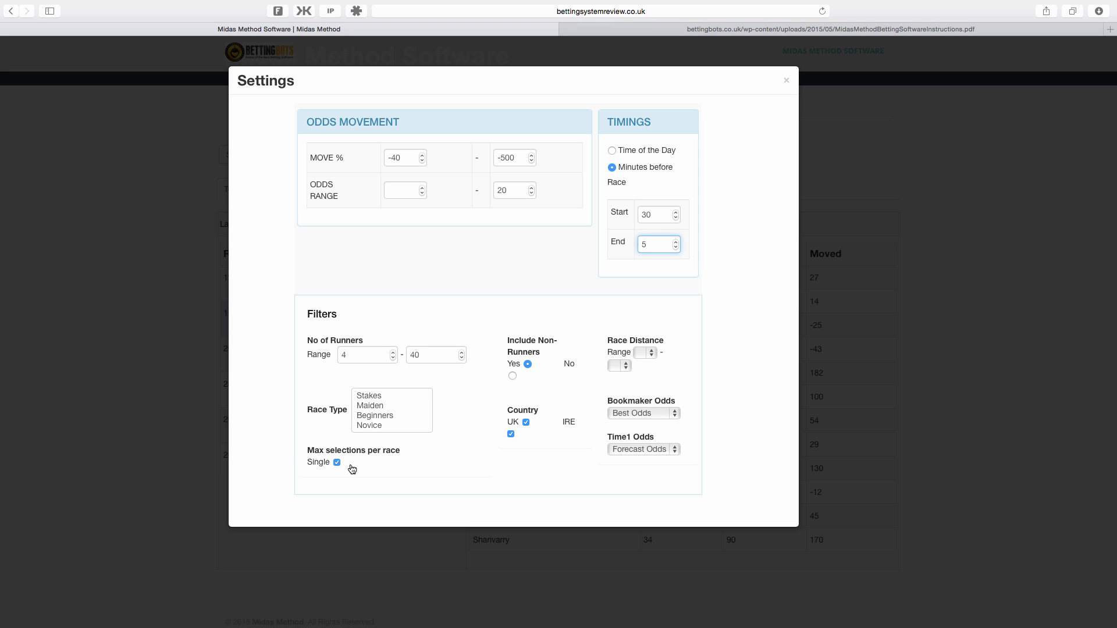
mouse_move(339, 469)
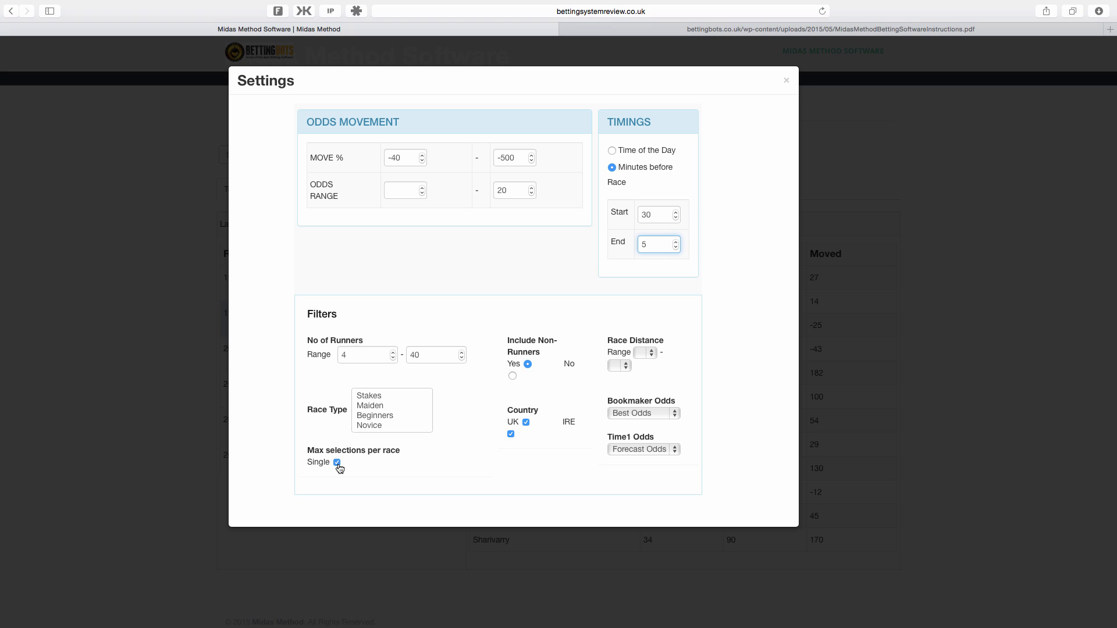
mouse_move(497, 349)
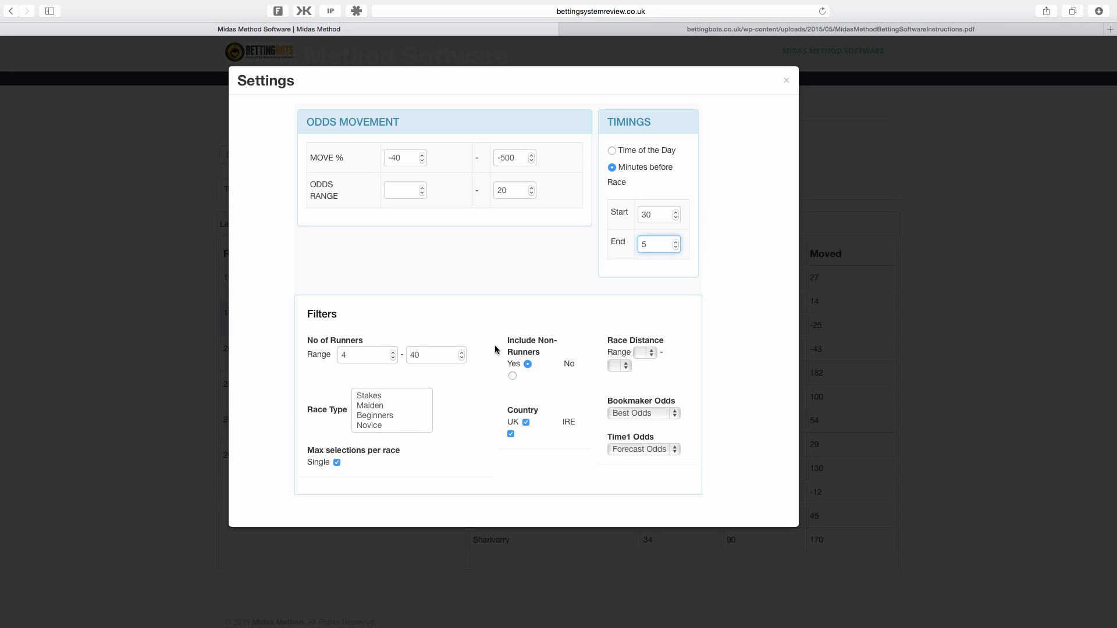
mouse_move(533, 386)
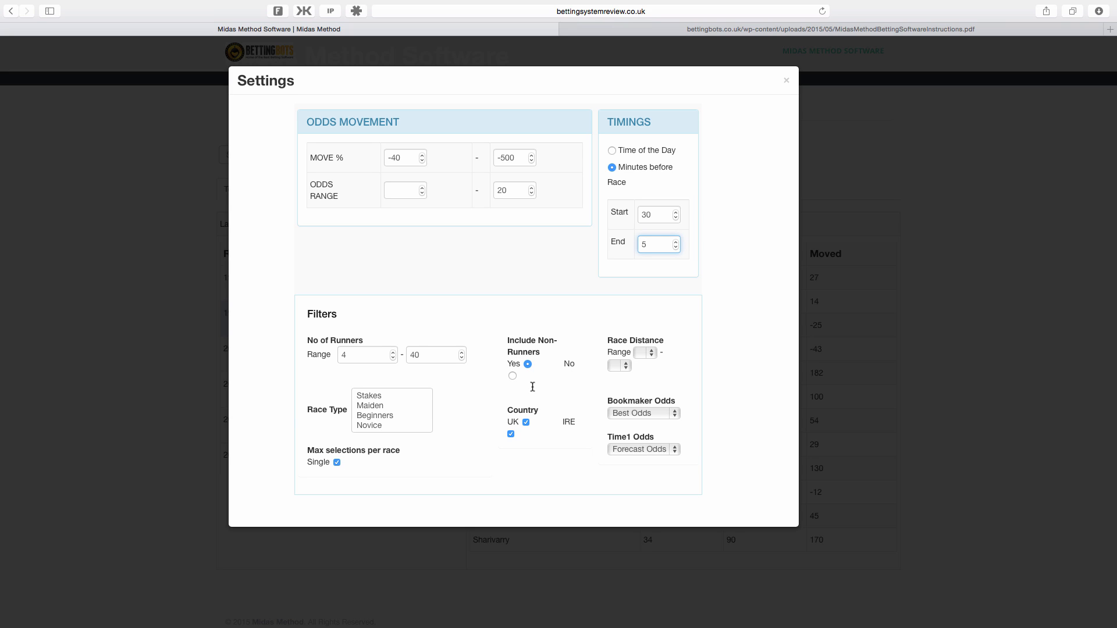
mouse_move(519, 433)
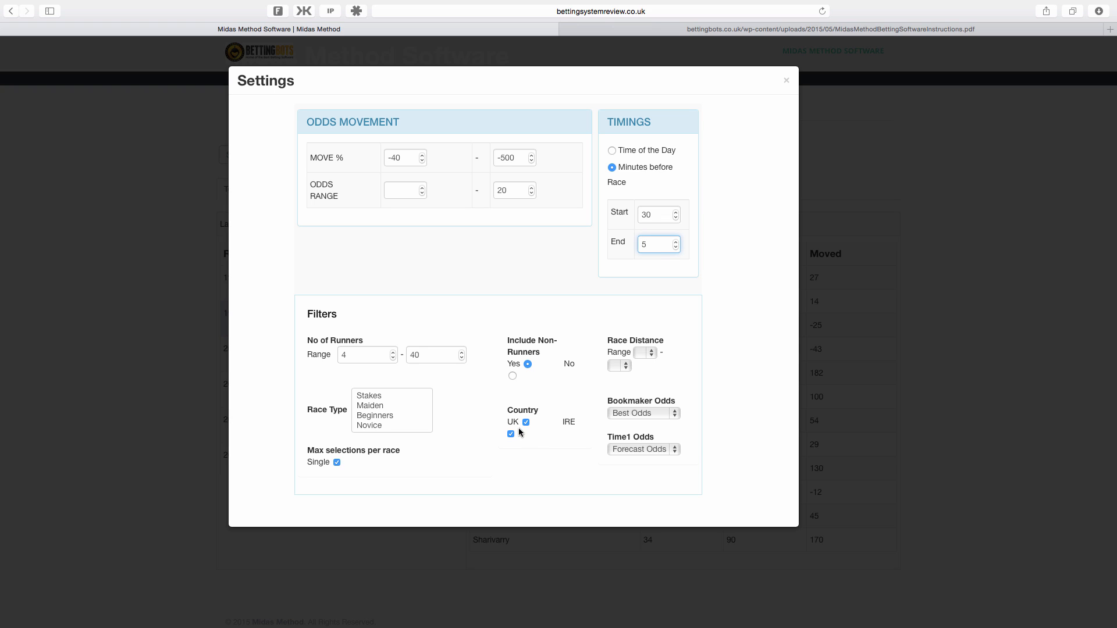
click(646, 352)
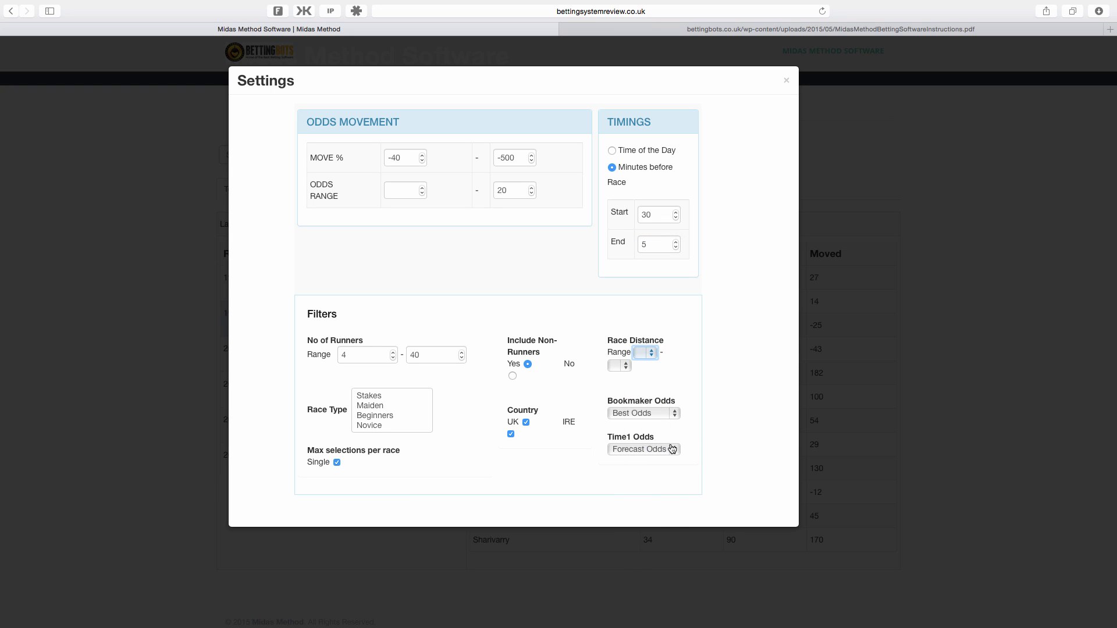
mouse_move(704, 356)
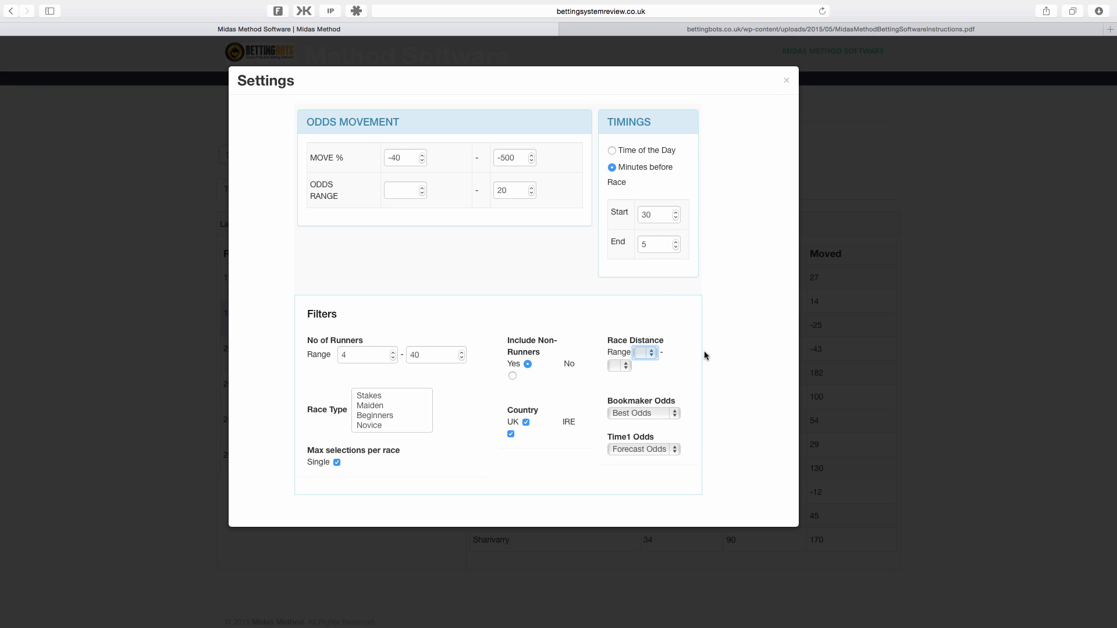
mouse_move(650, 379)
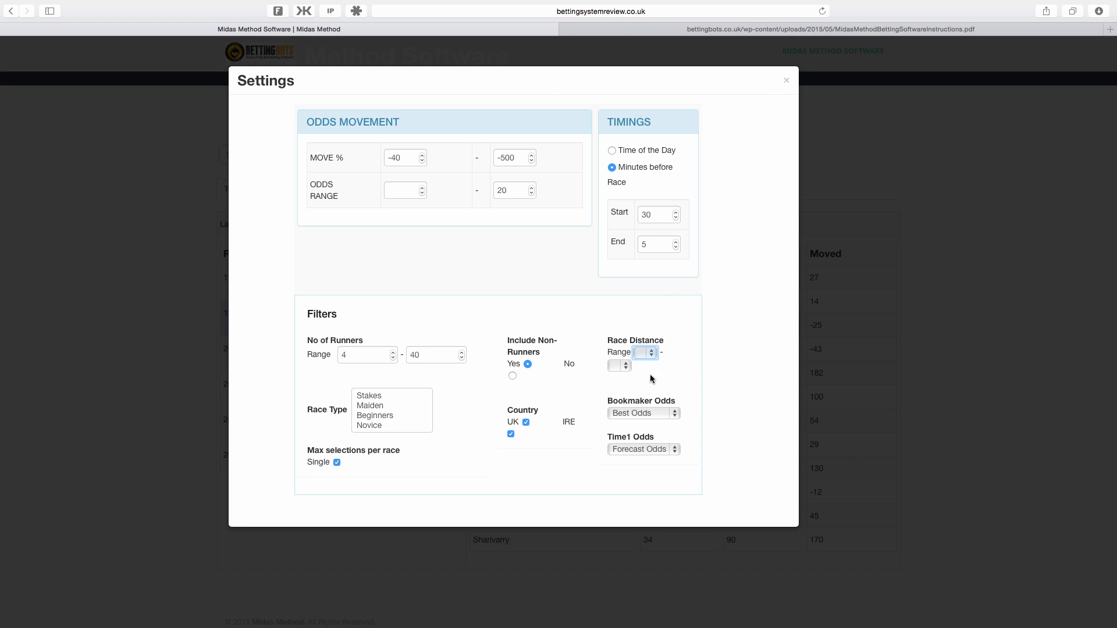
click(642, 412)
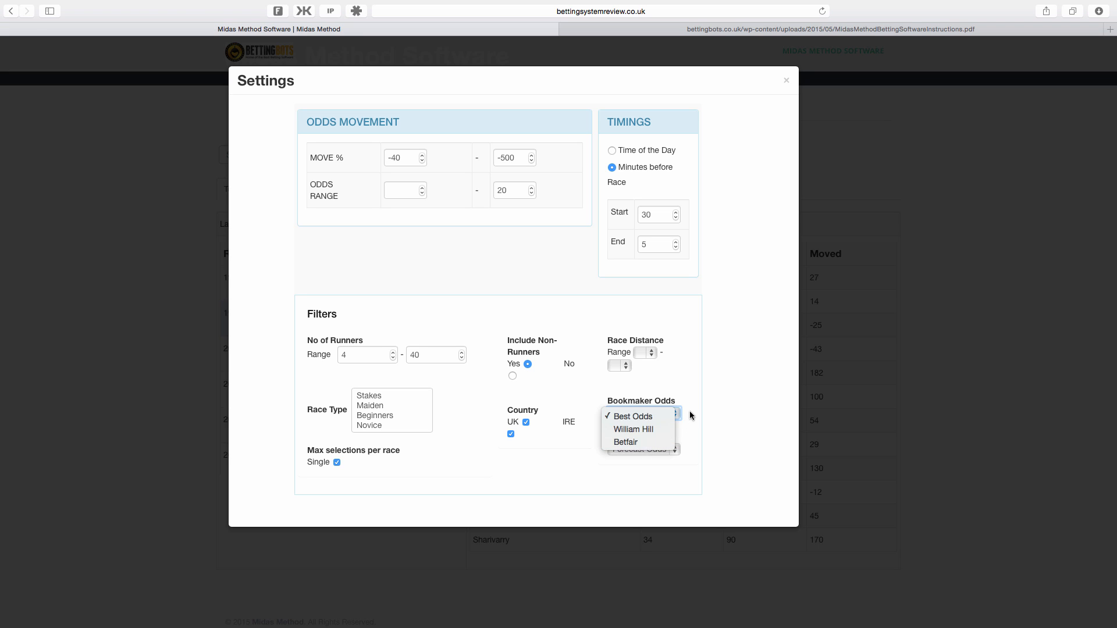
click(631, 416)
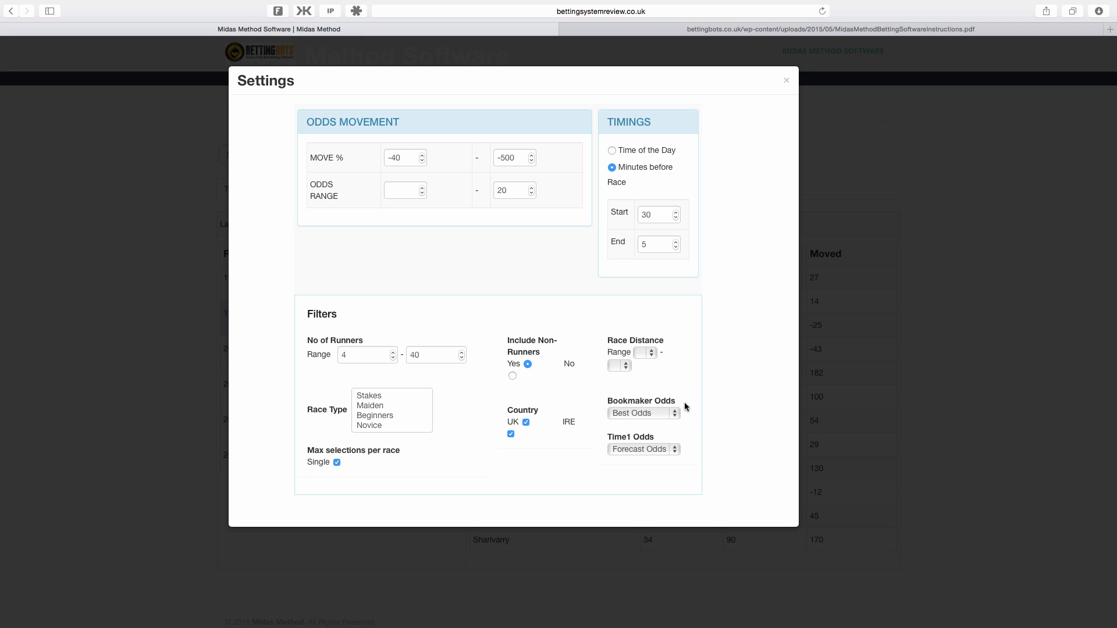
mouse_move(666, 454)
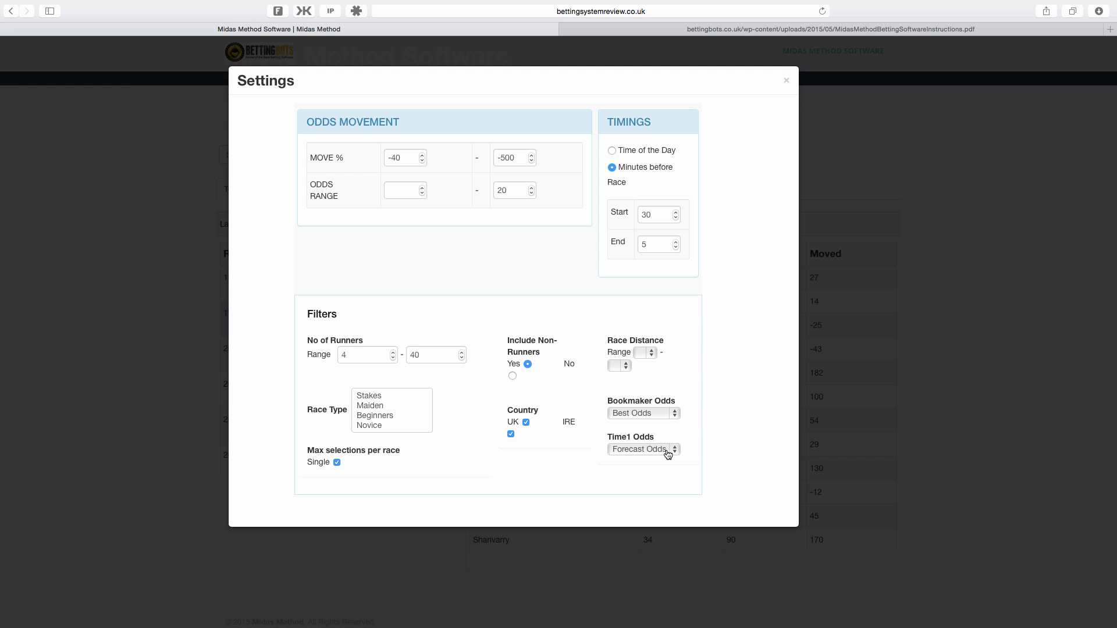
click(642, 449)
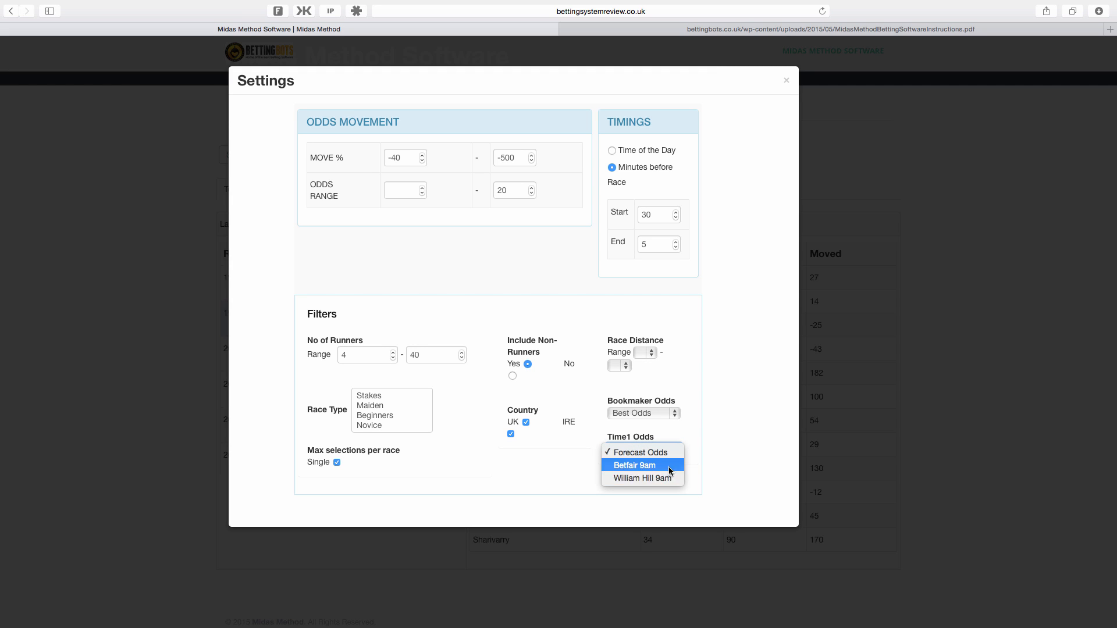
mouse_move(666, 478)
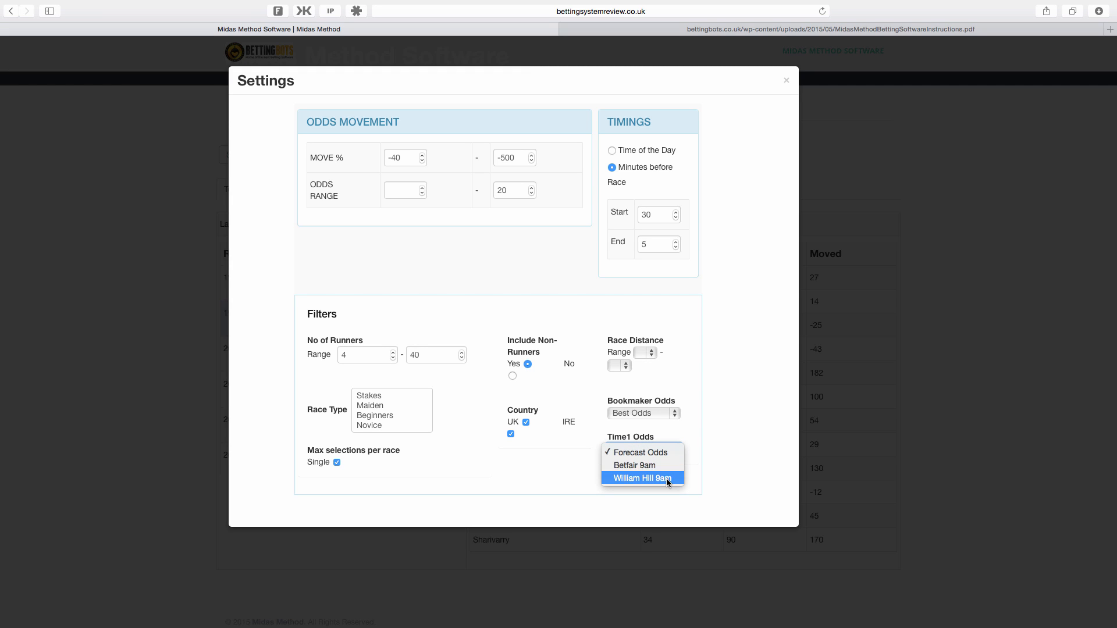
click(639, 453)
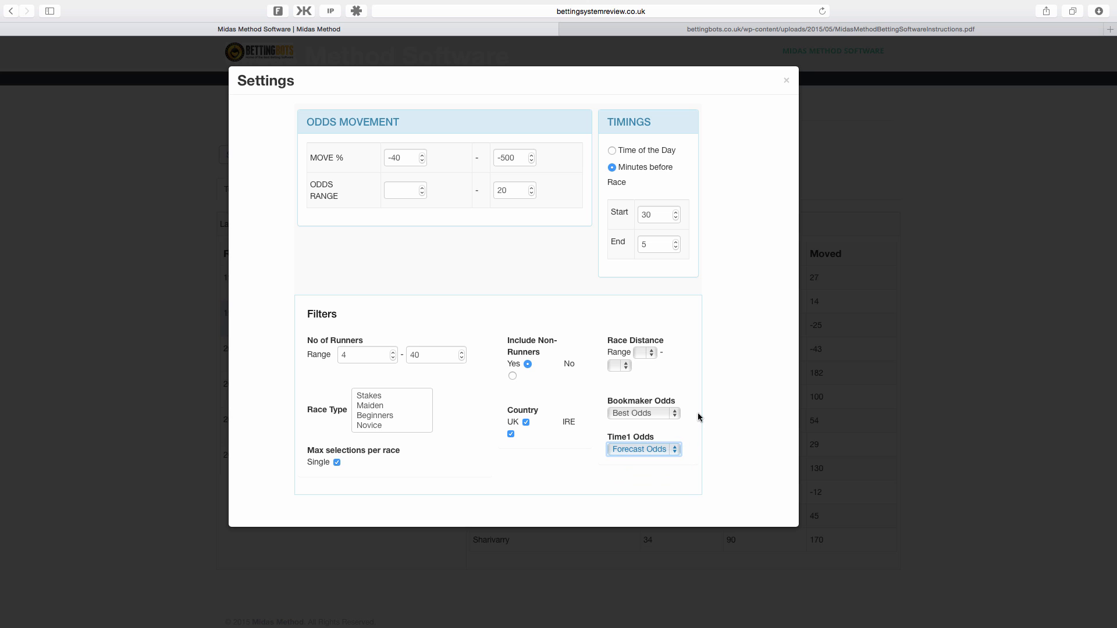
mouse_move(463, 359)
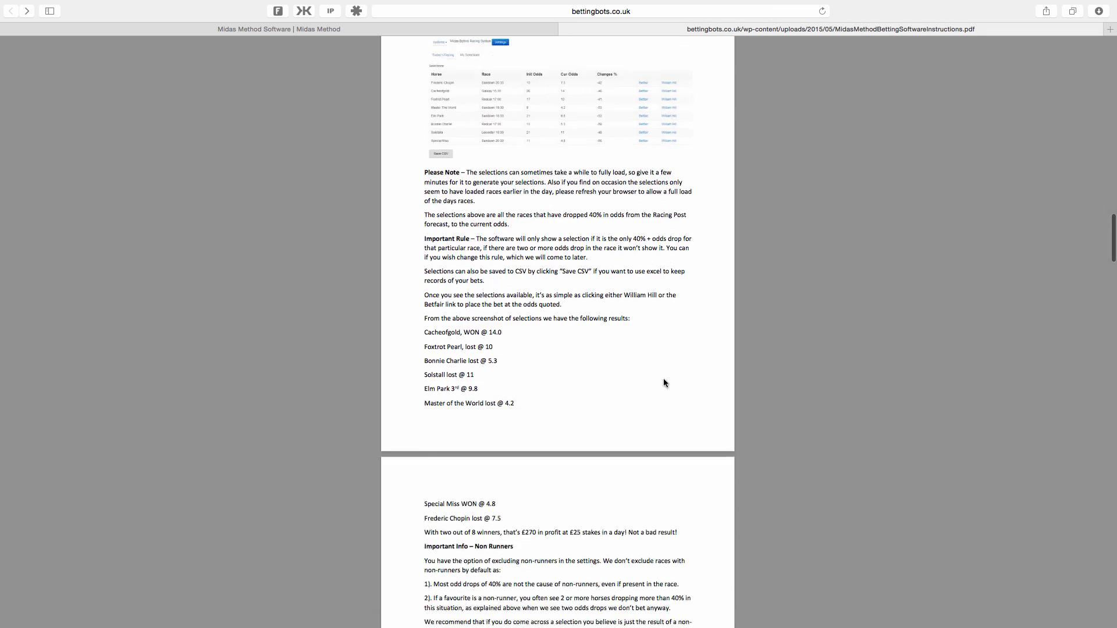
Scroll the PDF to the Time 1 Odds and How to save settings explanations
scroll(down, 3)
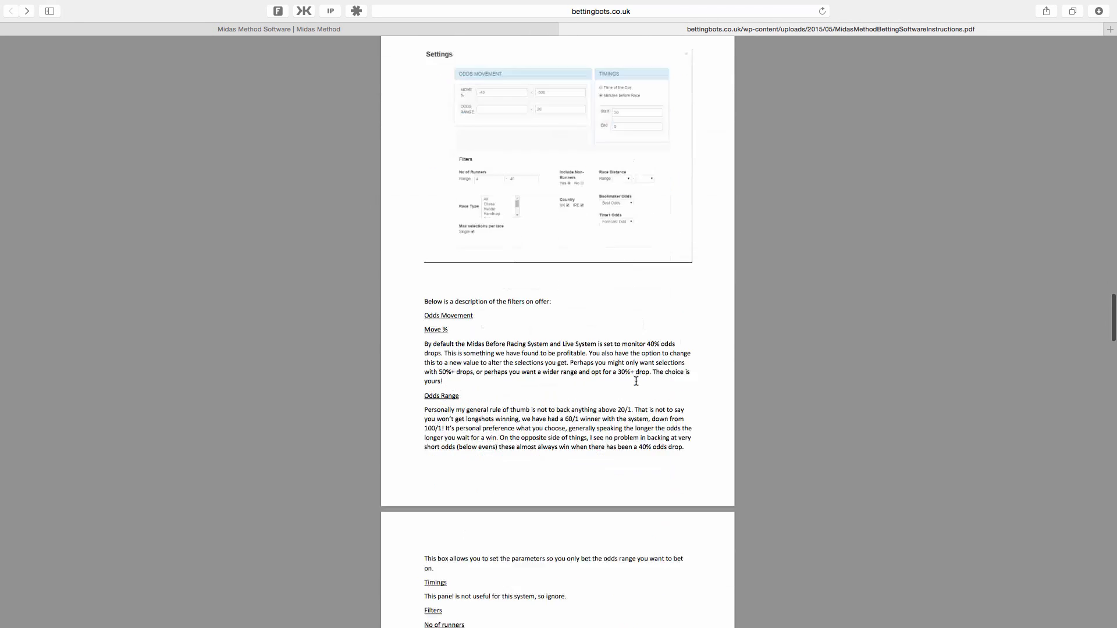
scroll(down, 3)
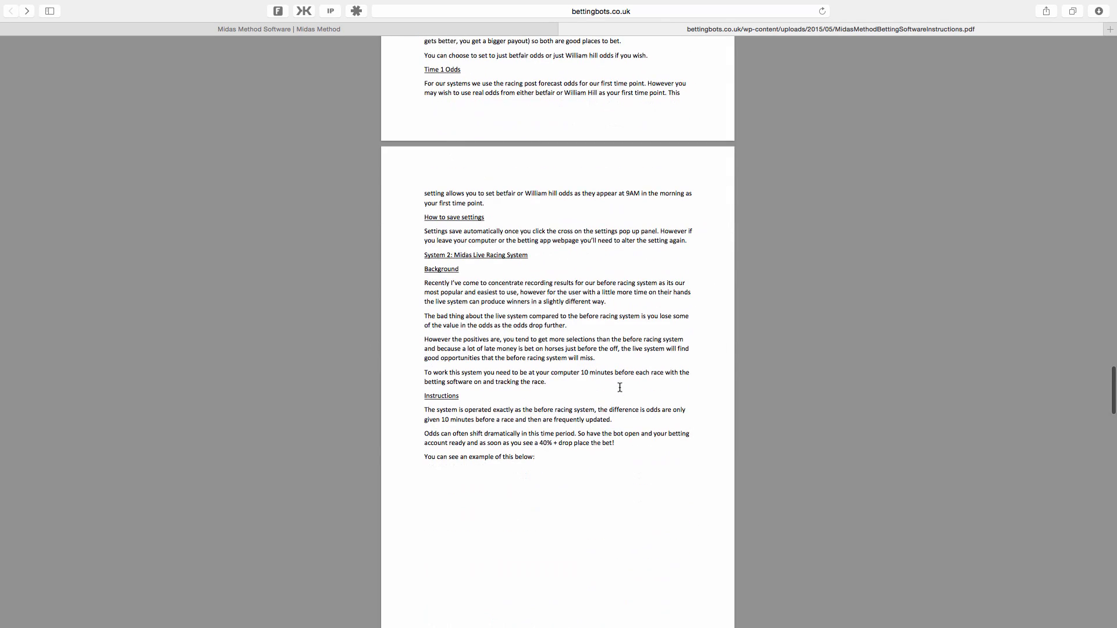
mouse_move(577, 297)
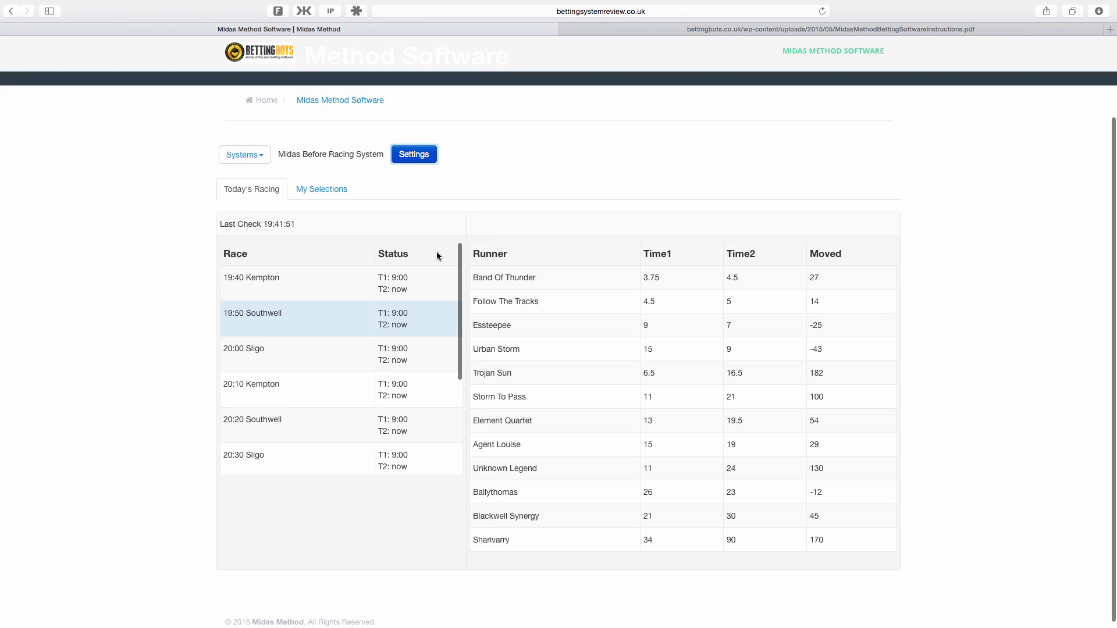
mouse_move(244, 155)
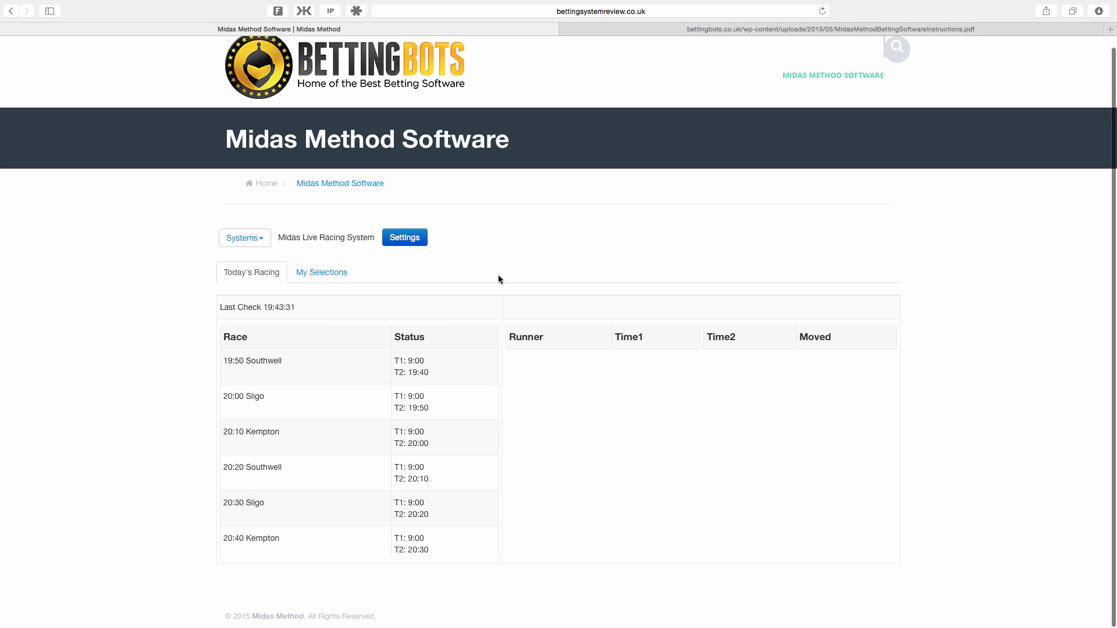
Show the 19:50 Southwell runners' Time1, Time2 and movement figures under Live Racing
click(310, 367)
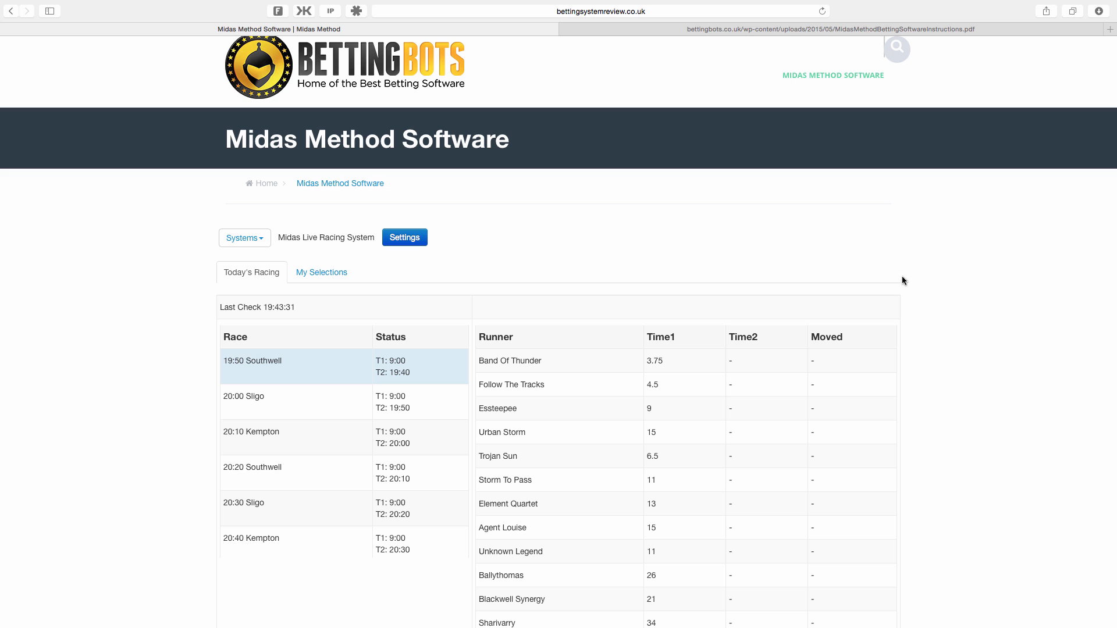
scroll(down, 3)
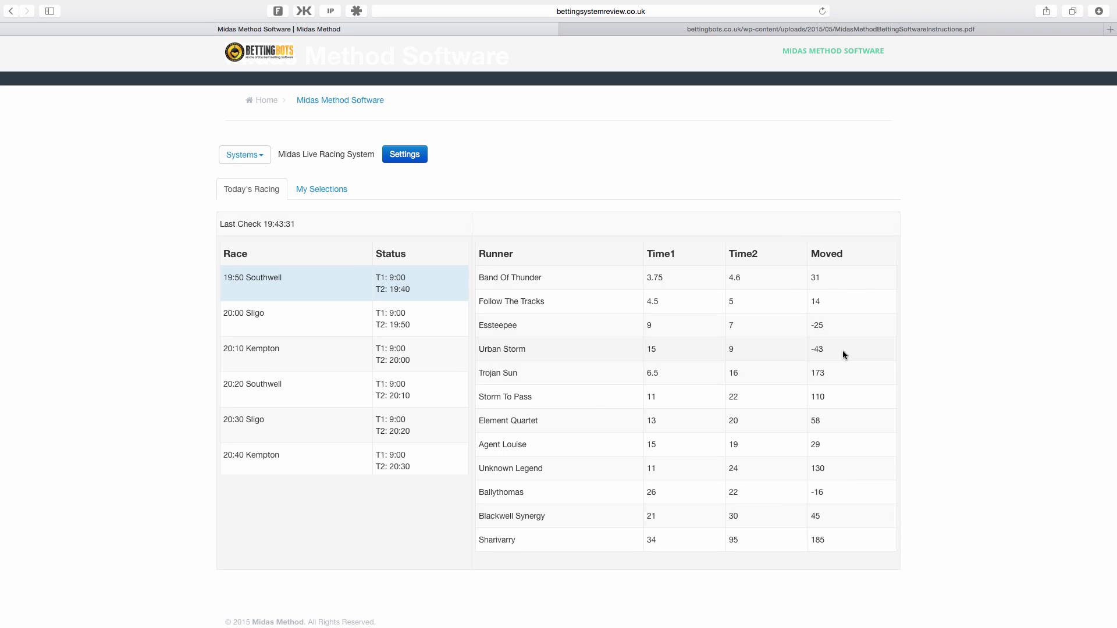
Review Pack Leader and Urban Storm in My Selections, then scroll the Southwell runners again
click(321, 188)
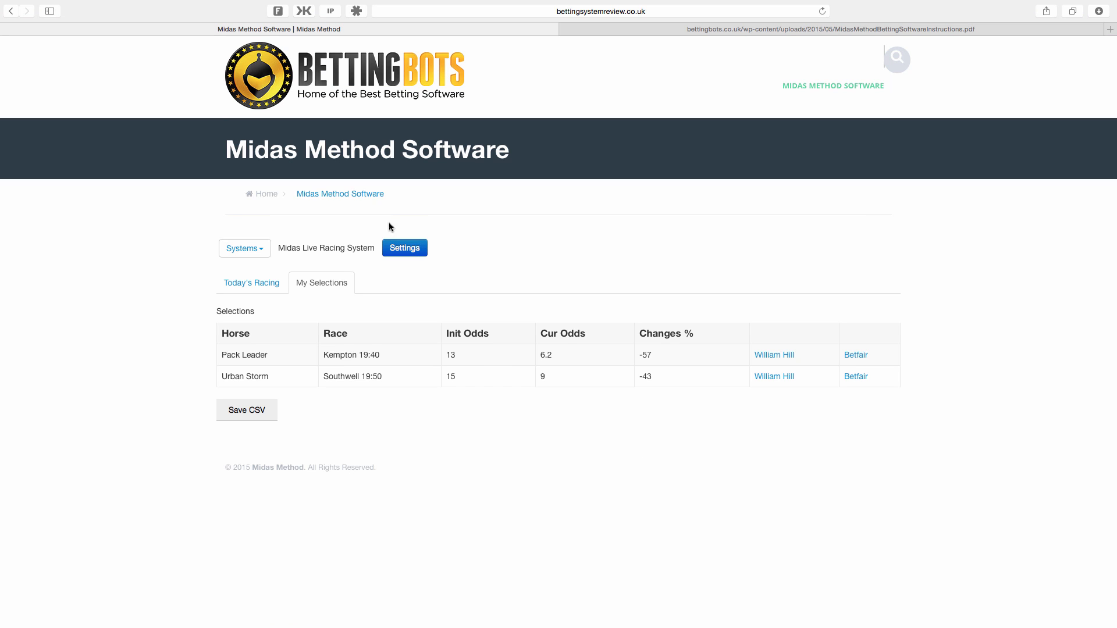
mouse_move(686, 365)
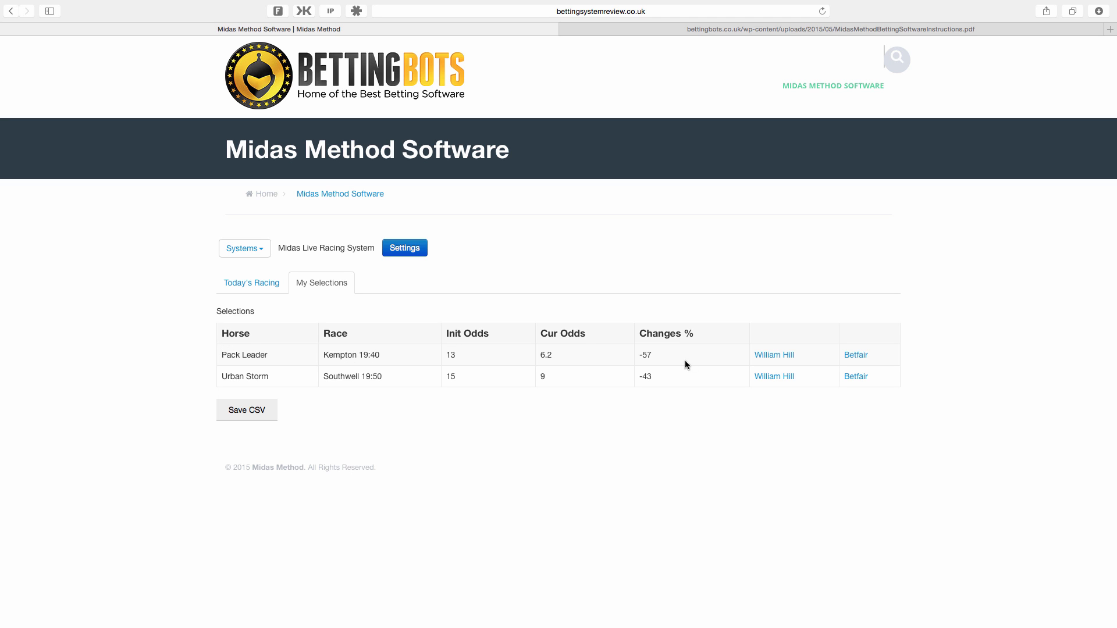
click(251, 282)
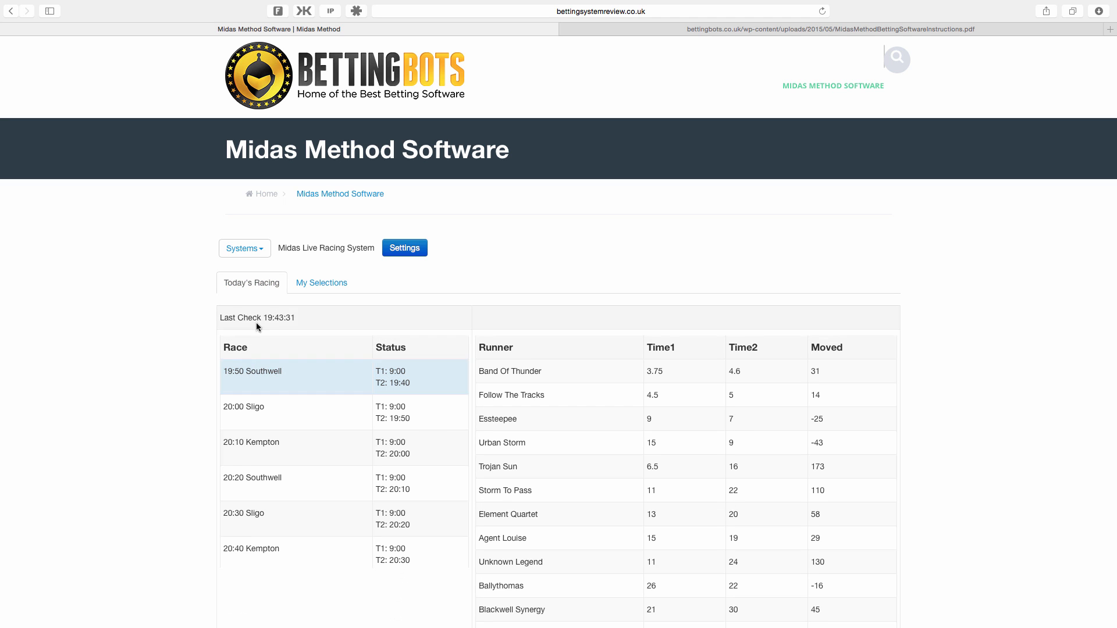
scroll(down, 3)
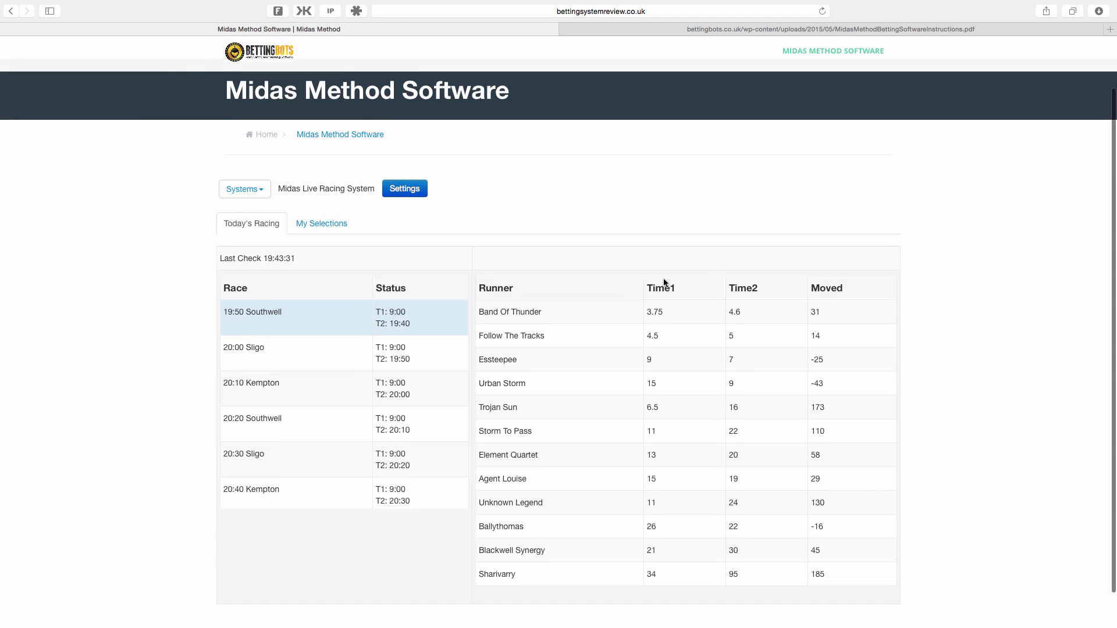
scroll(down, 3)
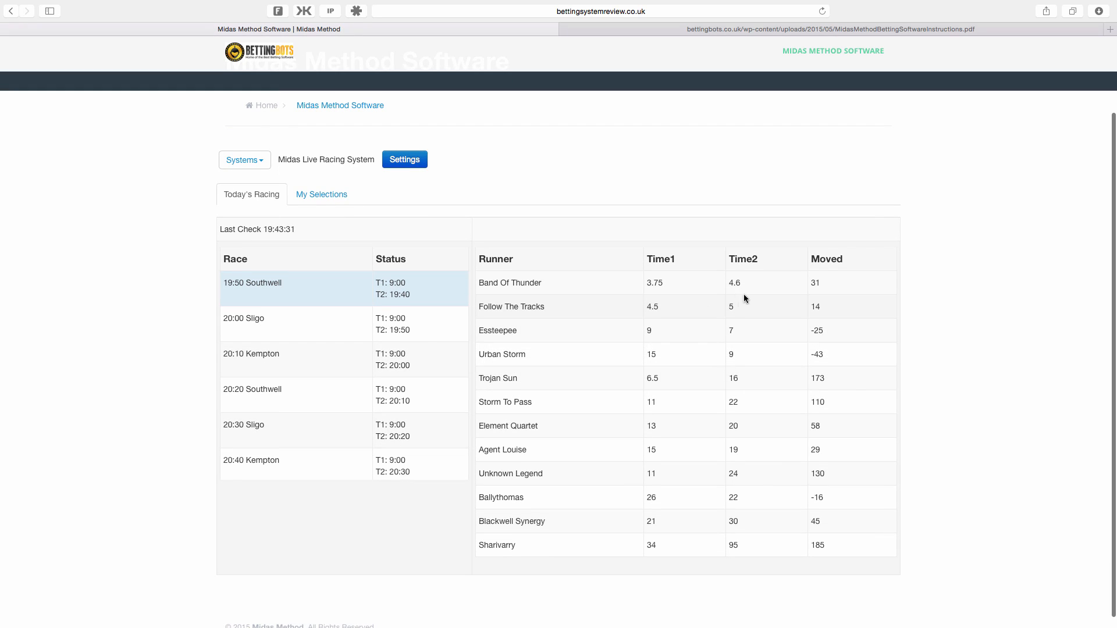
mouse_move(779, 378)
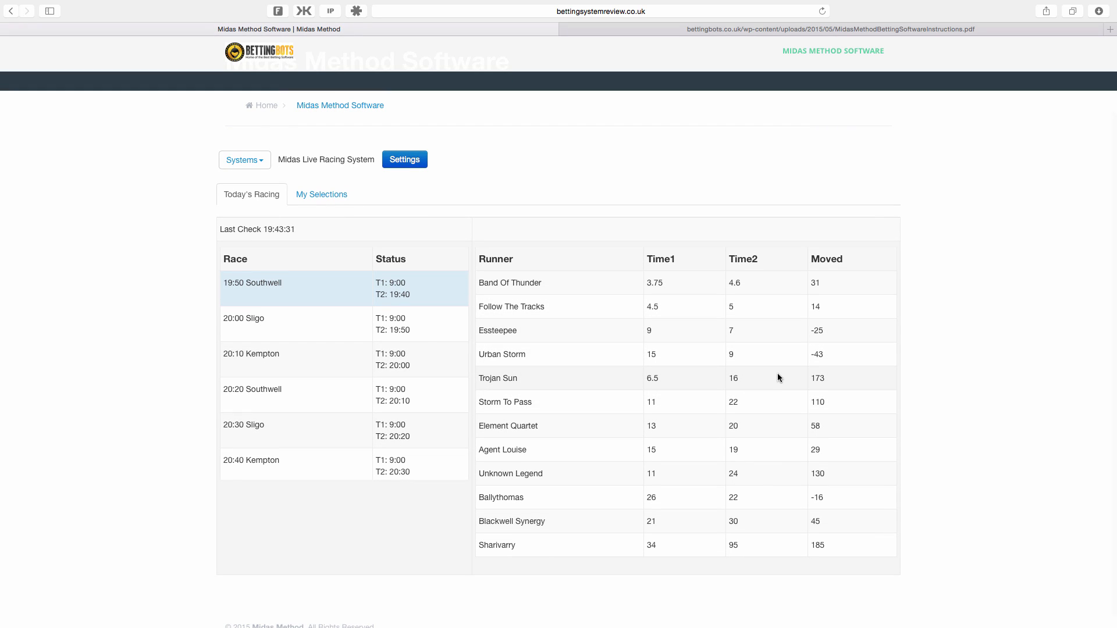
mouse_move(769, 327)
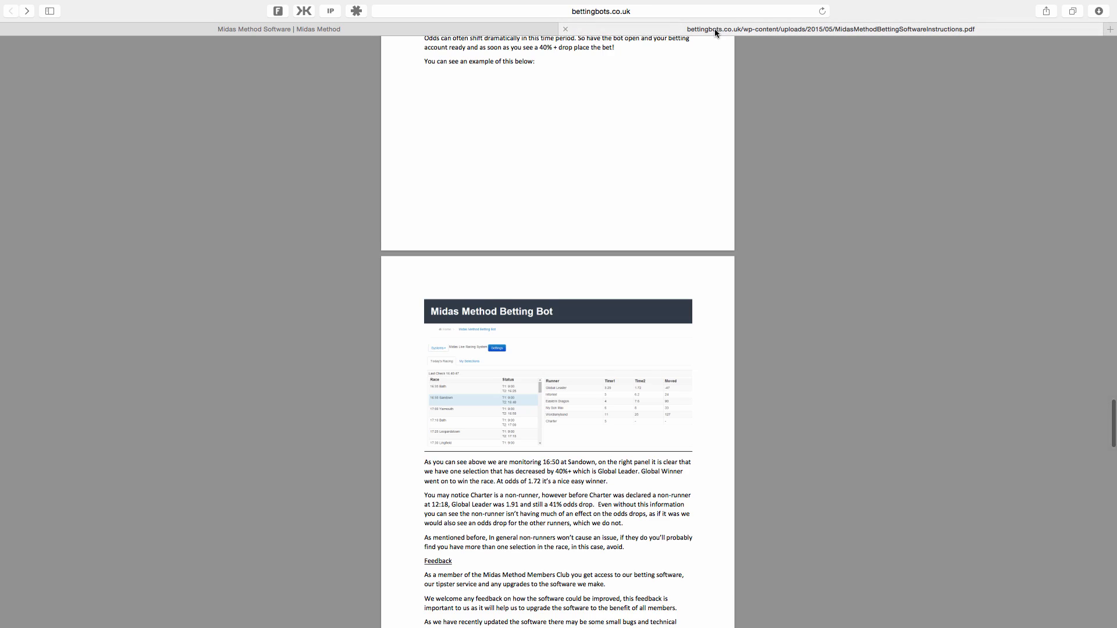
scroll(down, 3)
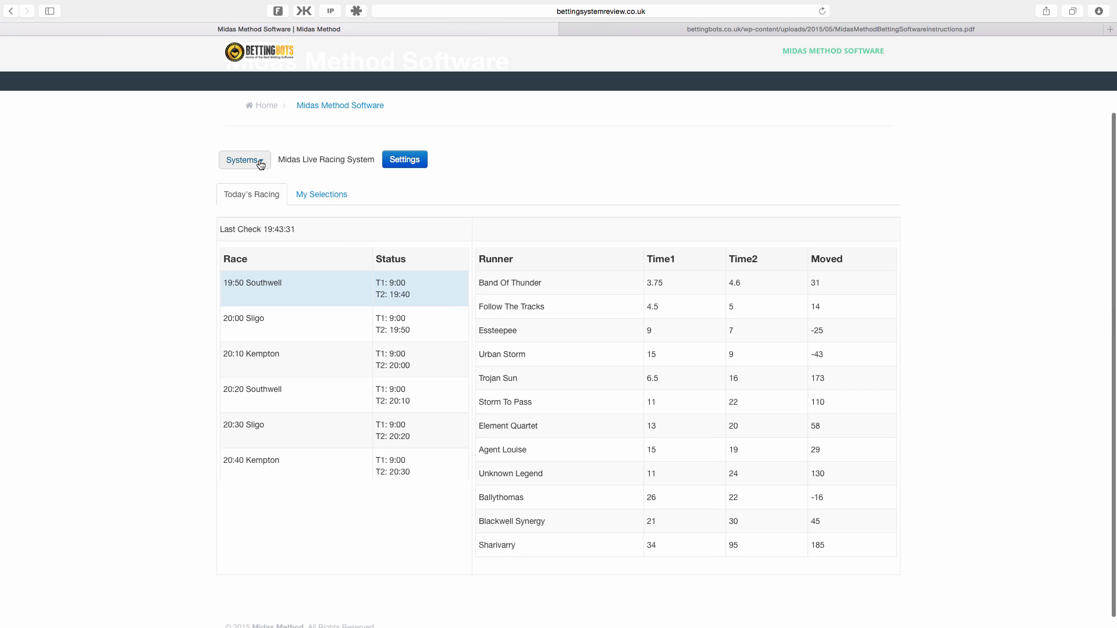
View the Systems list and the two saved selections, then go back to Today's Racing
click(244, 159)
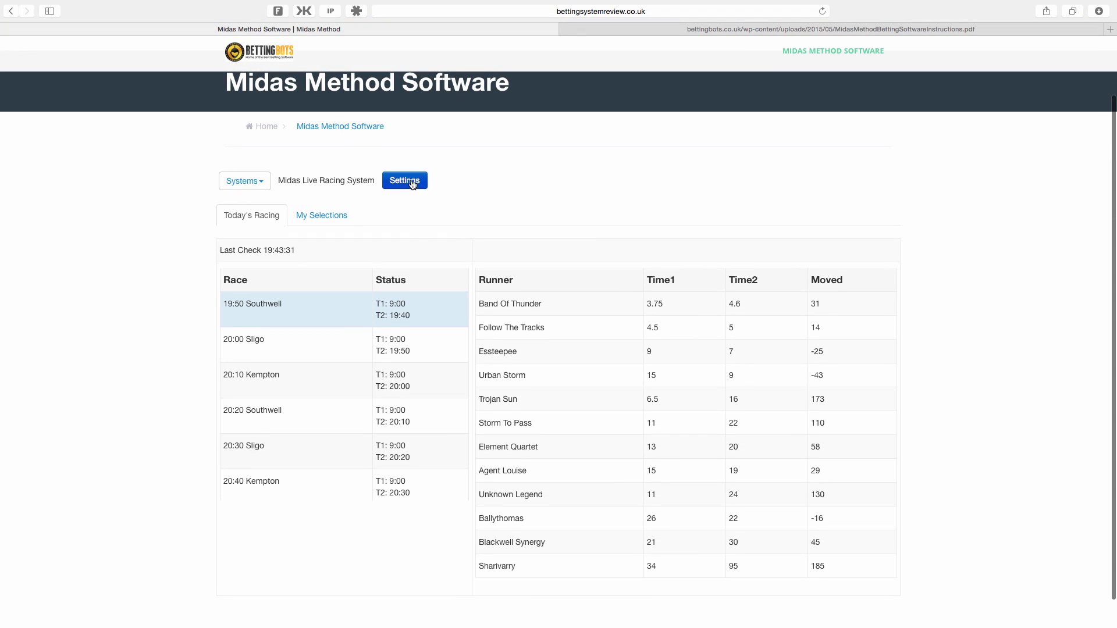
click(321, 216)
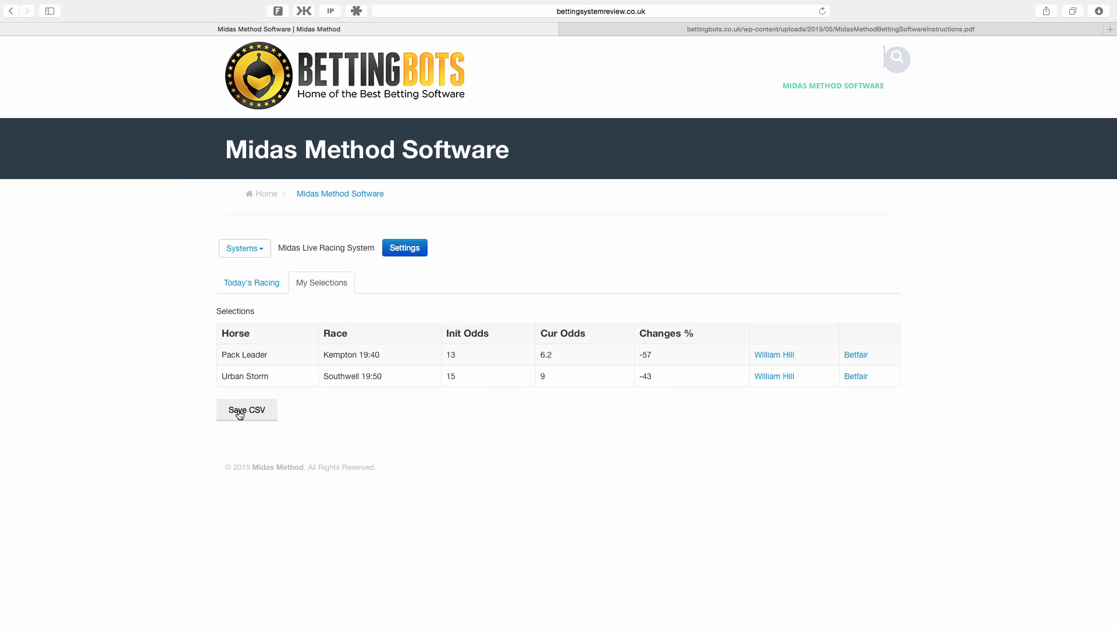
click(251, 283)
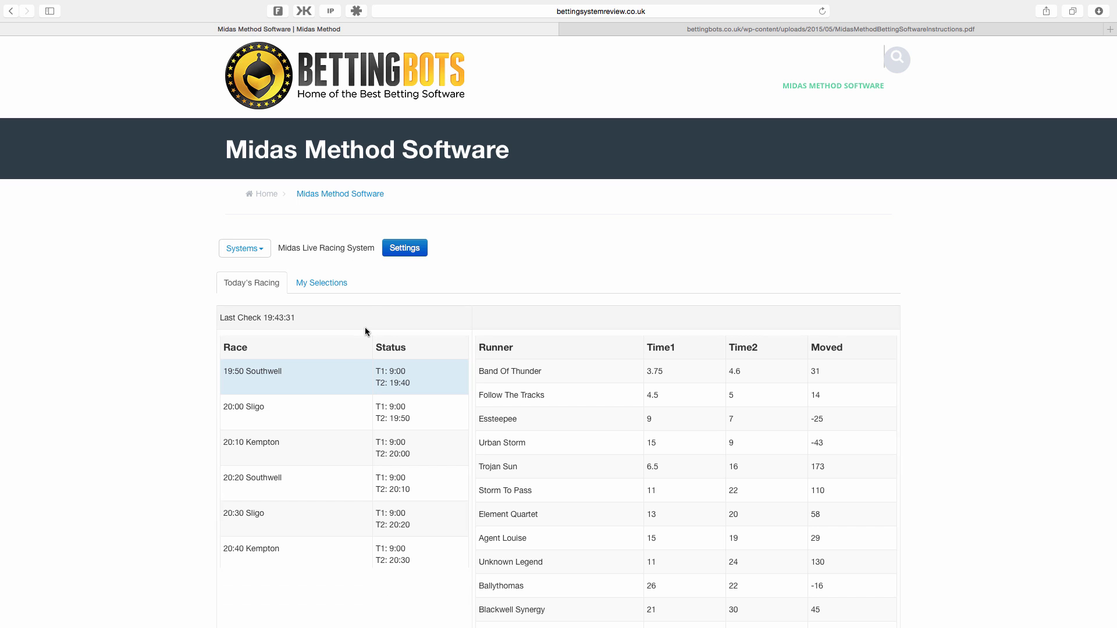
mouse_move(477, 295)
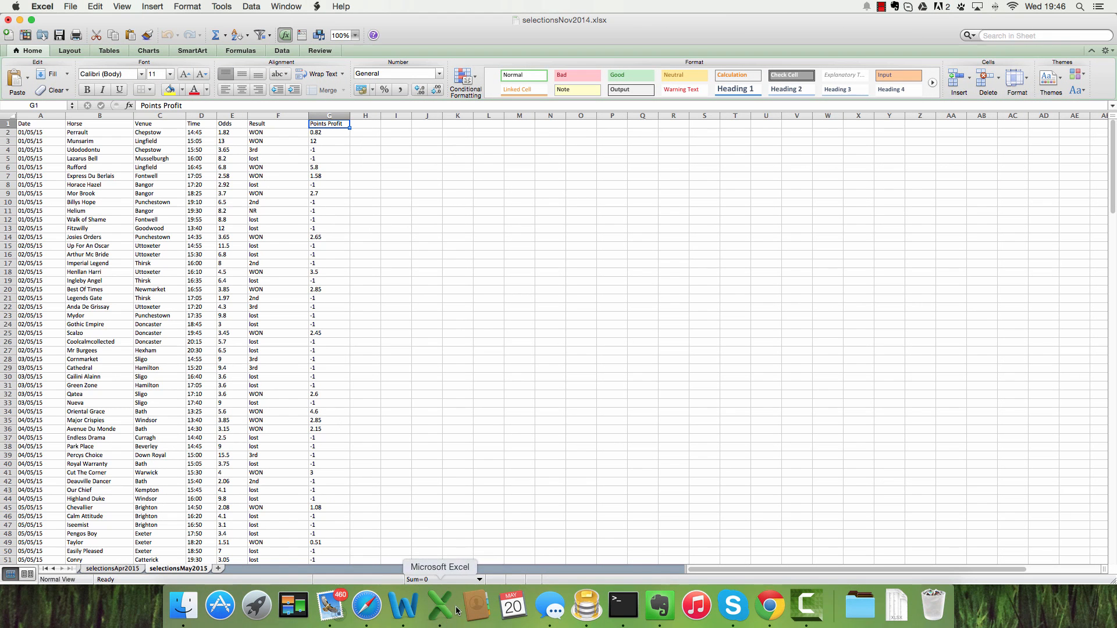
mouse_move(580, 333)
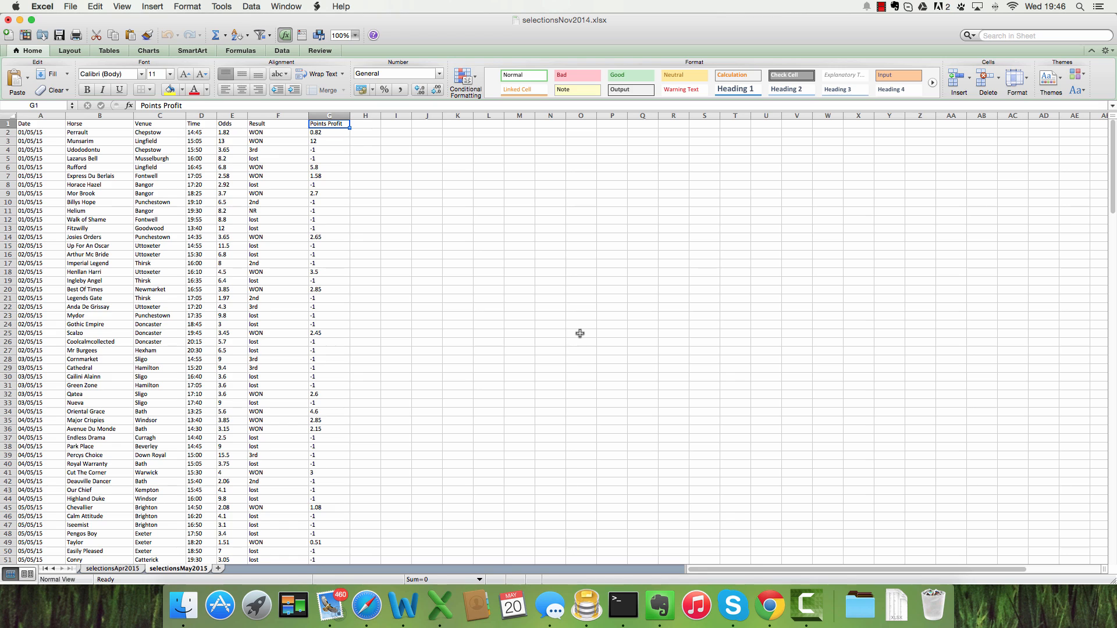
mouse_move(592, 314)
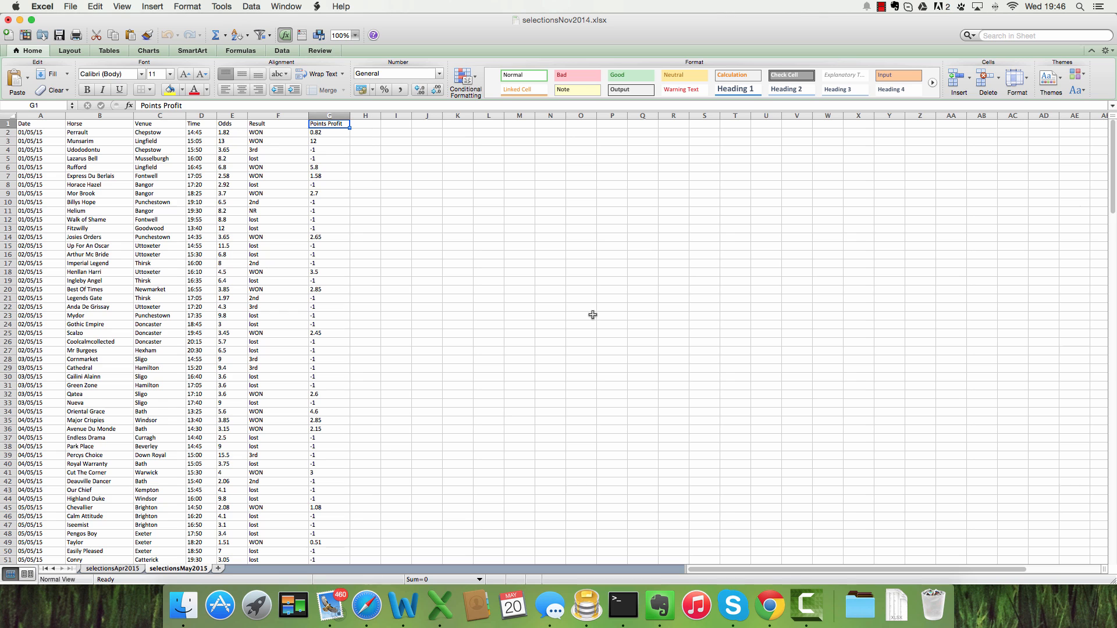
Scroll to May 2015's 44.71 points profit totals, then show the selectionsApr2015 sheet
scroll(down, 3)
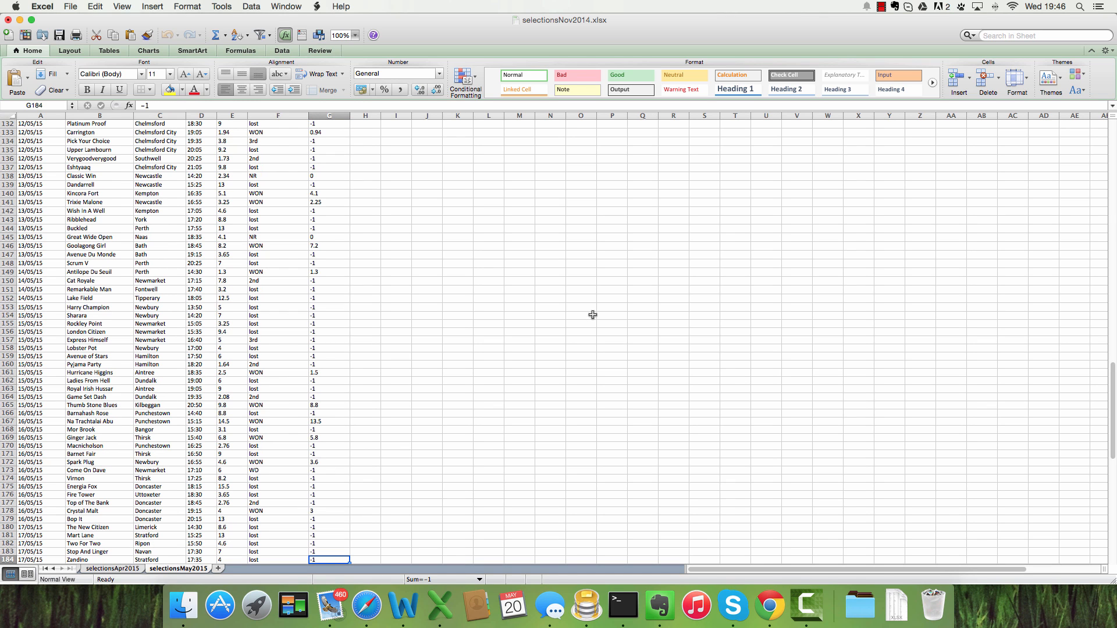
scroll(down, 3)
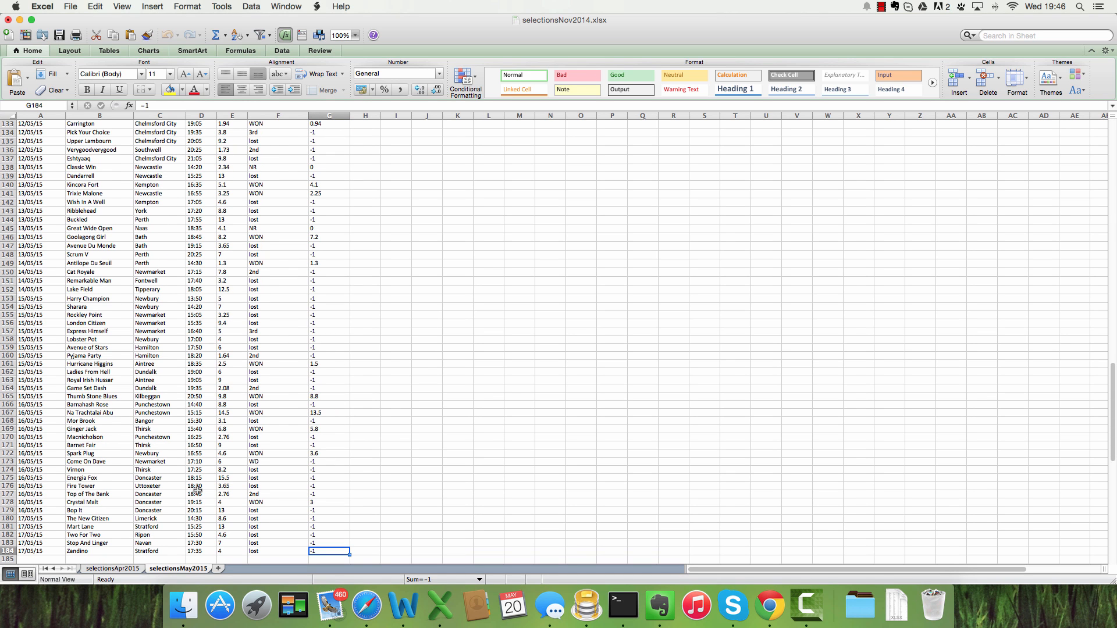
mouse_move(209, 481)
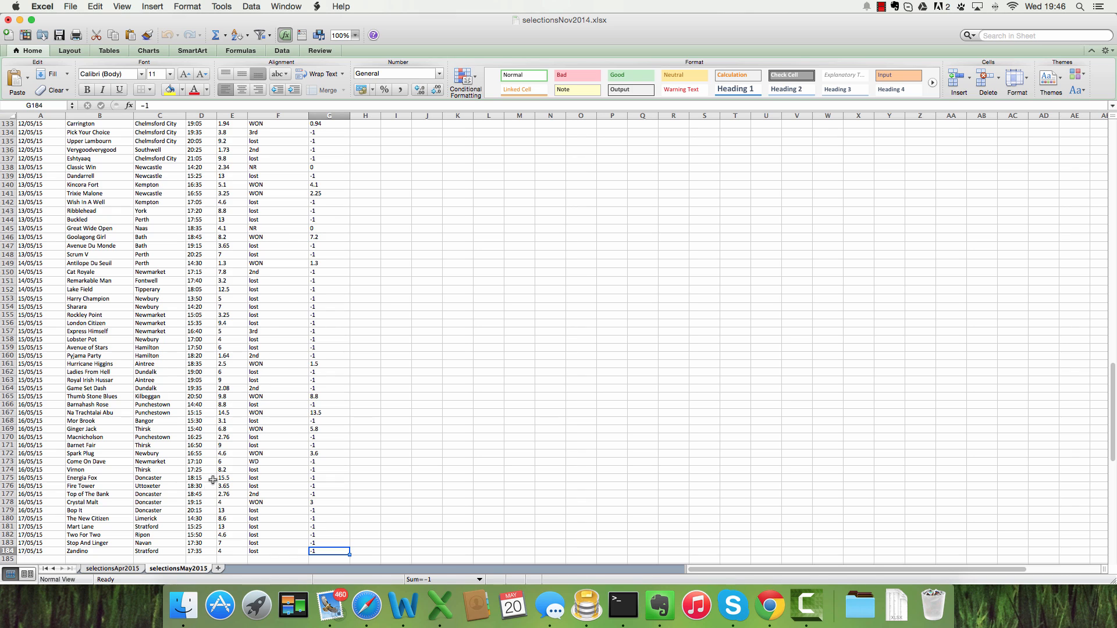
mouse_move(269, 438)
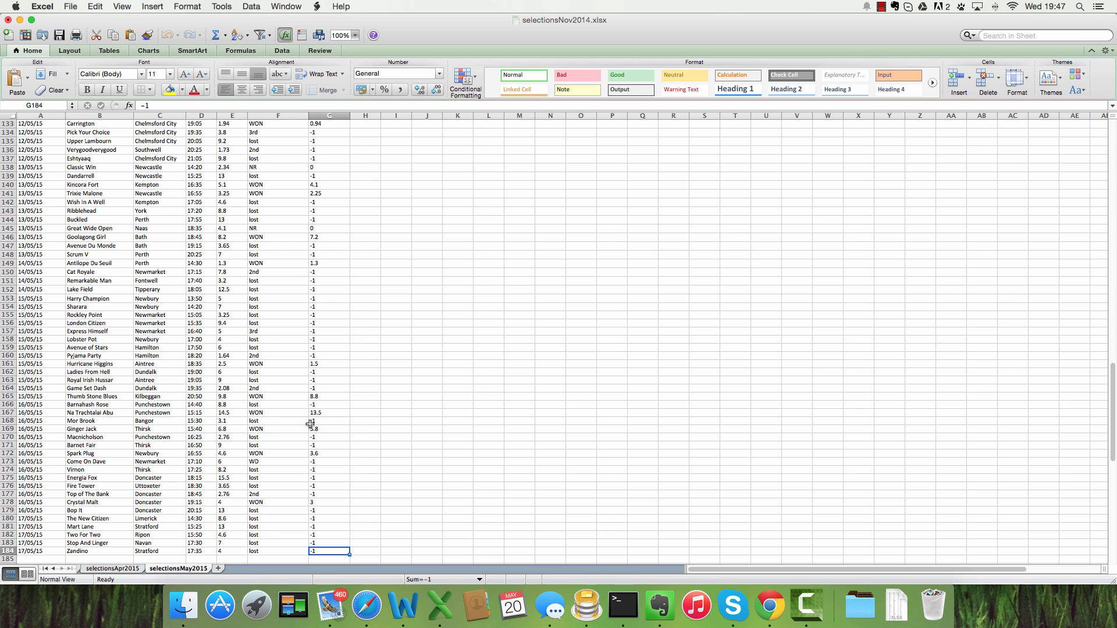
scroll(down, 3)
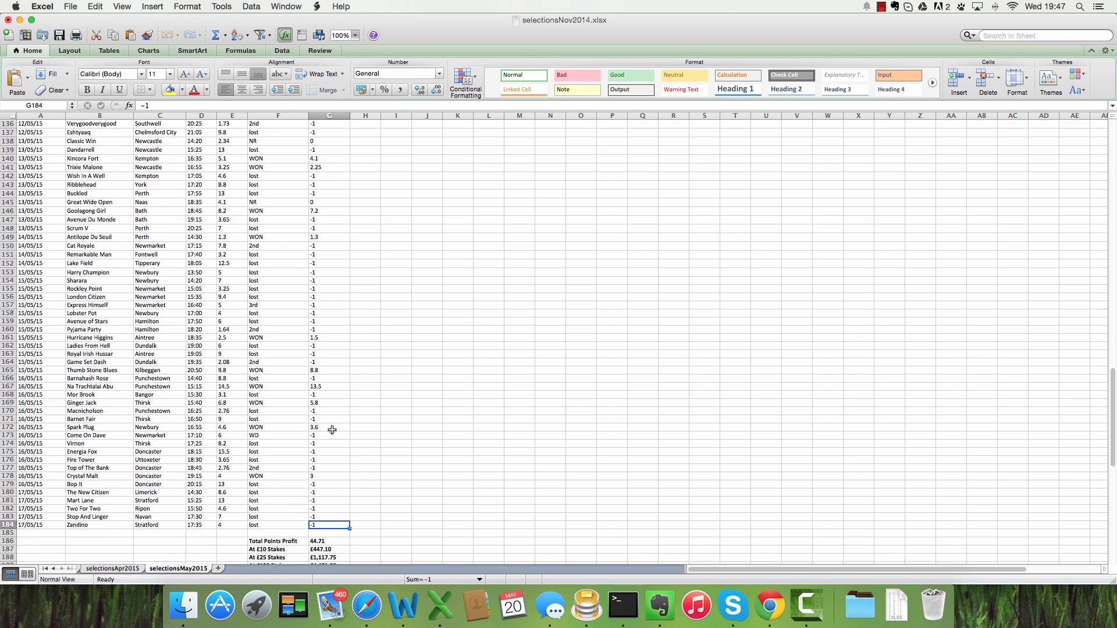
scroll(down, 3)
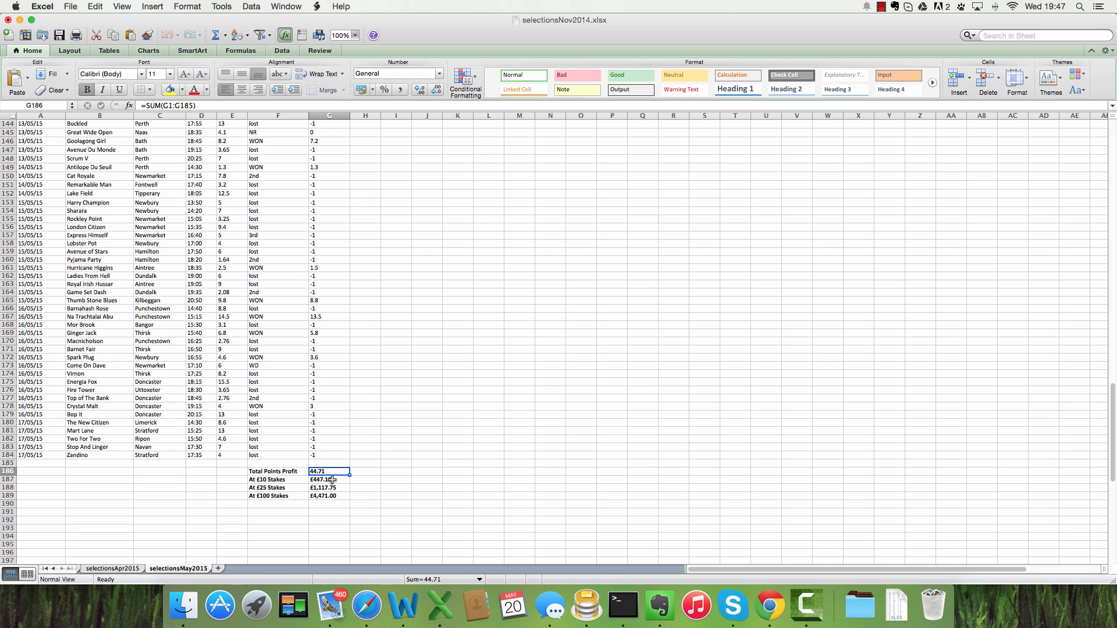
click(111, 568)
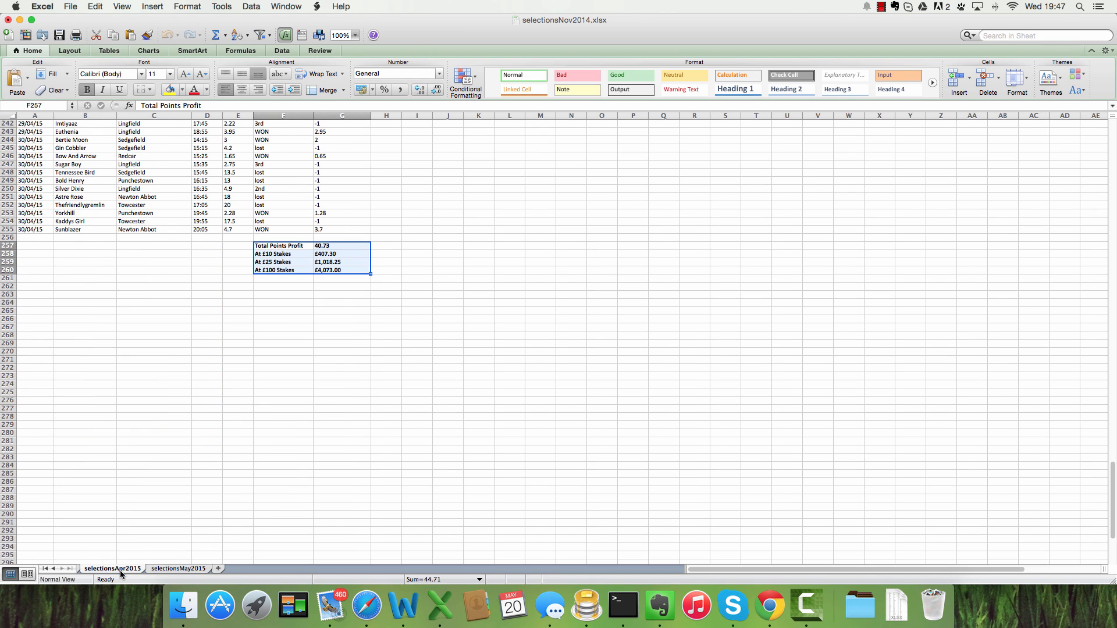
Inspect the SUM formula in G257, then return to selectionsMay2015 cell I2
scroll(down, 3)
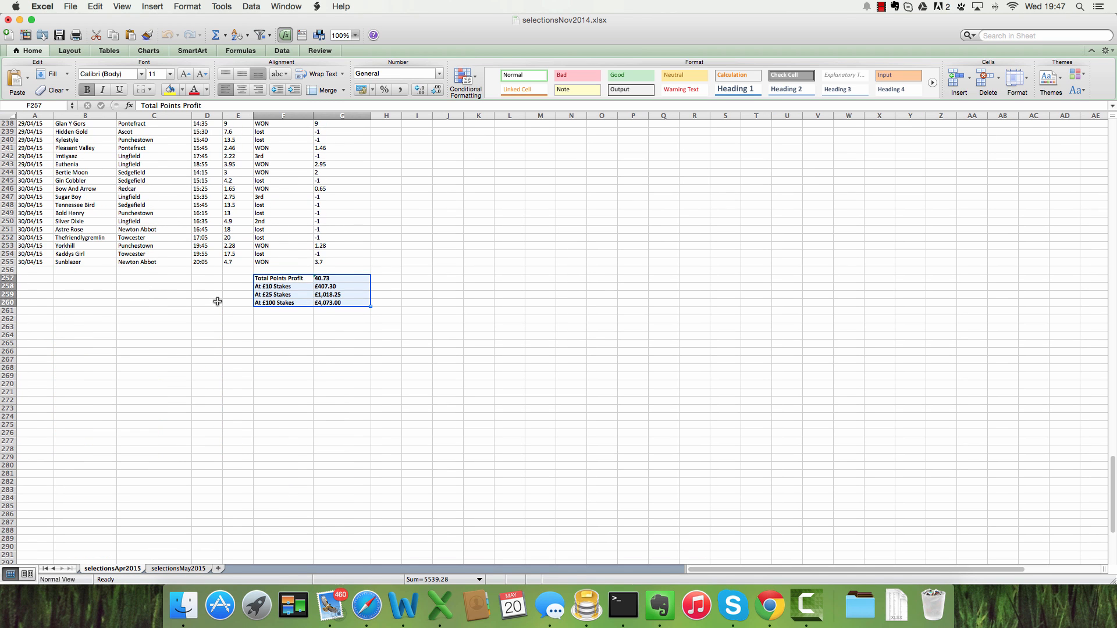
click(320, 278)
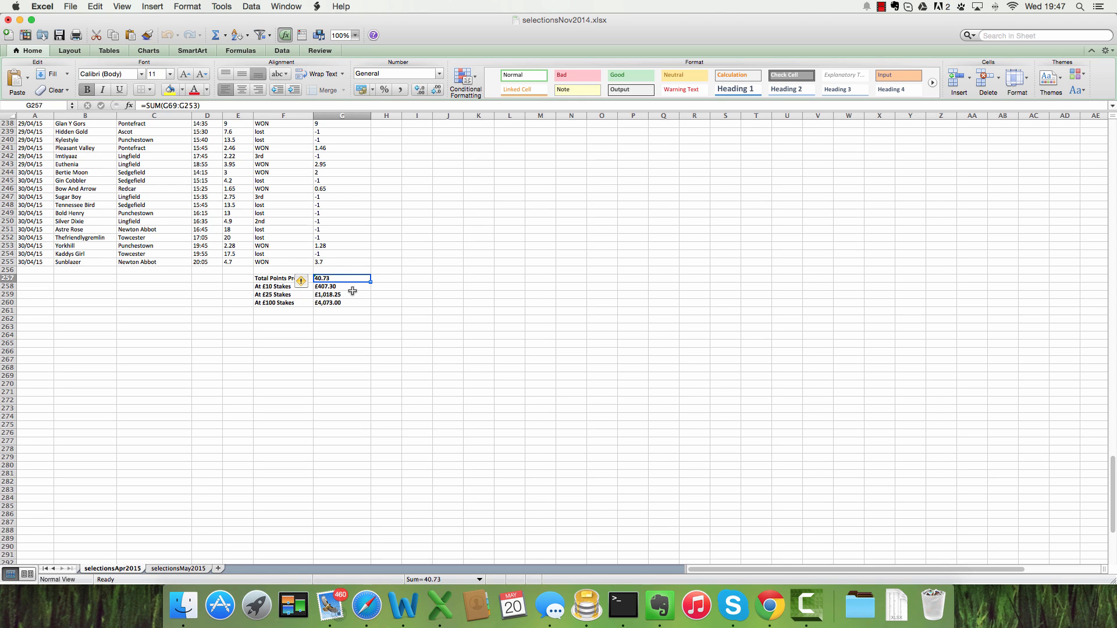
mouse_move(219, 545)
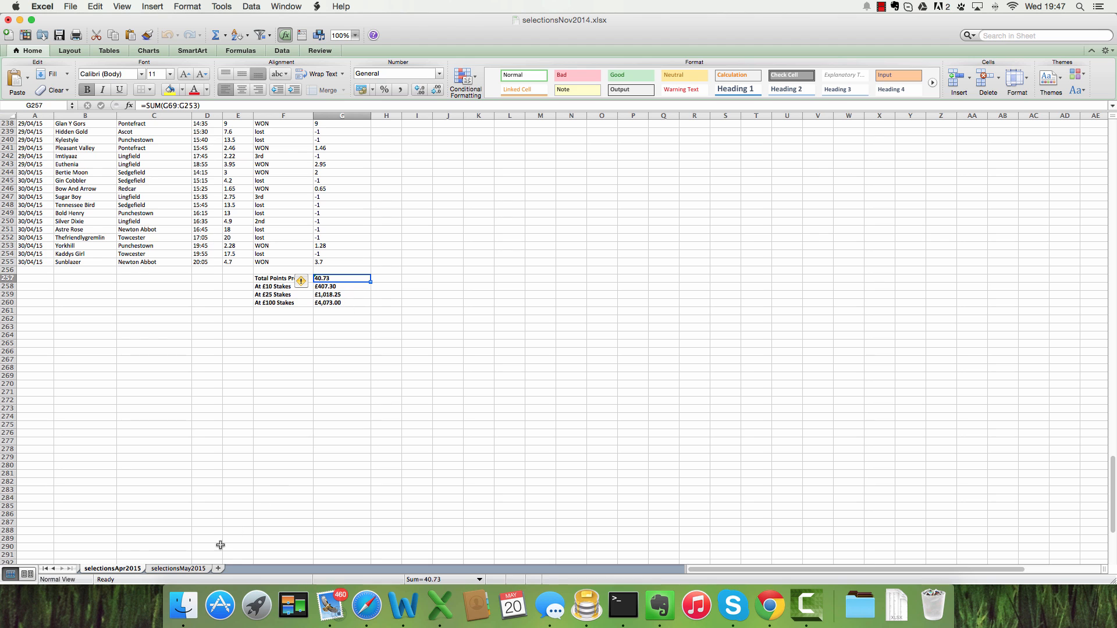
click(342, 254)
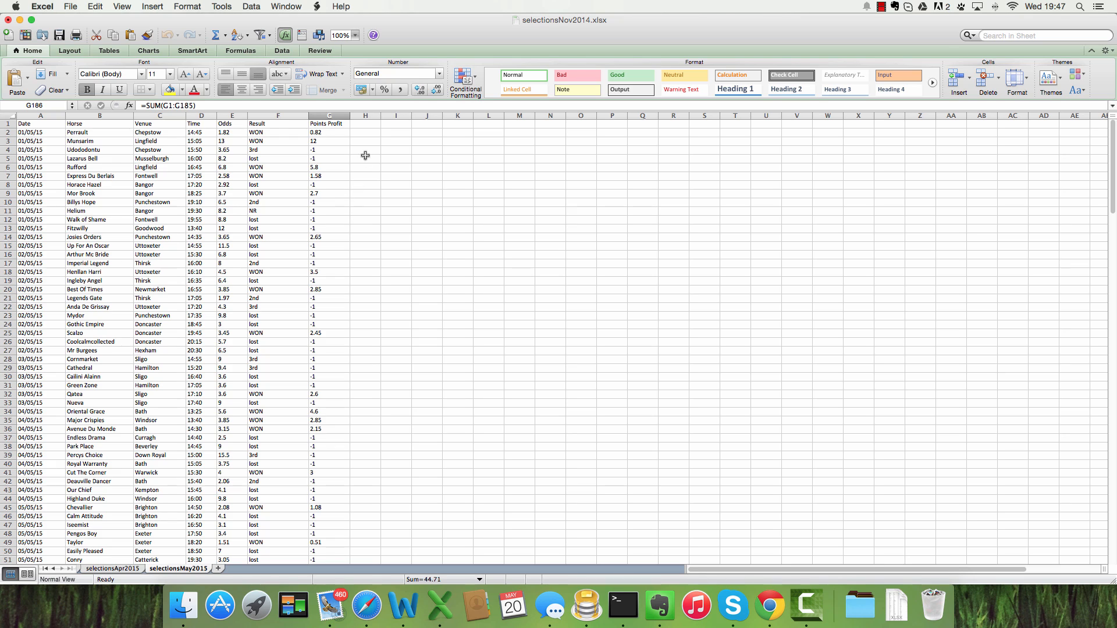
click(365, 132)
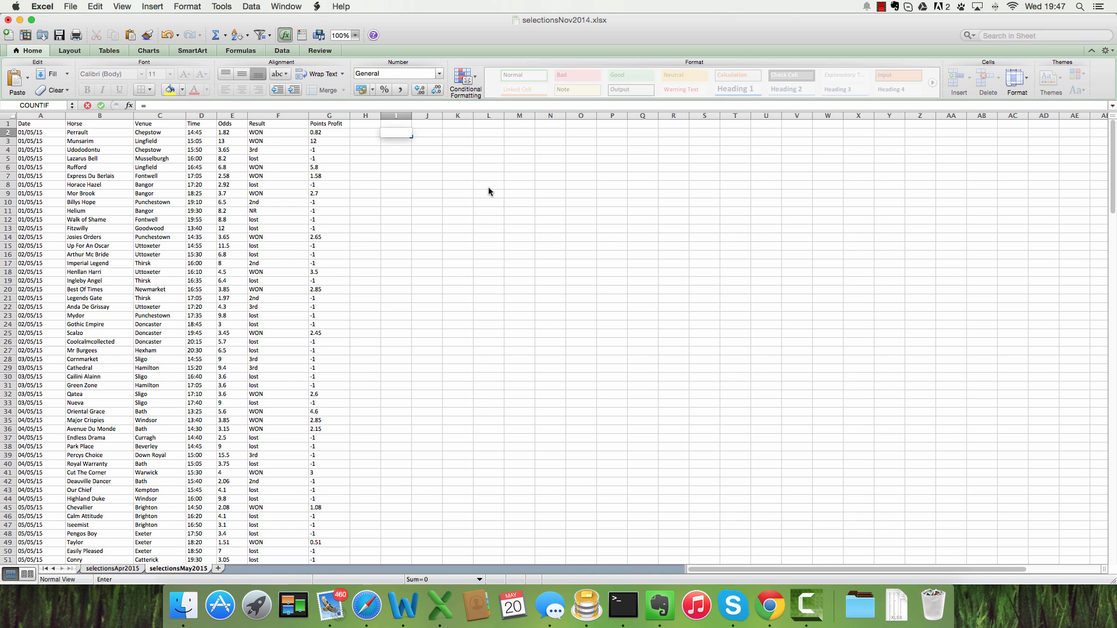
Enter COUNTIF formulas for 43 wins and 128 losses, plus labels and the 171 bets total
text(=countiF)
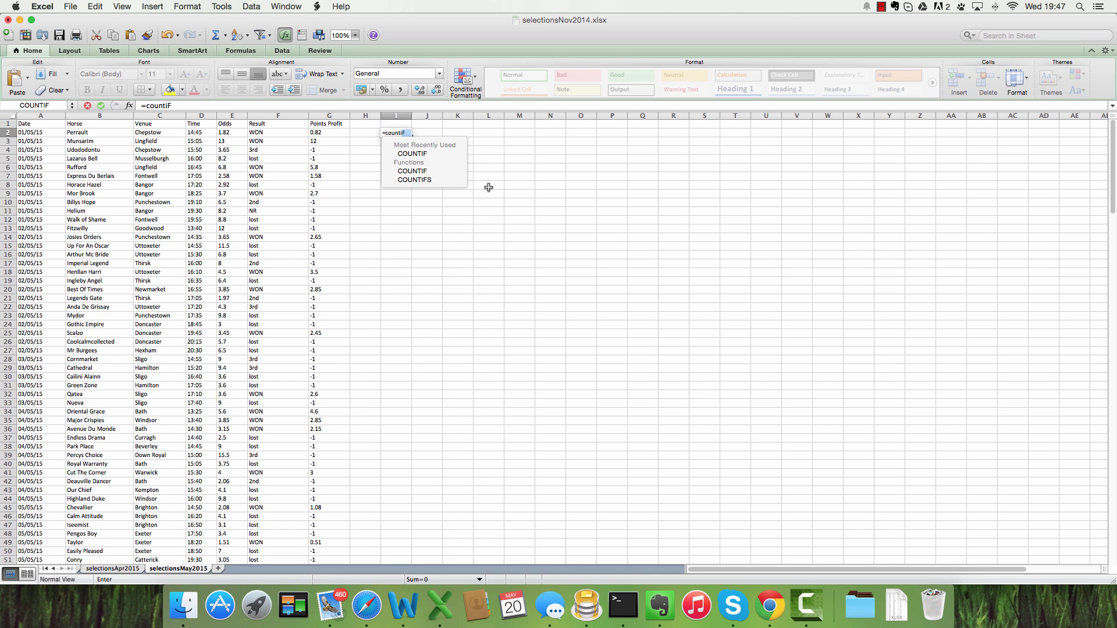
text((G2:G184)
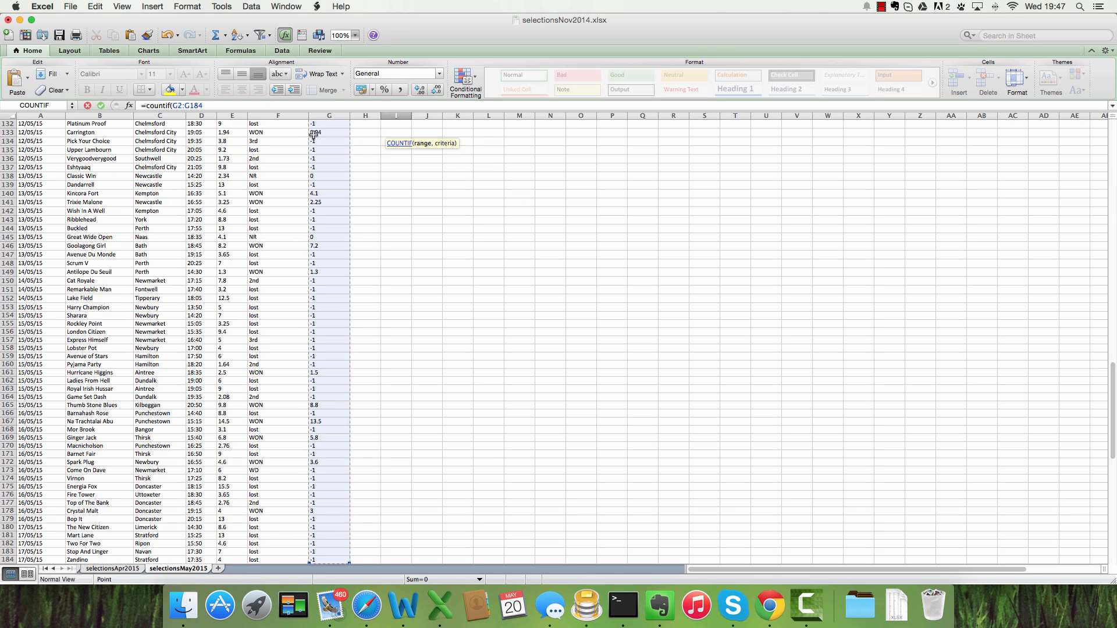
text(,)
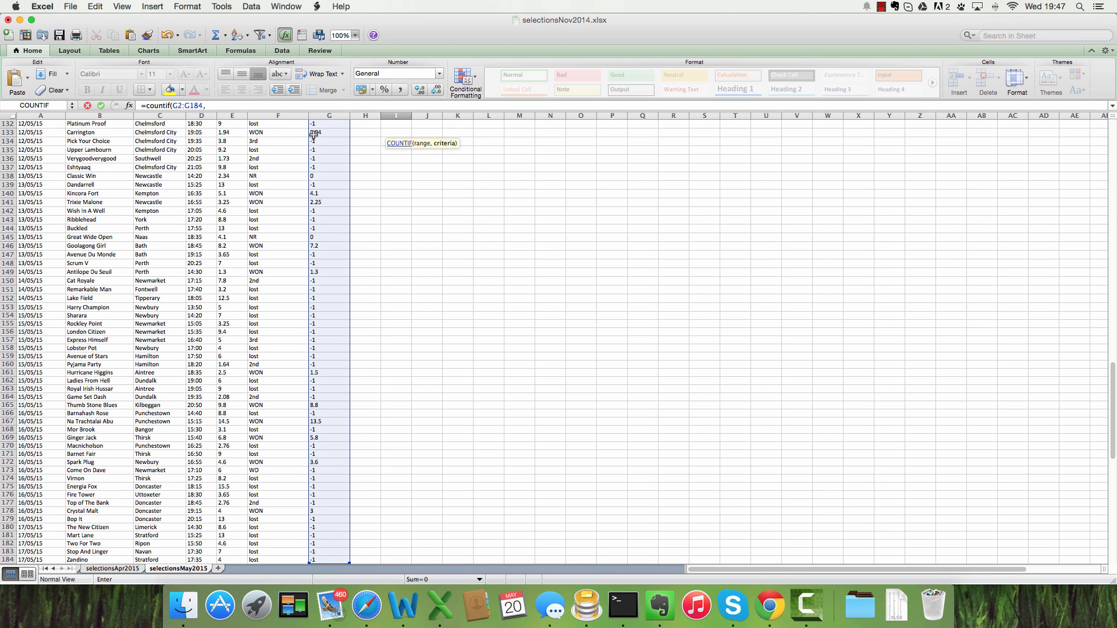
text(">0")
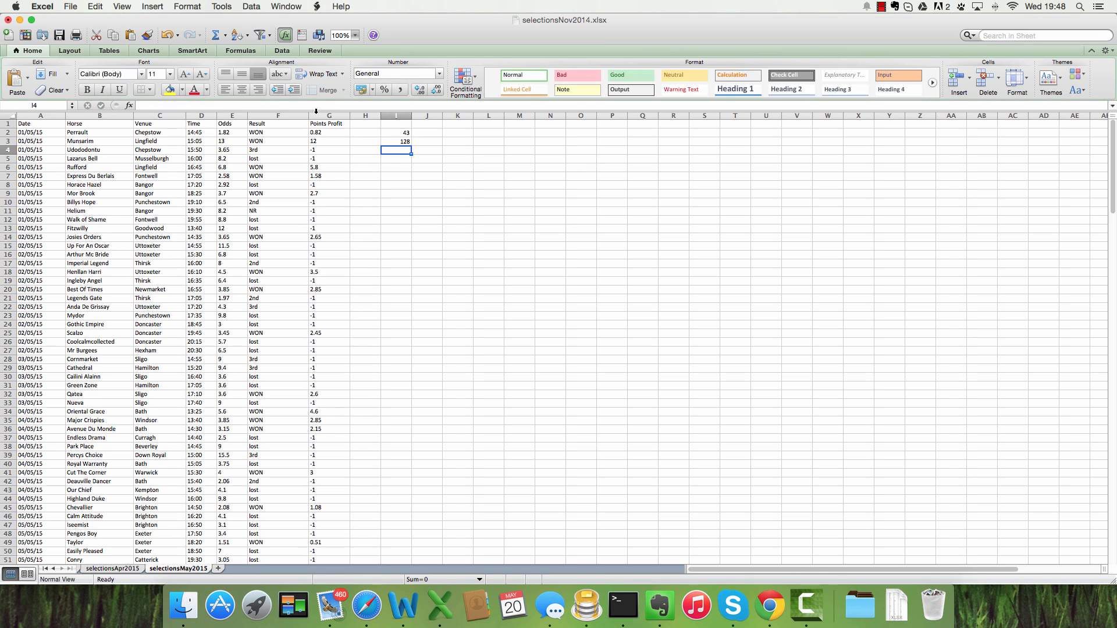
click(396, 141)
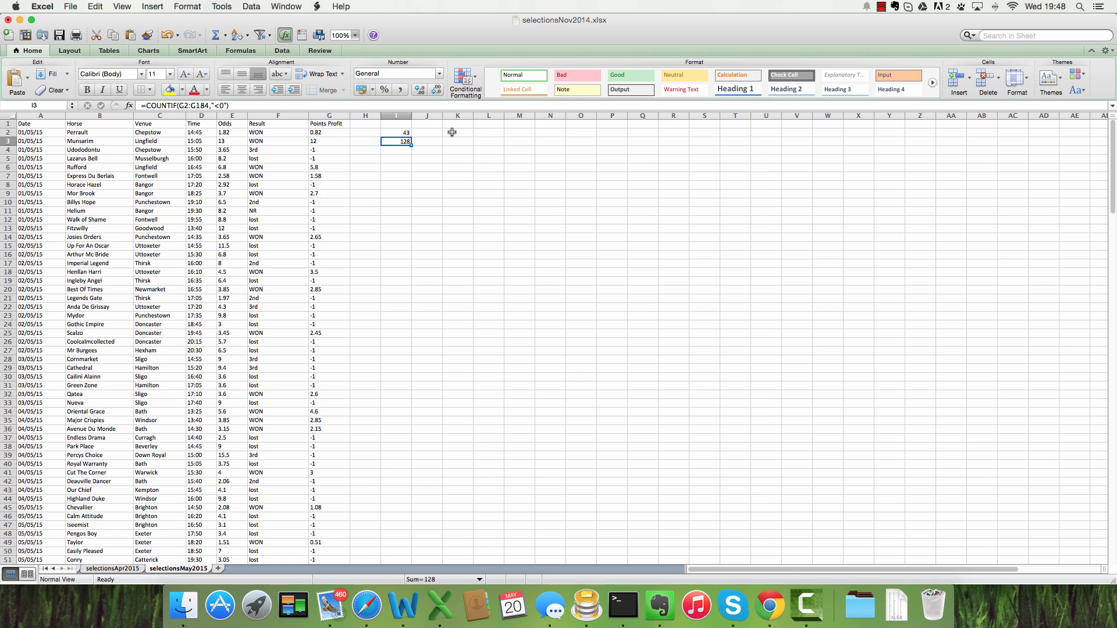
text(Wins)
click(427, 140)
text(Losses)
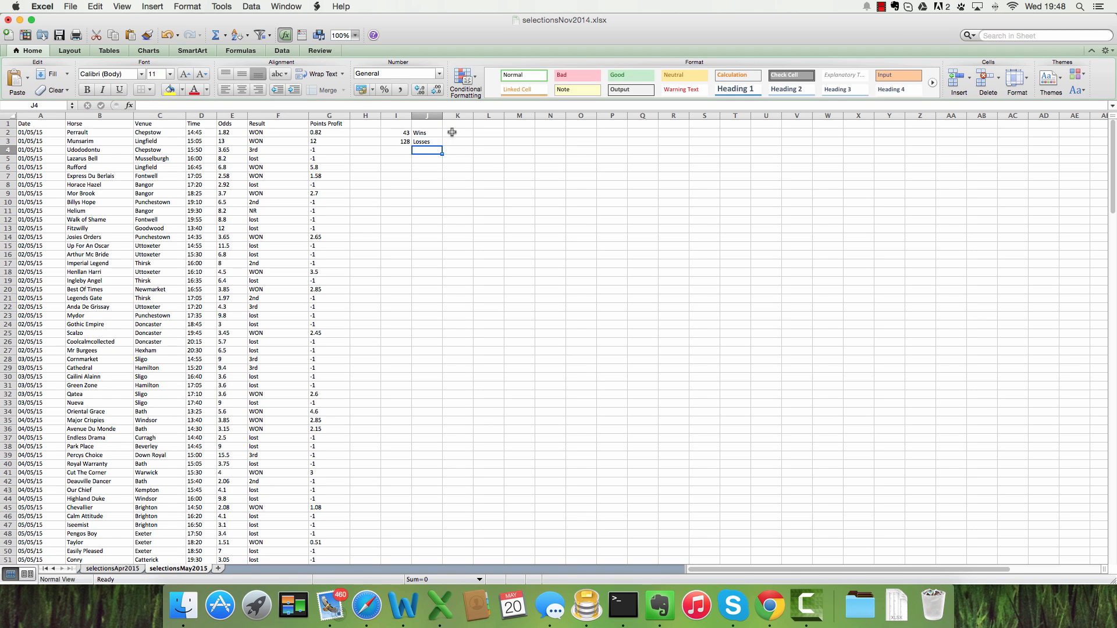
text(Bets)
click(427, 159)
text(SR)
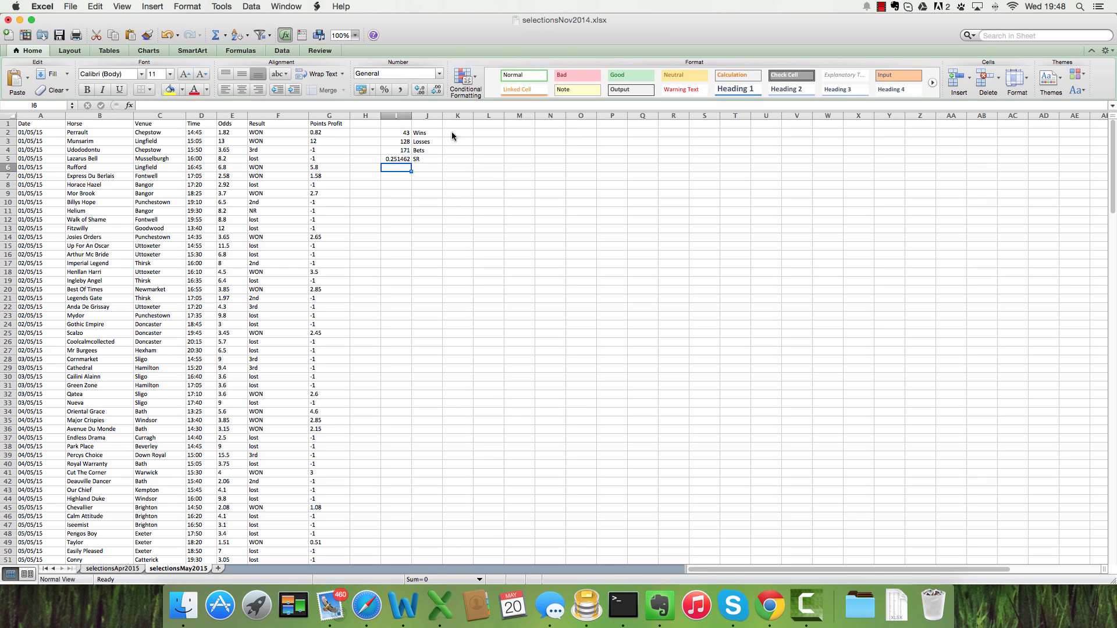
Format the 25.15% strike rate as percent and add ROI =44.71/I4 giving 26.15%
click(844, 89)
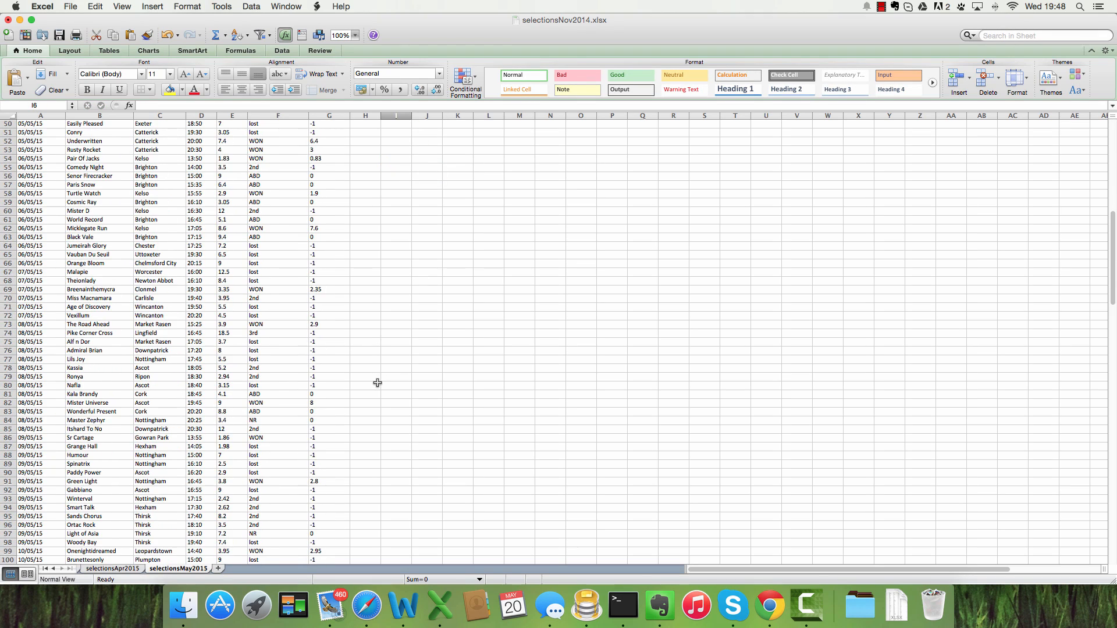
scroll(down, 3)
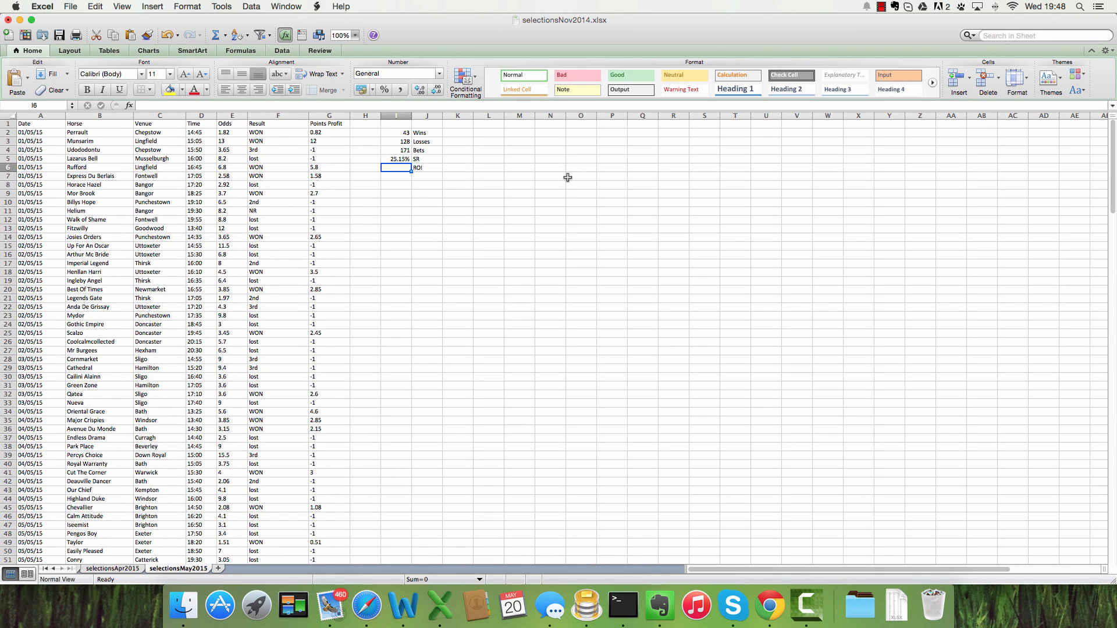
text(=44.)
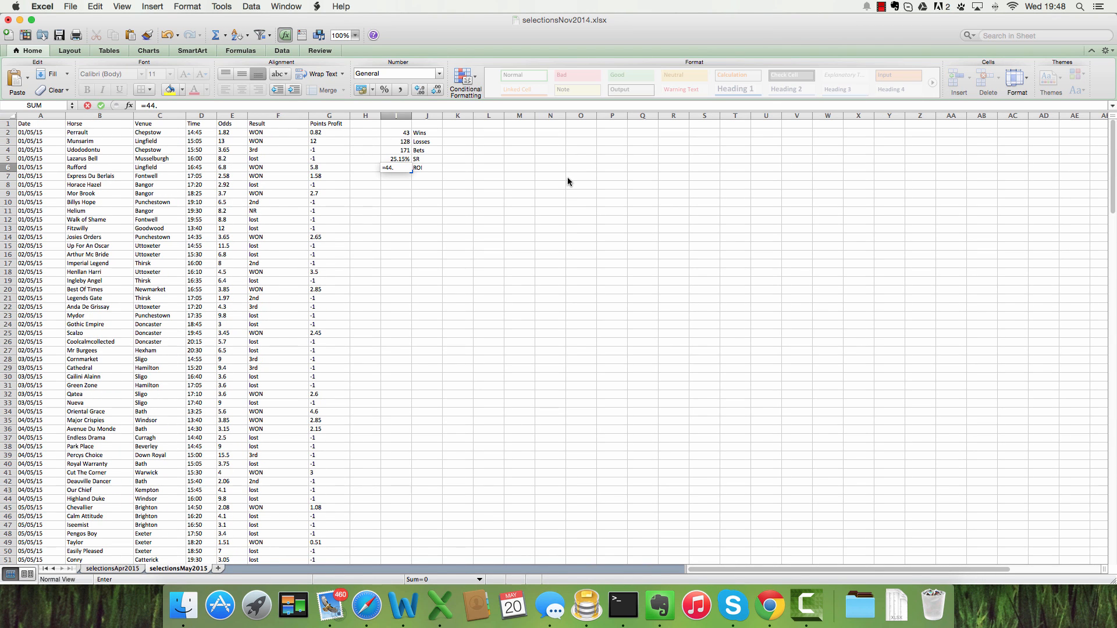
text(71/)
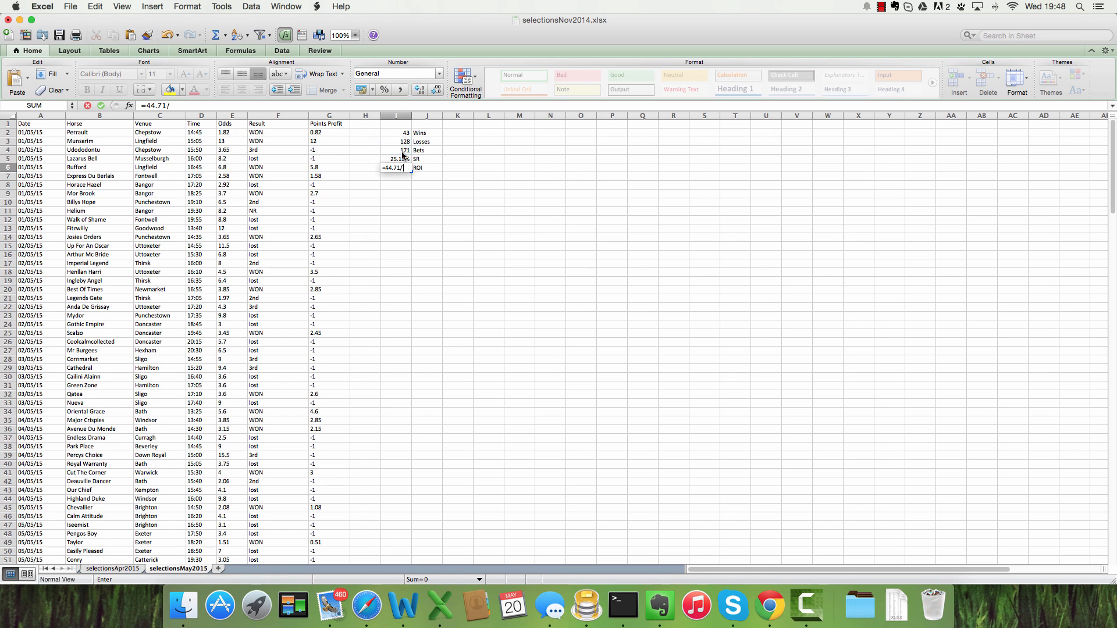
click(396, 150)
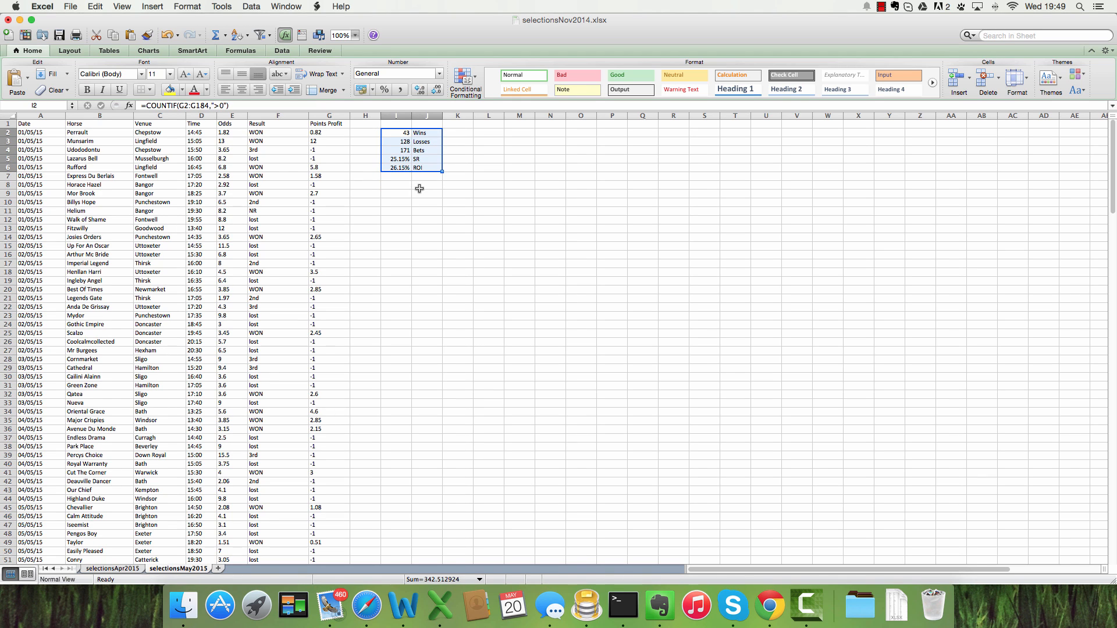
mouse_move(374, 176)
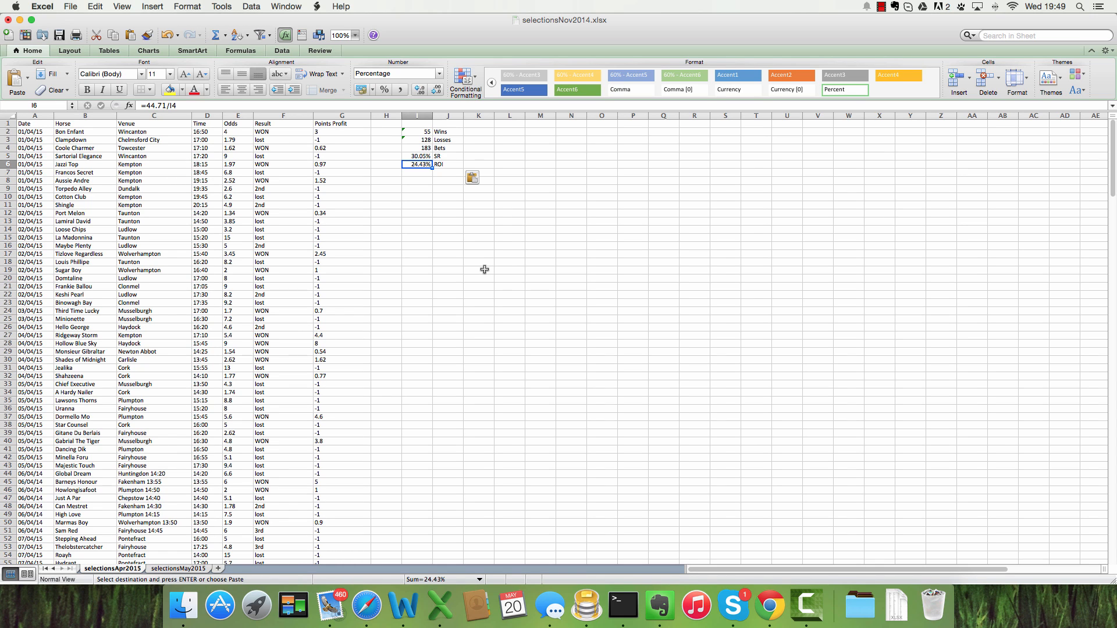
Add April's stats block (55 wins, 183 bets, 30.05% SR, 24.43% ROI) and return to Midas Method
click(179, 569)
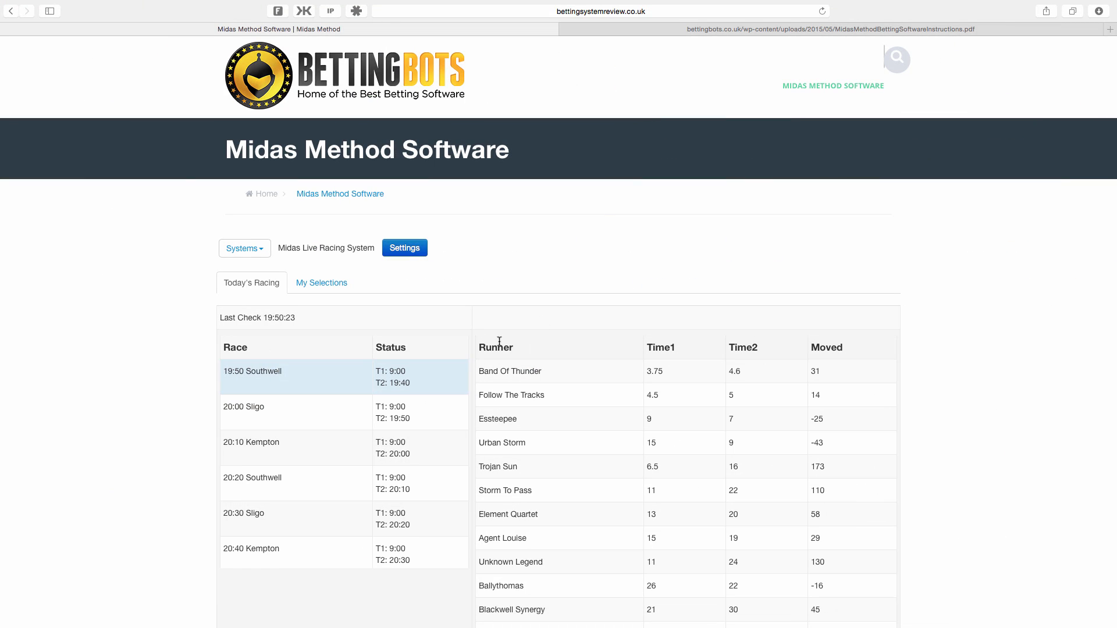
mouse_move(861, 234)
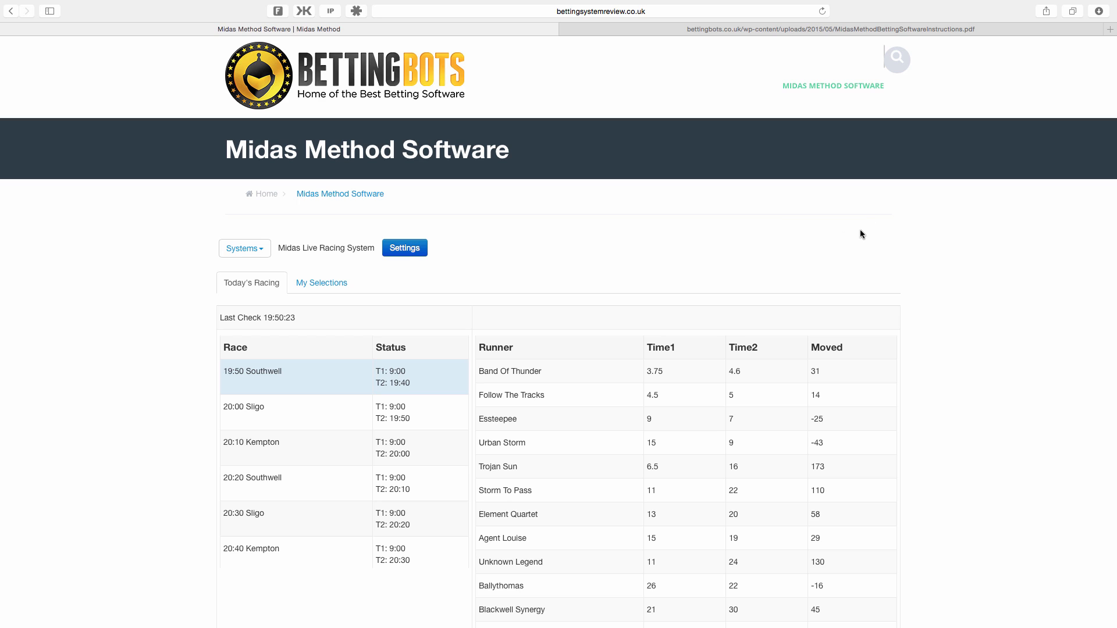
mouse_move(847, 235)
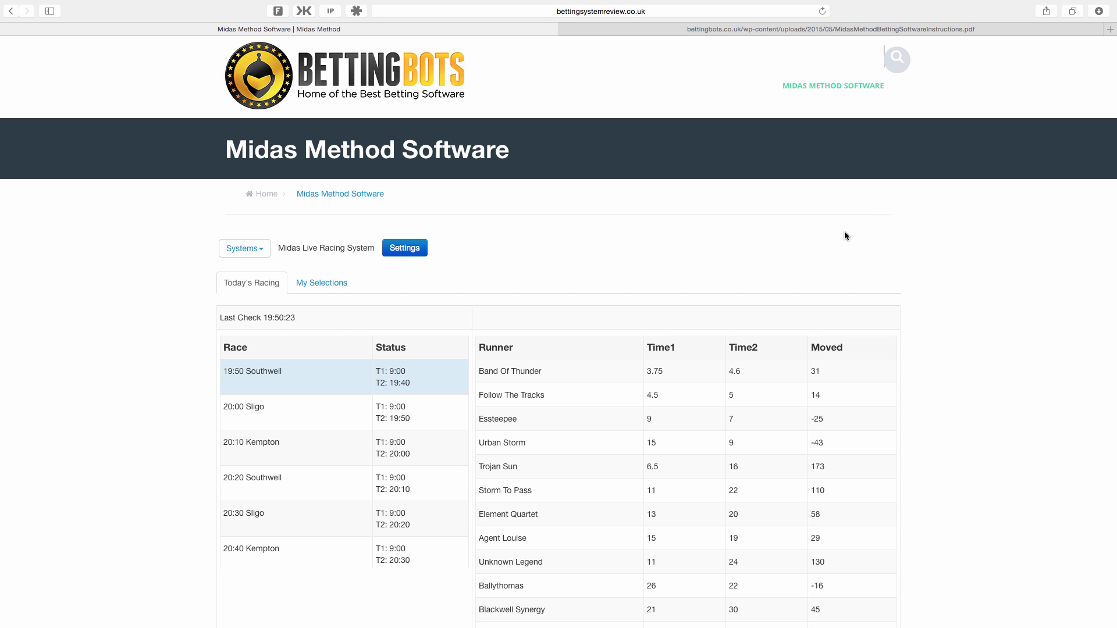